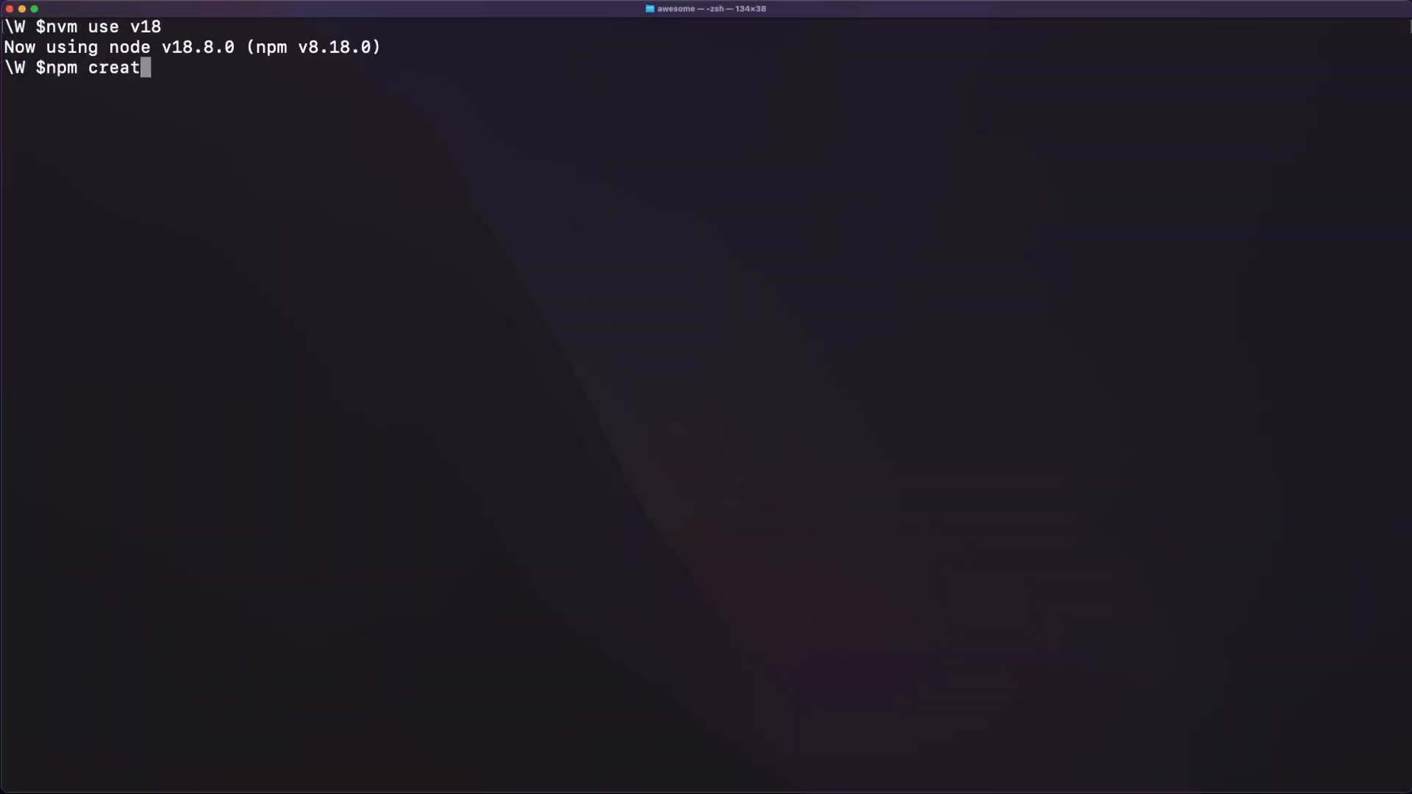
# Step: Scaffold a new Astro project with npm create astro@latest and cd into awesome-astro
pyautogui.write('e astro@latest')
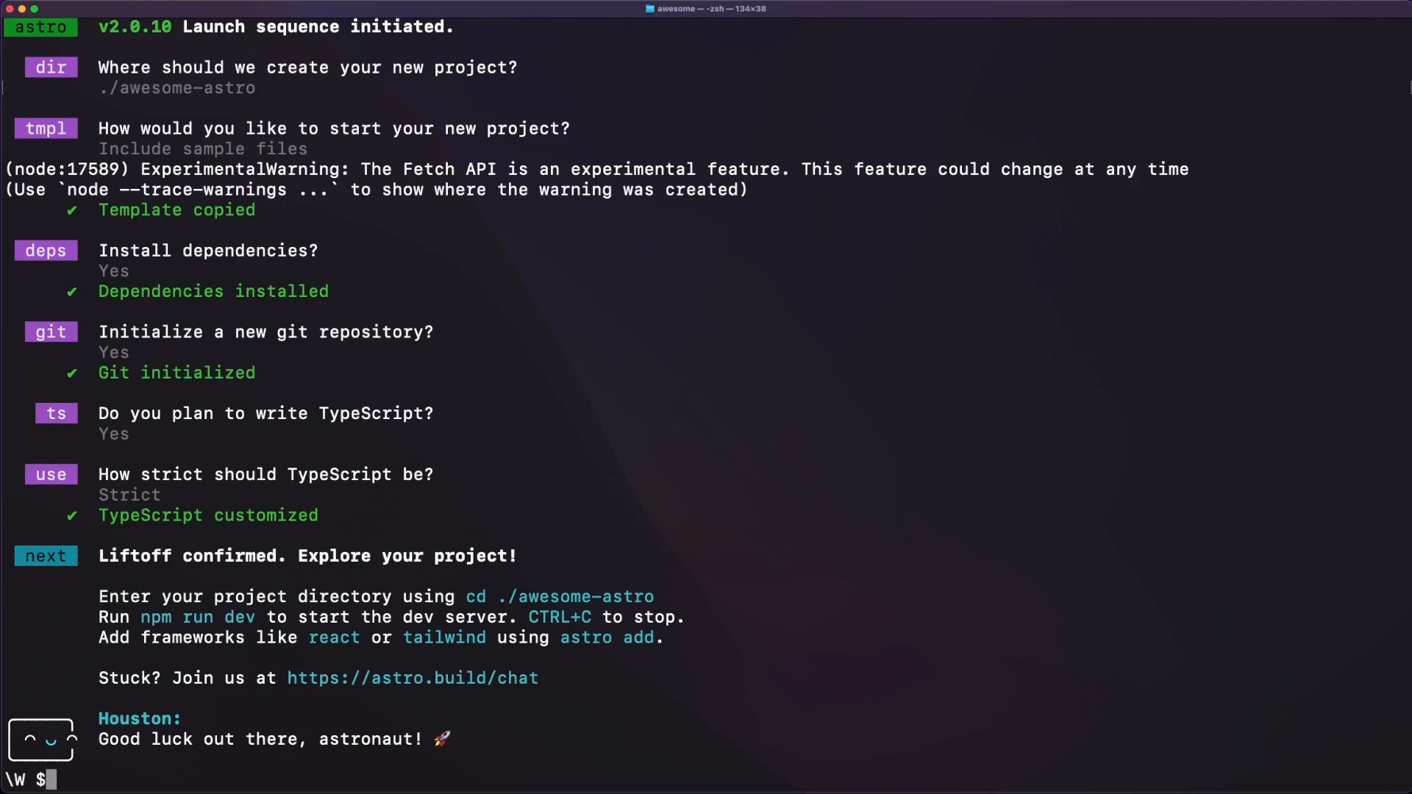
pyautogui.write('cd awesome-')
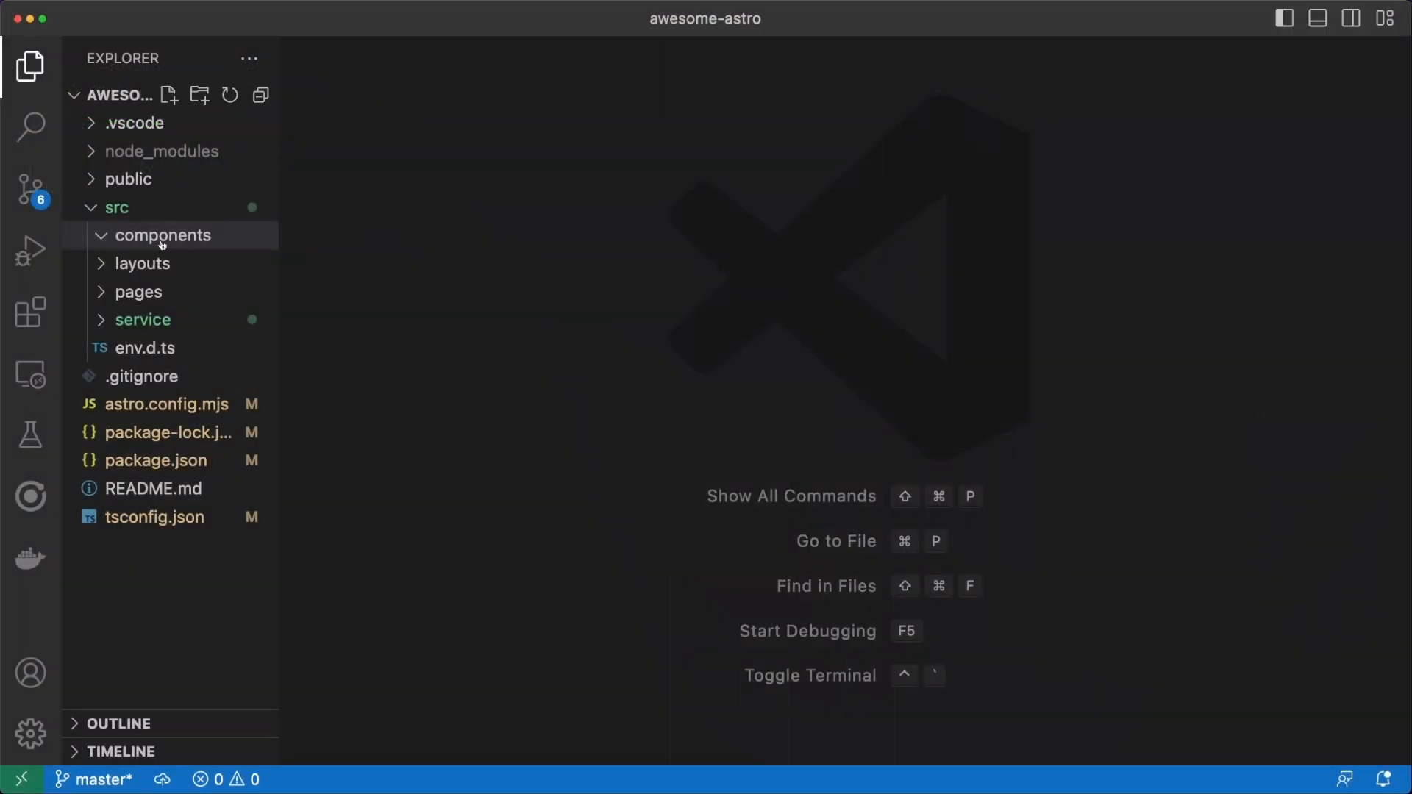
# Step: Create AppHeader.astro in components with a frontmatter auth check from AuthService
pyautogui.click(167, 96)
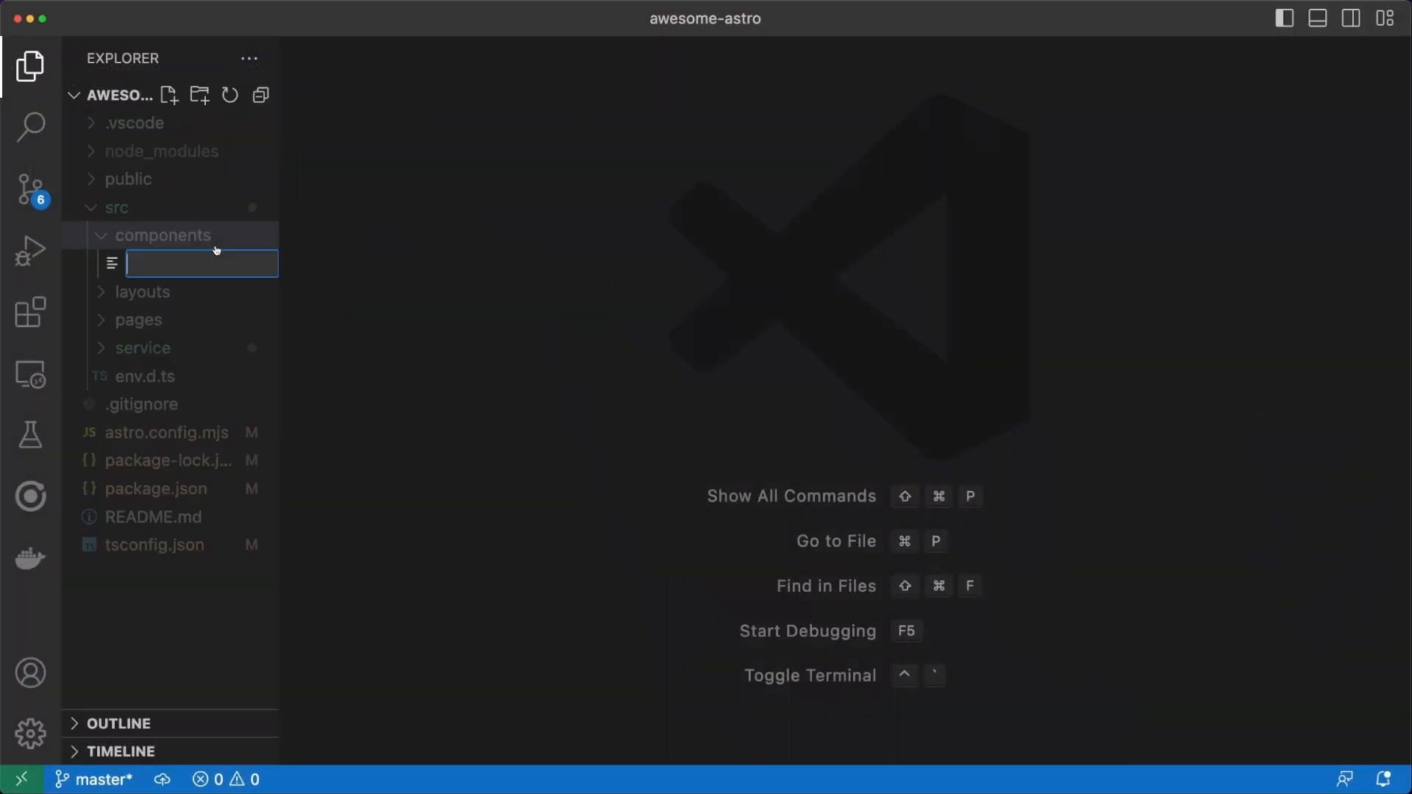
pyautogui.write('AppHeader.astro')
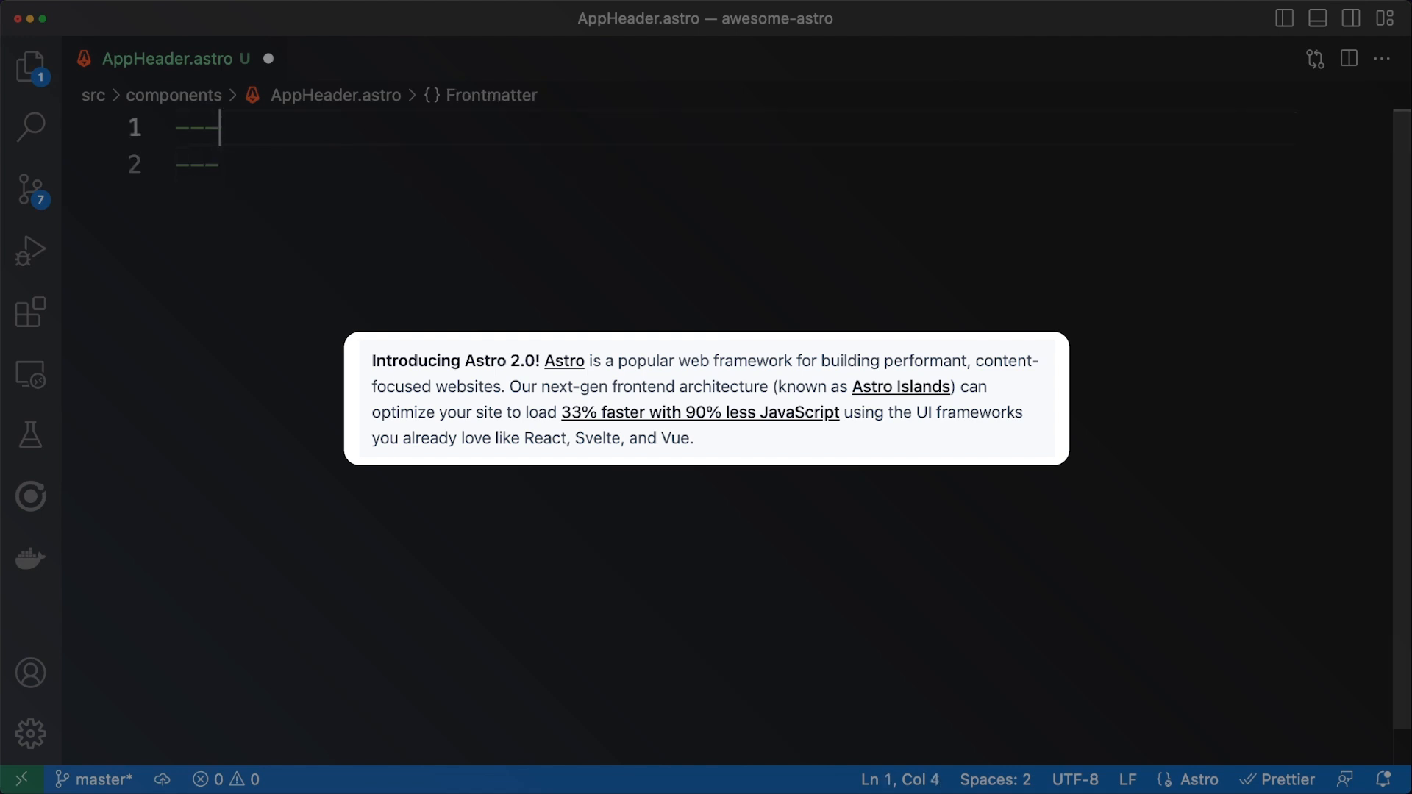
pyautogui.write('const auth')
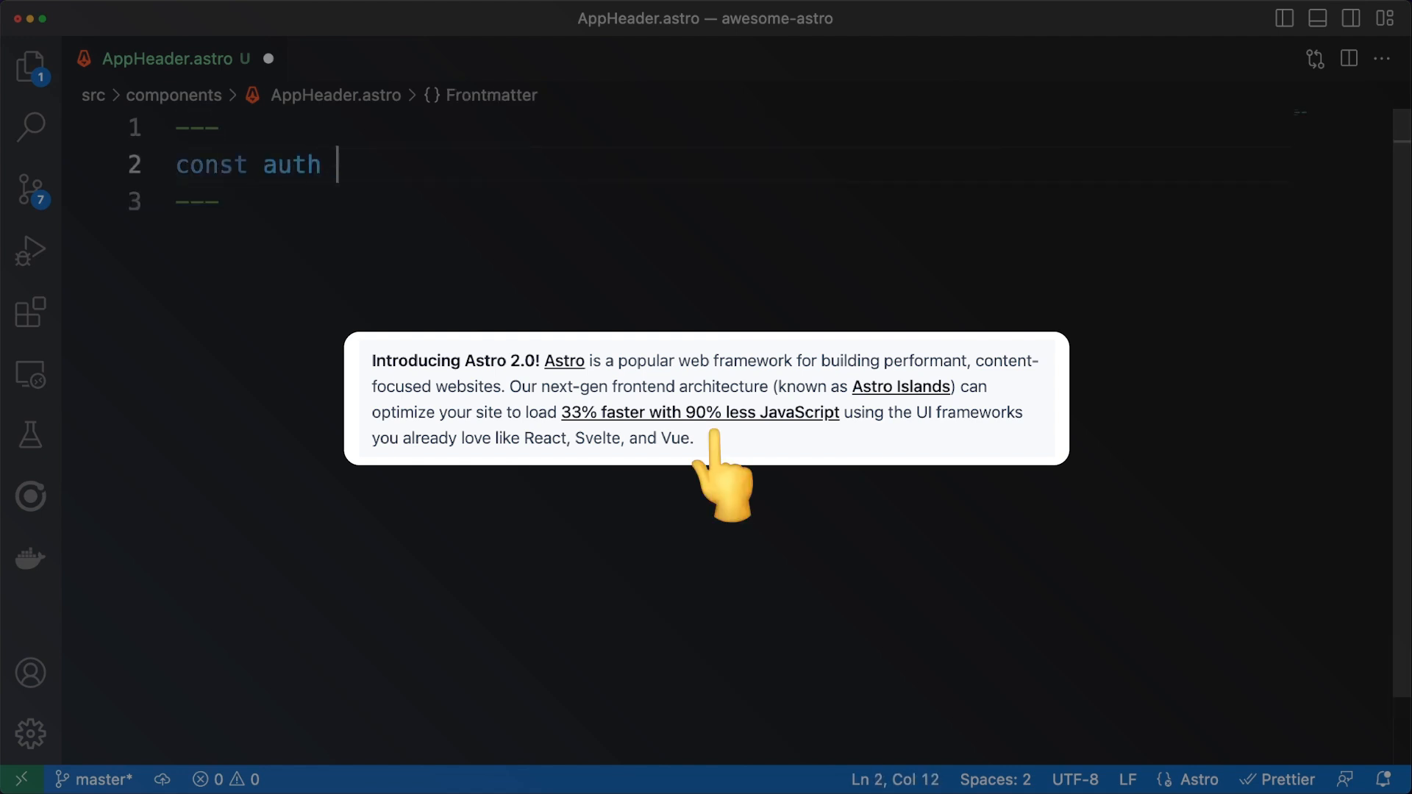
pyautogui.write('= AuthService.isAuthenticated(')
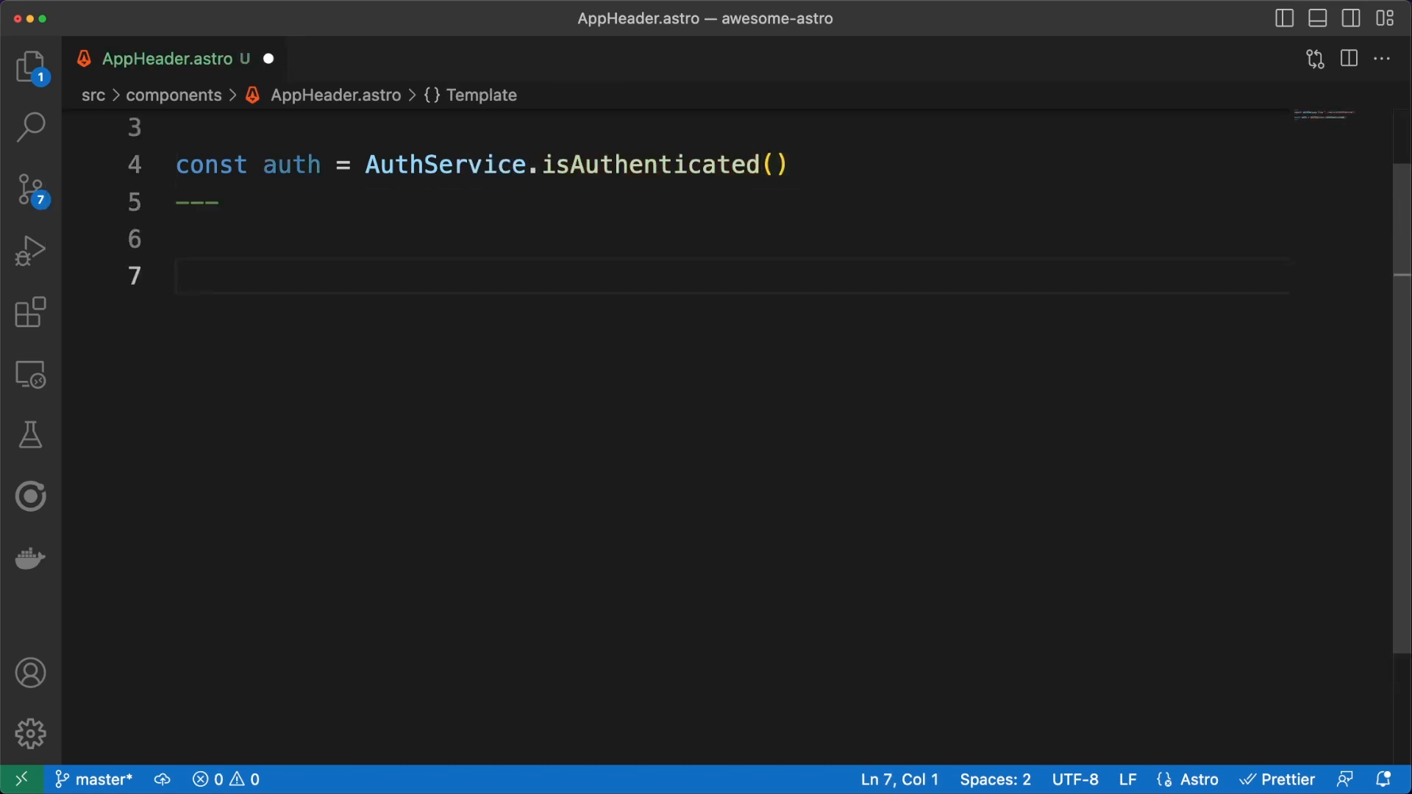
# Step: Add a header with an 'Awesome courses' h3, a conditional LoginButton and display: flex styling
pyautogui.write('<header class="◦◦◦')
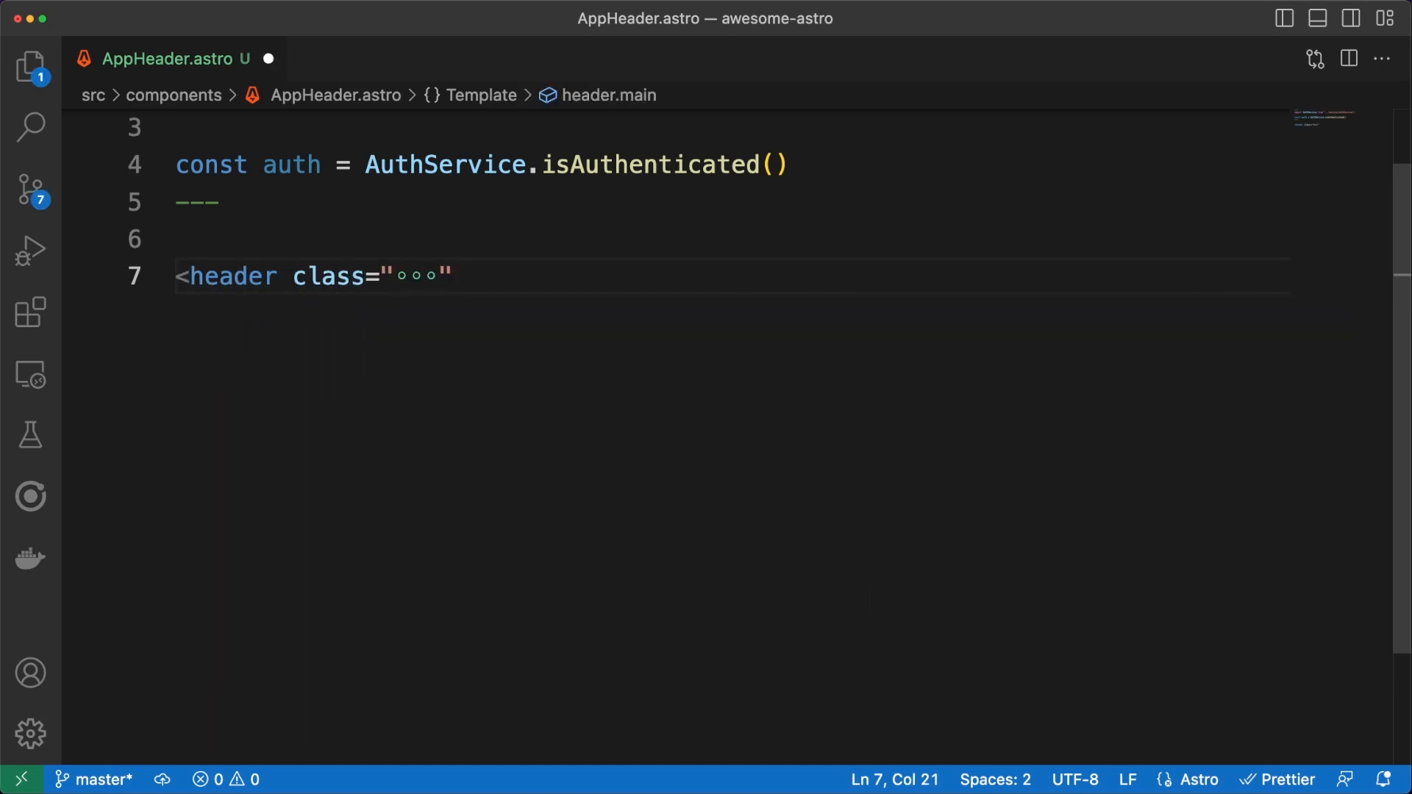
pyautogui.write('>')
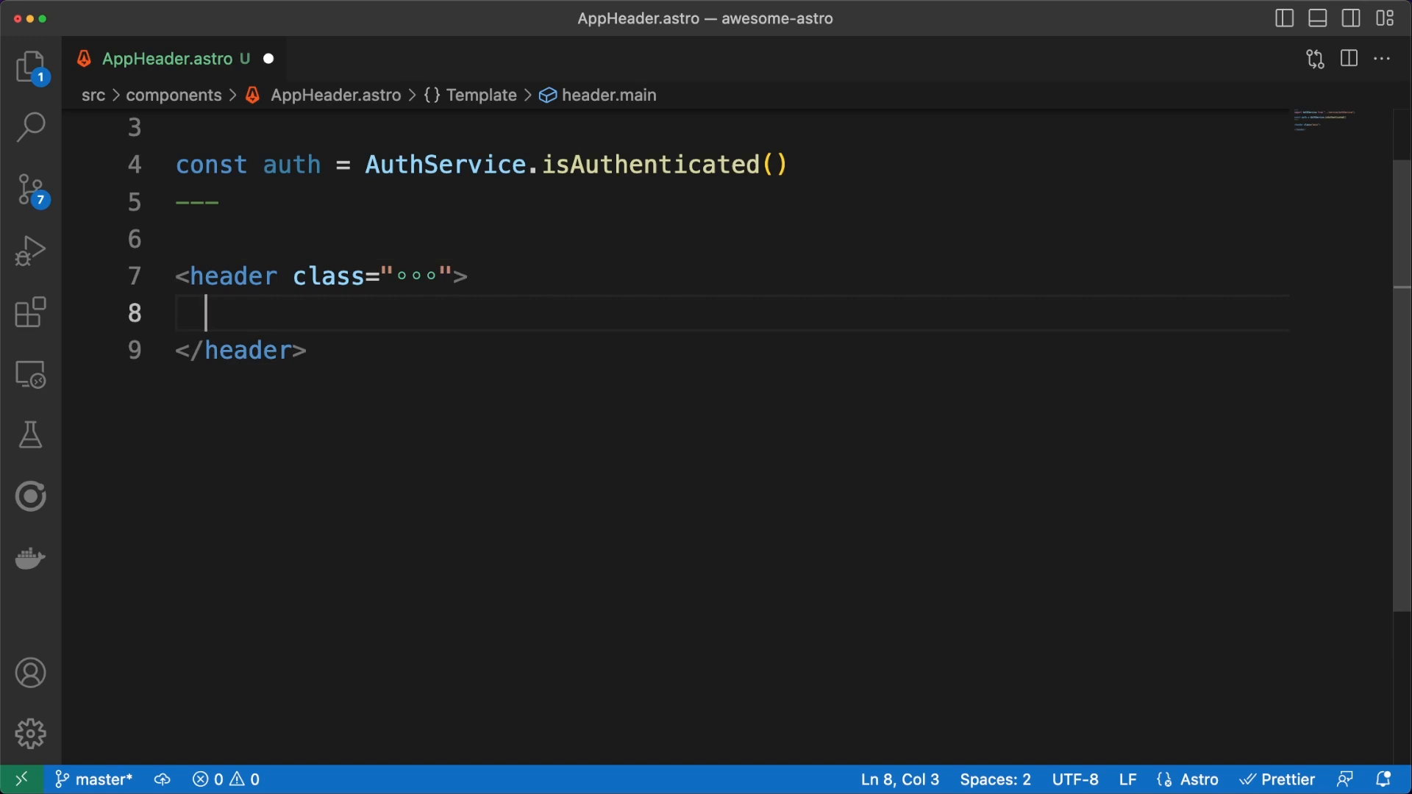
pyautogui.write('<h3> Awesome </h3>')
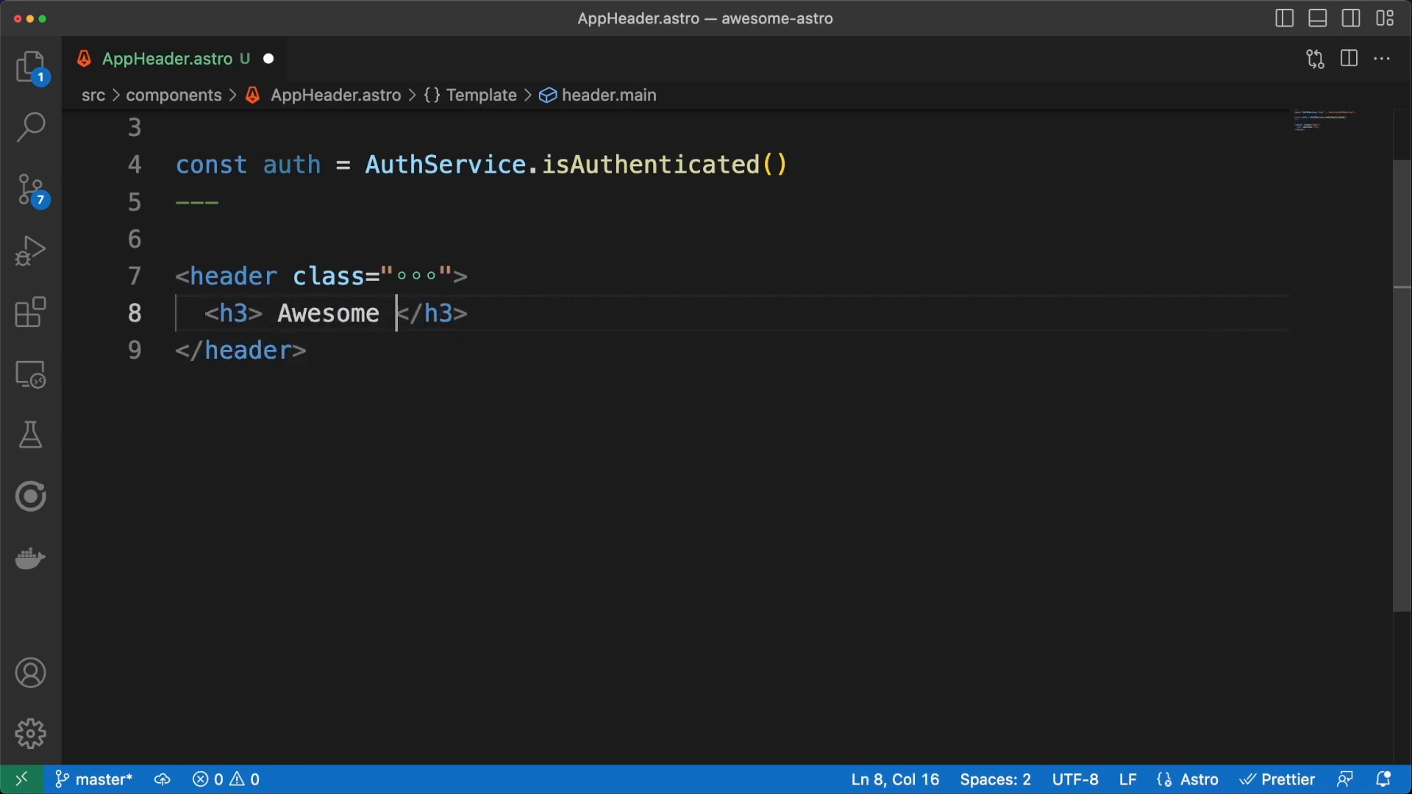
pyautogui.write('courses')
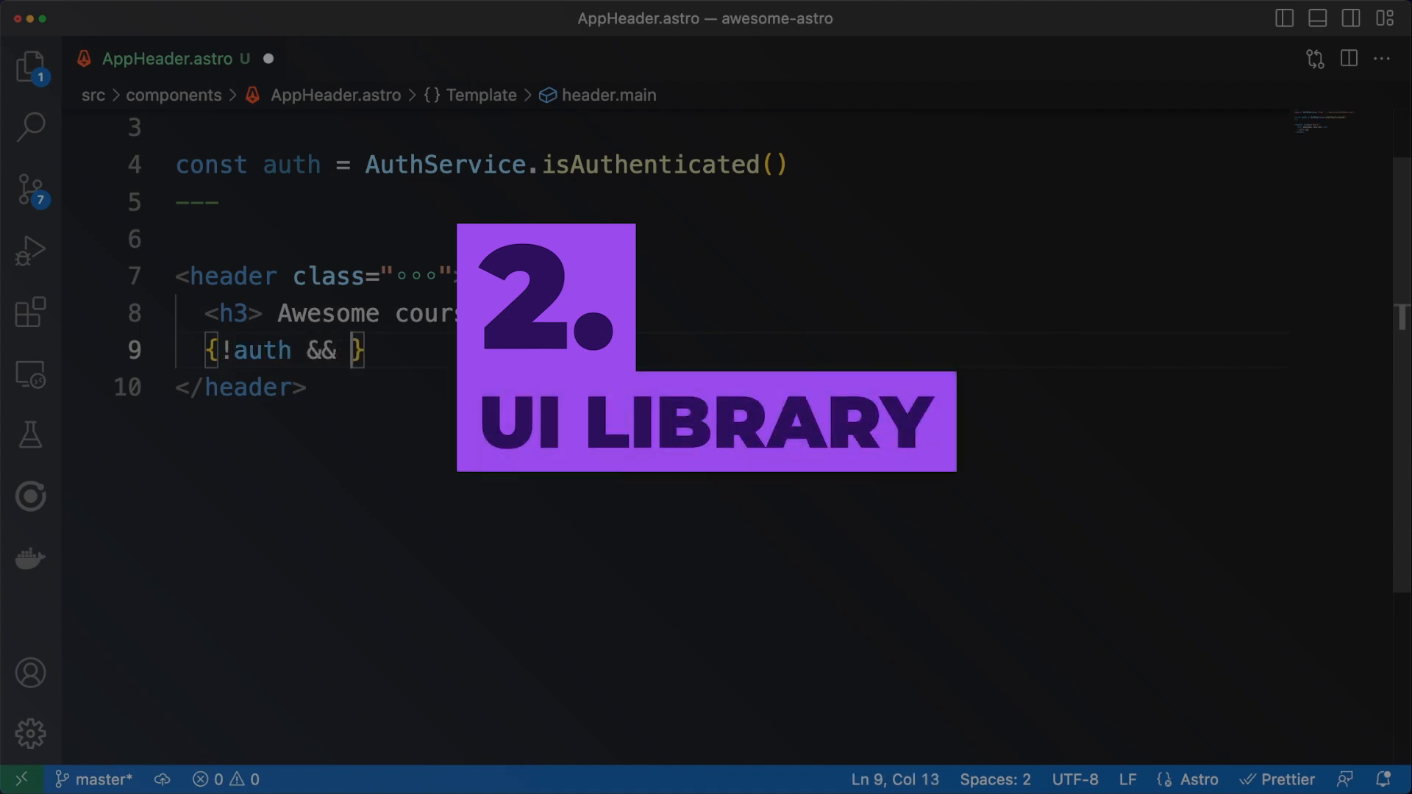
pyautogui.write('<LoginButton client:only />')
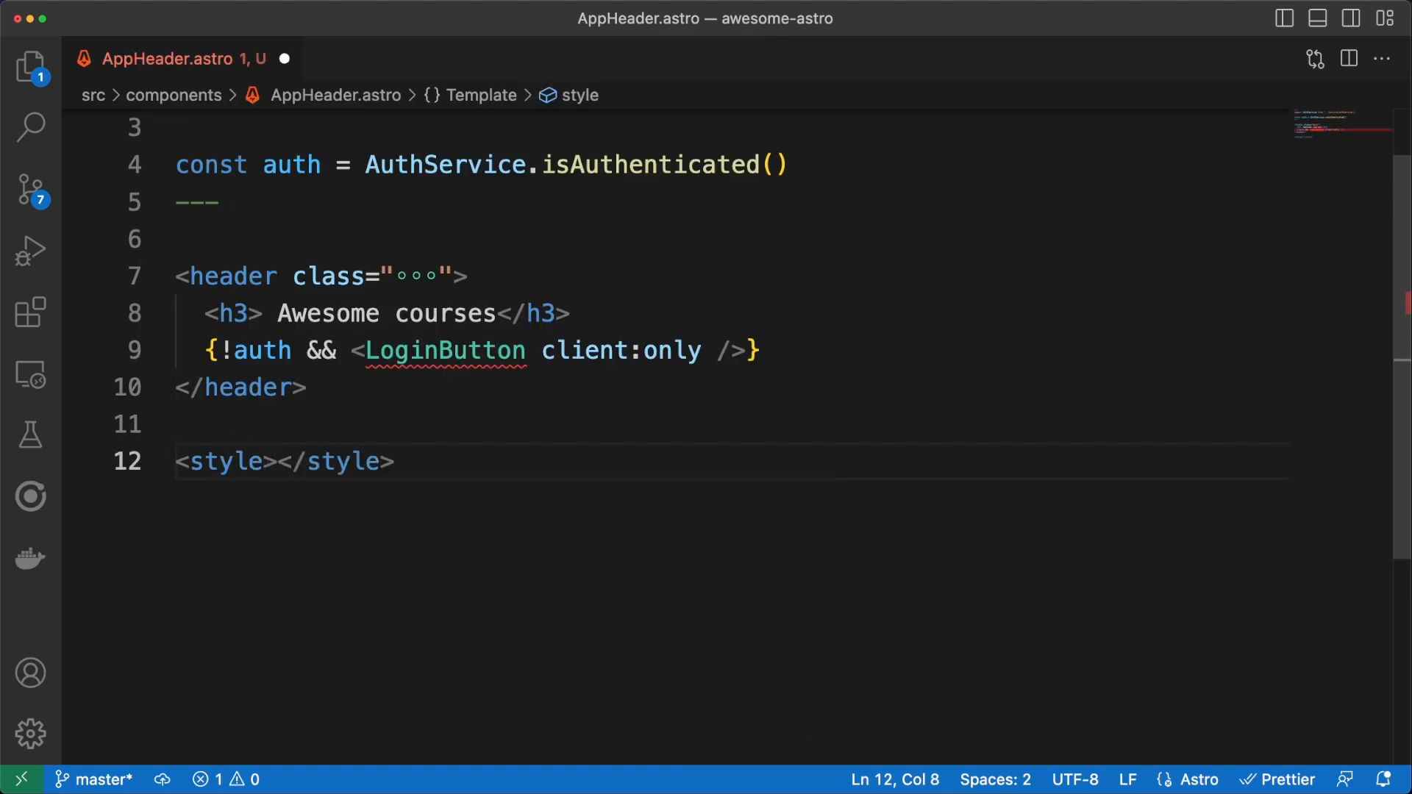
pyautogui.write('header.main {')
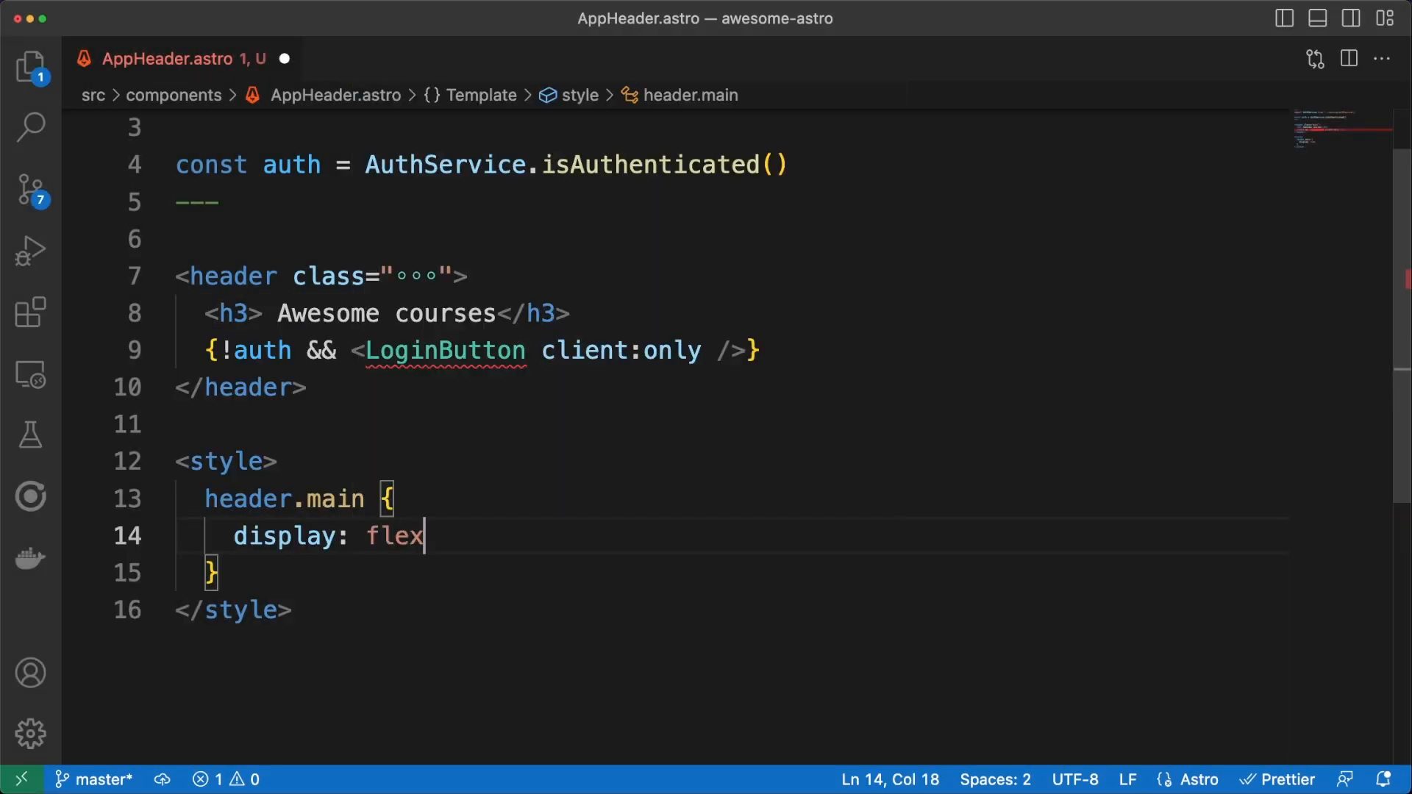
pyautogui.write(';')
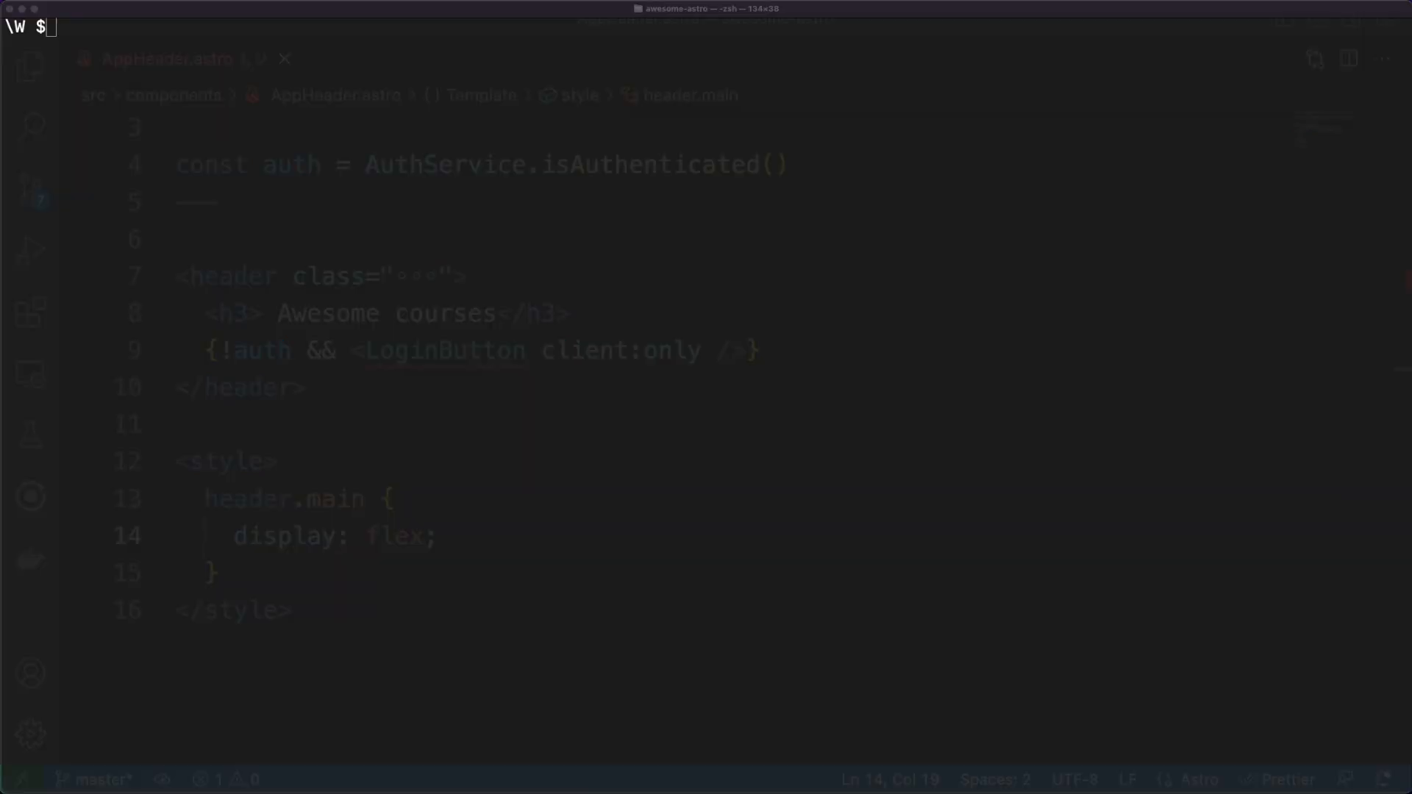
# Step: Add the Solid integration with npx astro add solid and start the dev server with npm run dev
pyautogui.write('npx')
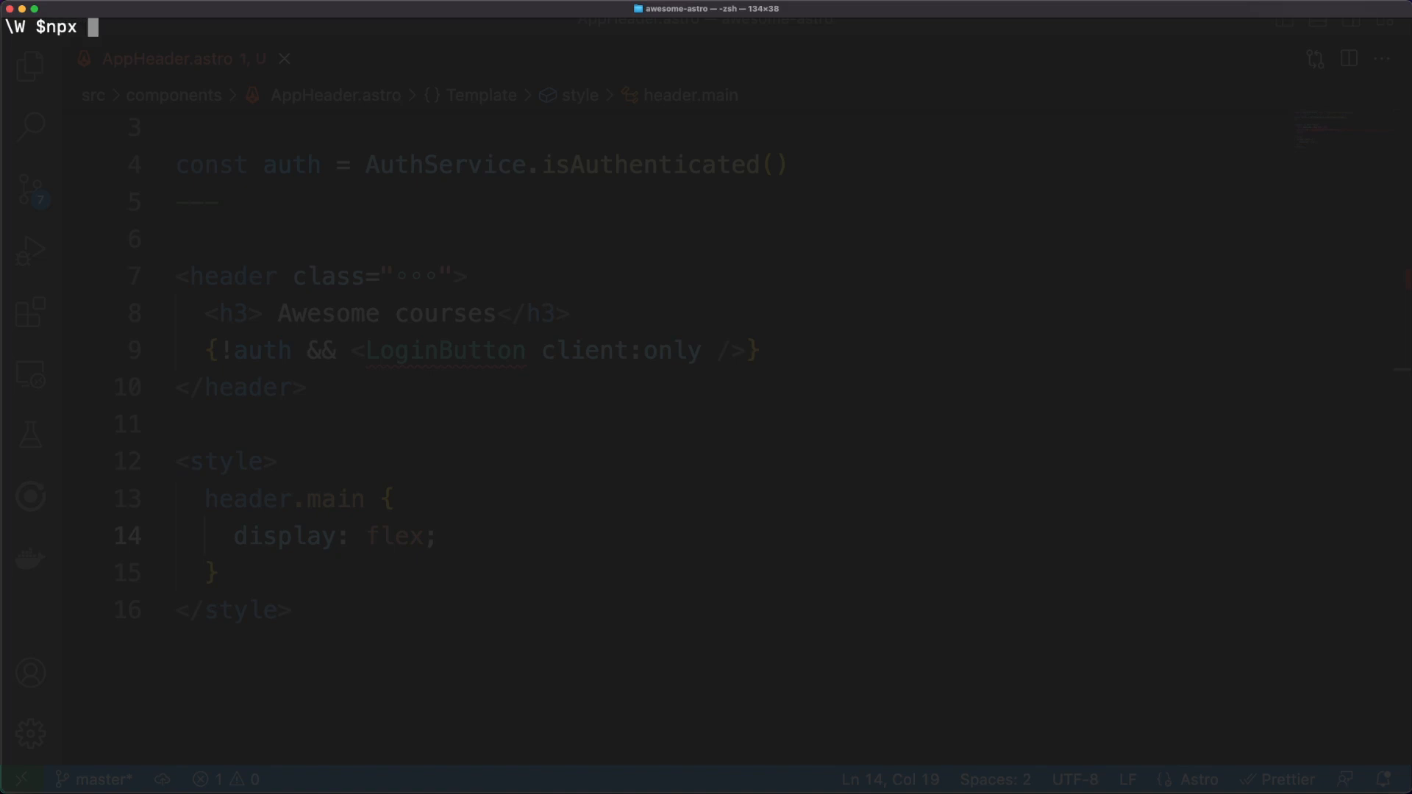
pyautogui.write('astro add solid')
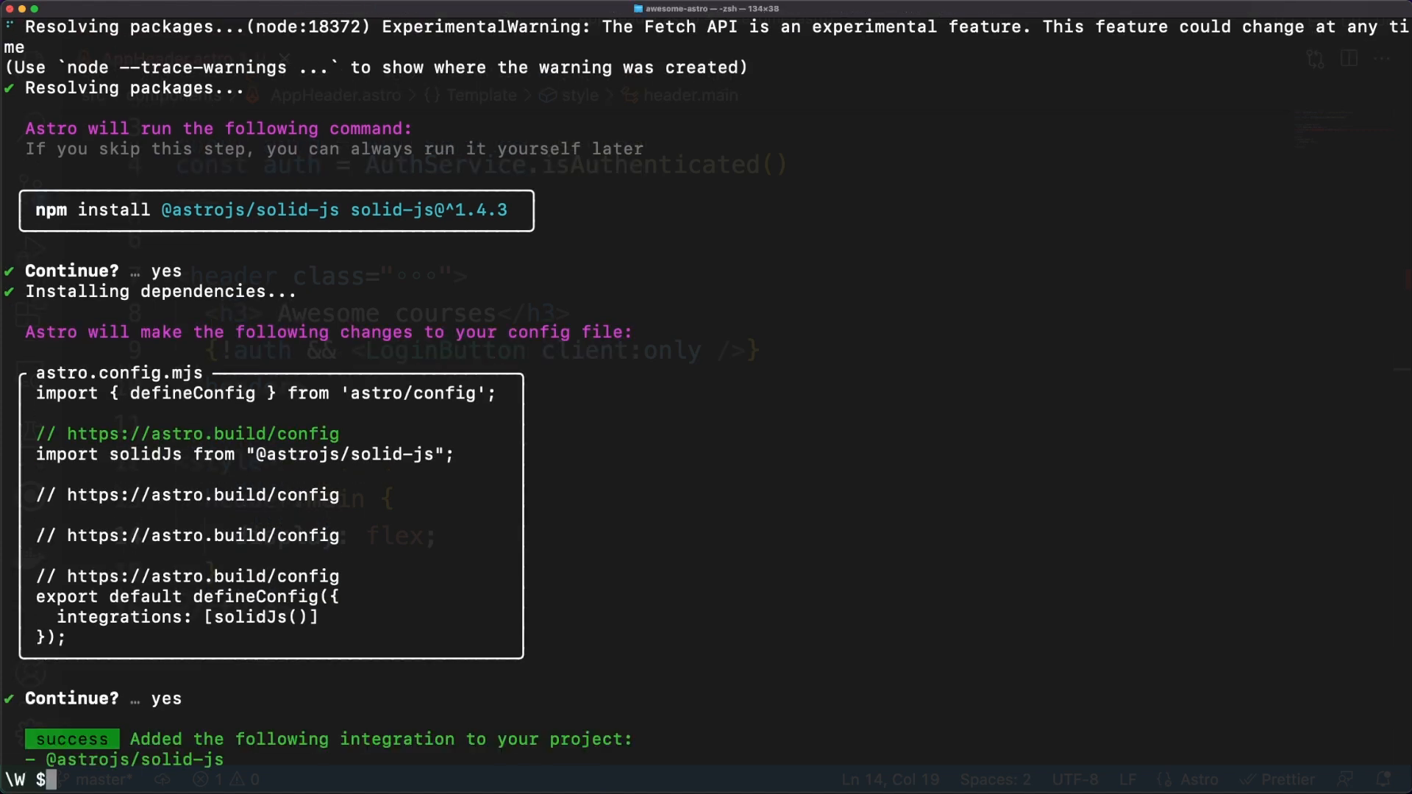
pyautogui.write('npm run')
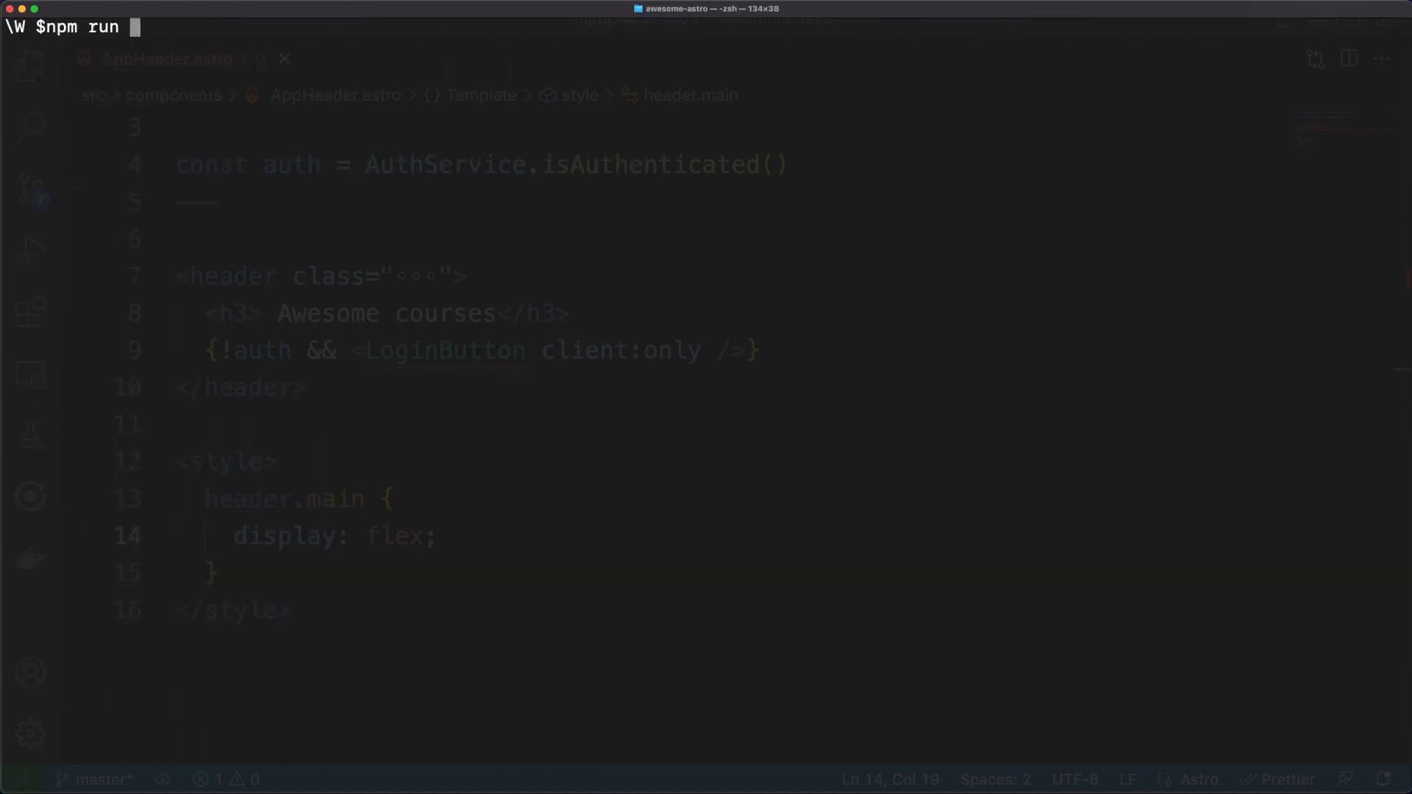
pyautogui.write('dev')
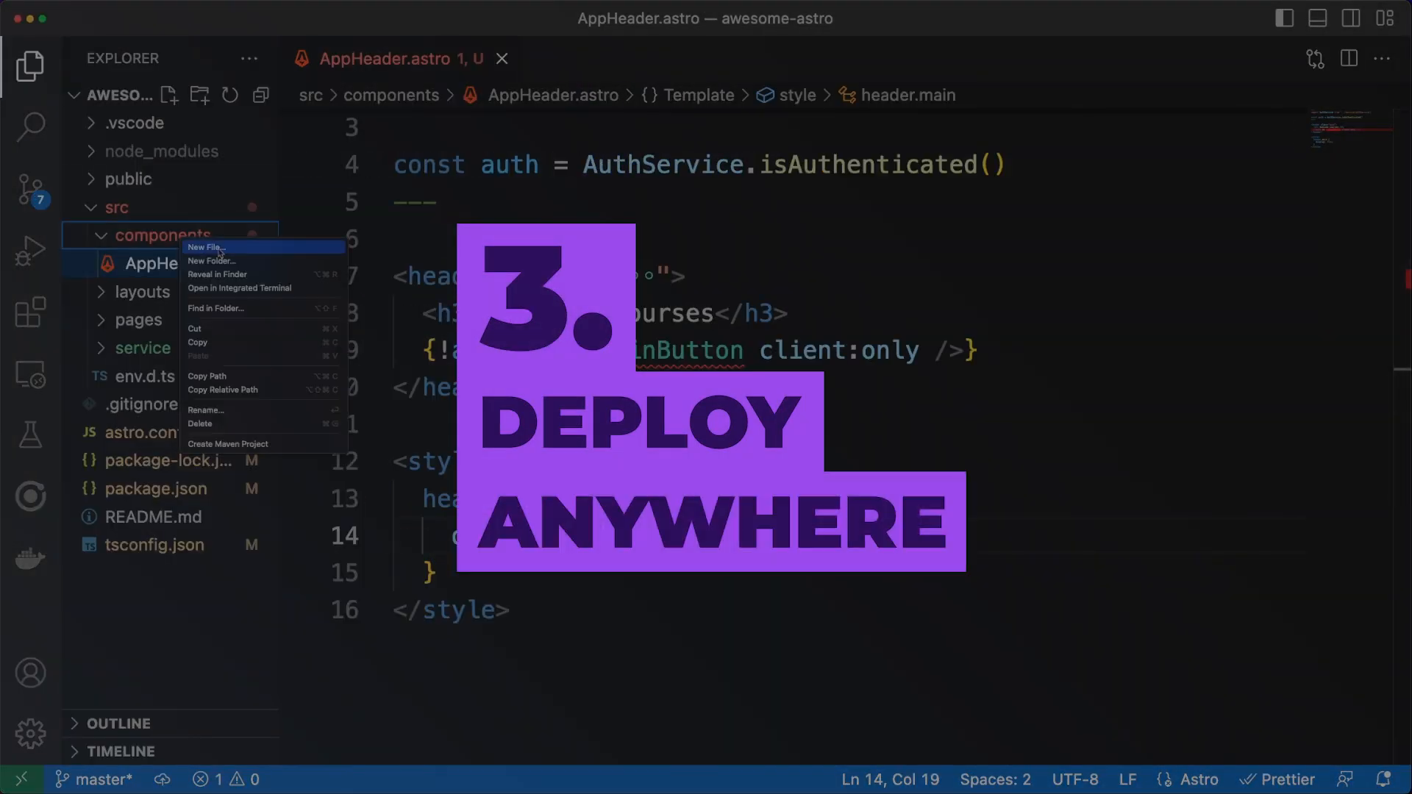
# Step: Create LoginButton.tsx in components with a default-exported loginButton function
pyautogui.click(206, 247)
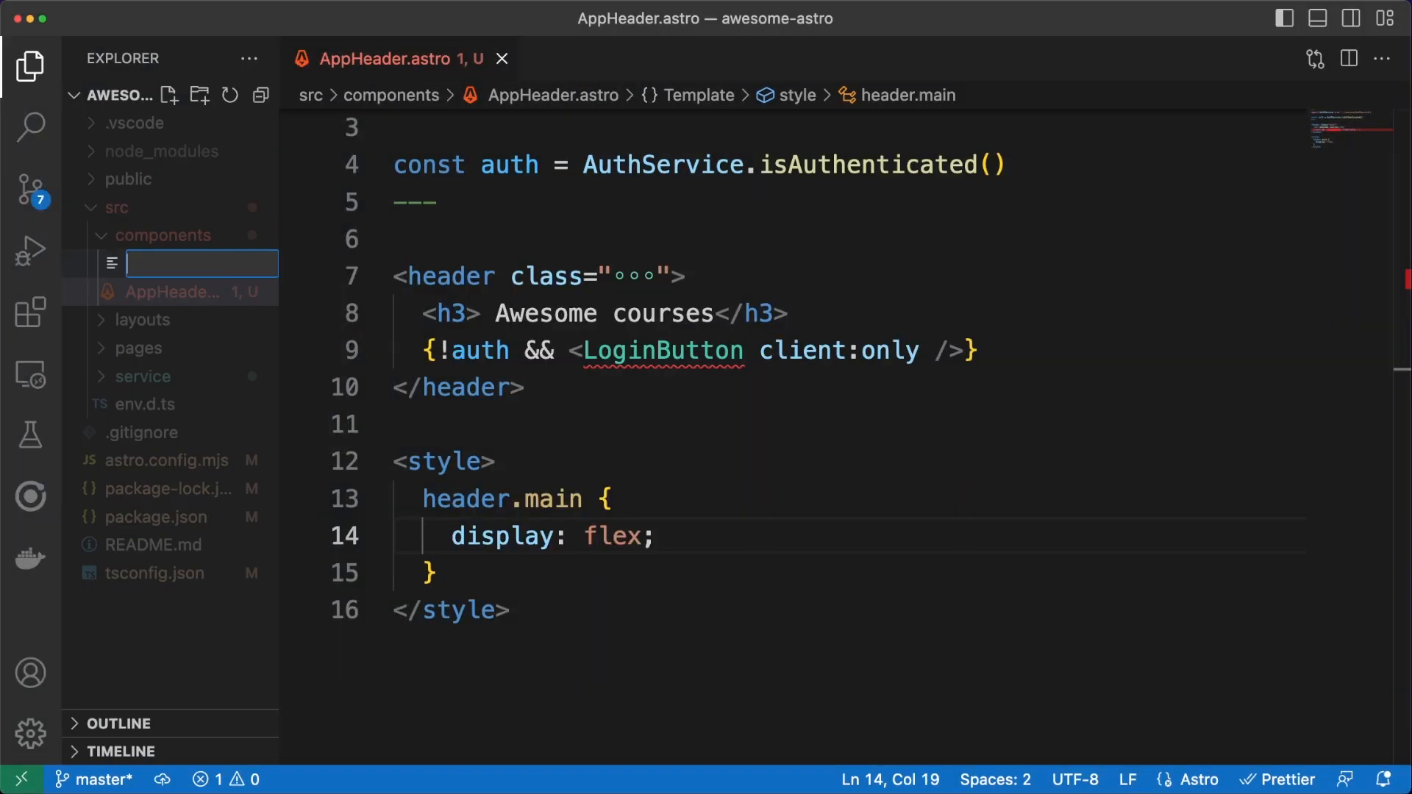
pyautogui.write('LoginButton.tsx')
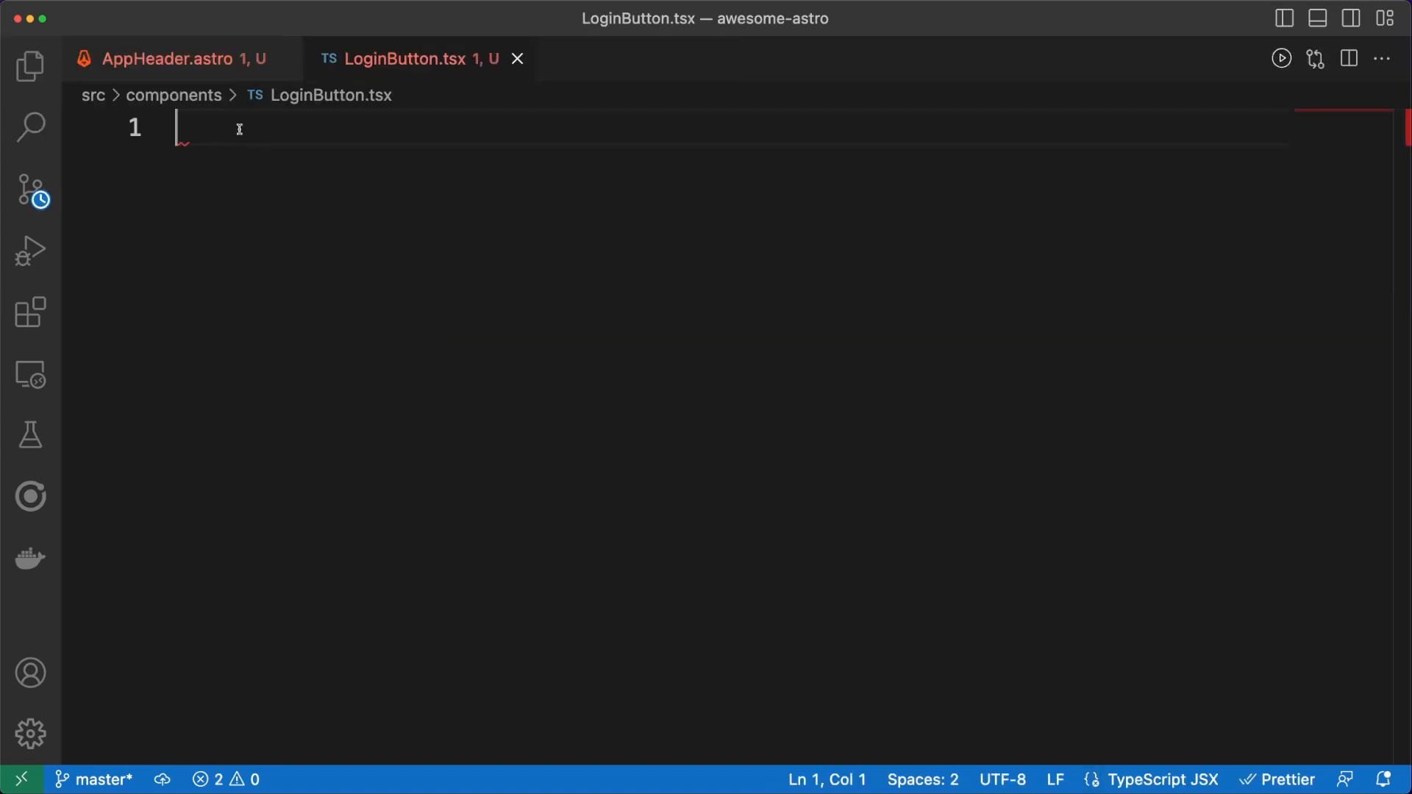
pyautogui.write('export default')
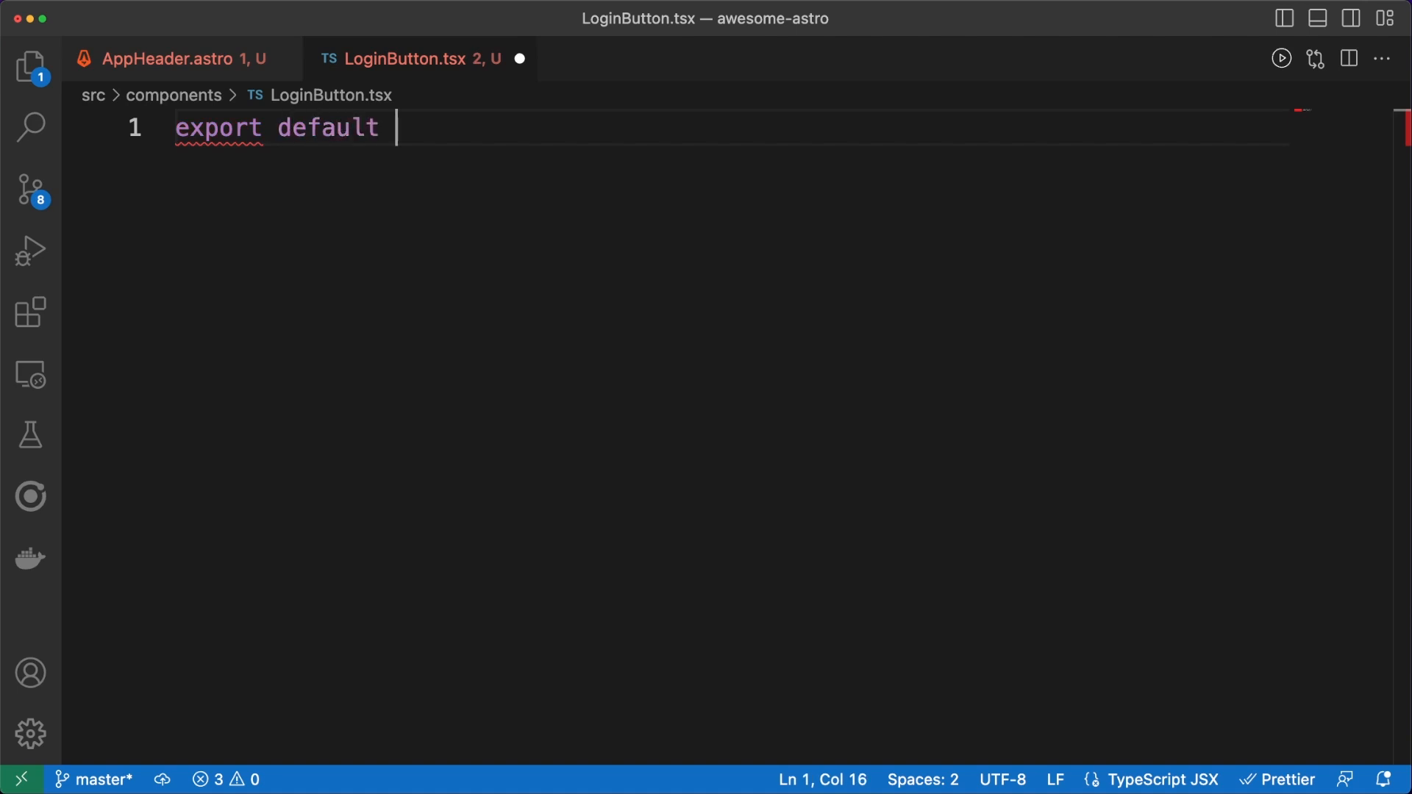
pyautogui.write('function loginButton() {')
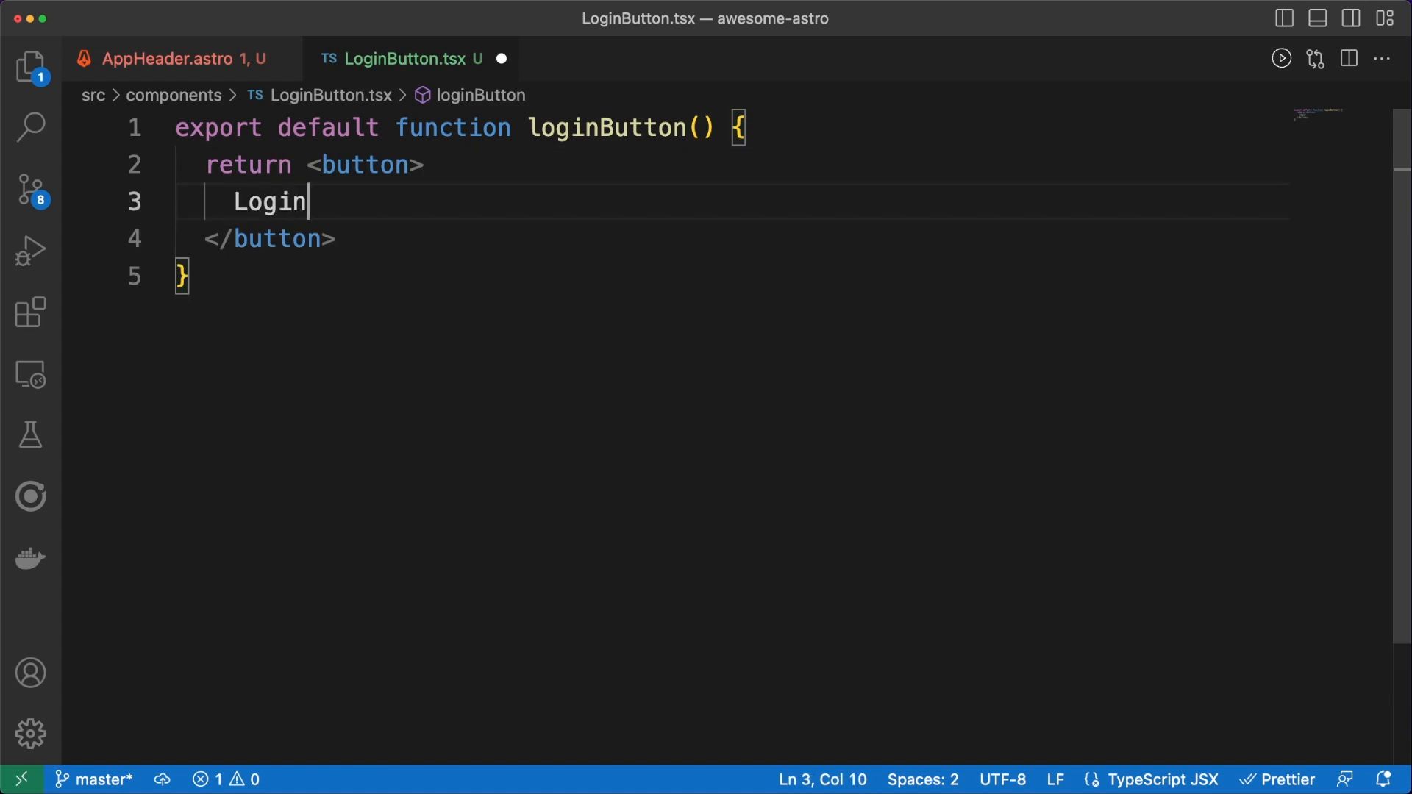
# Step: Return a button with onClick={doLogin} whose doLogin handler console.logs "login"
pyautogui.write('onClick={do}')
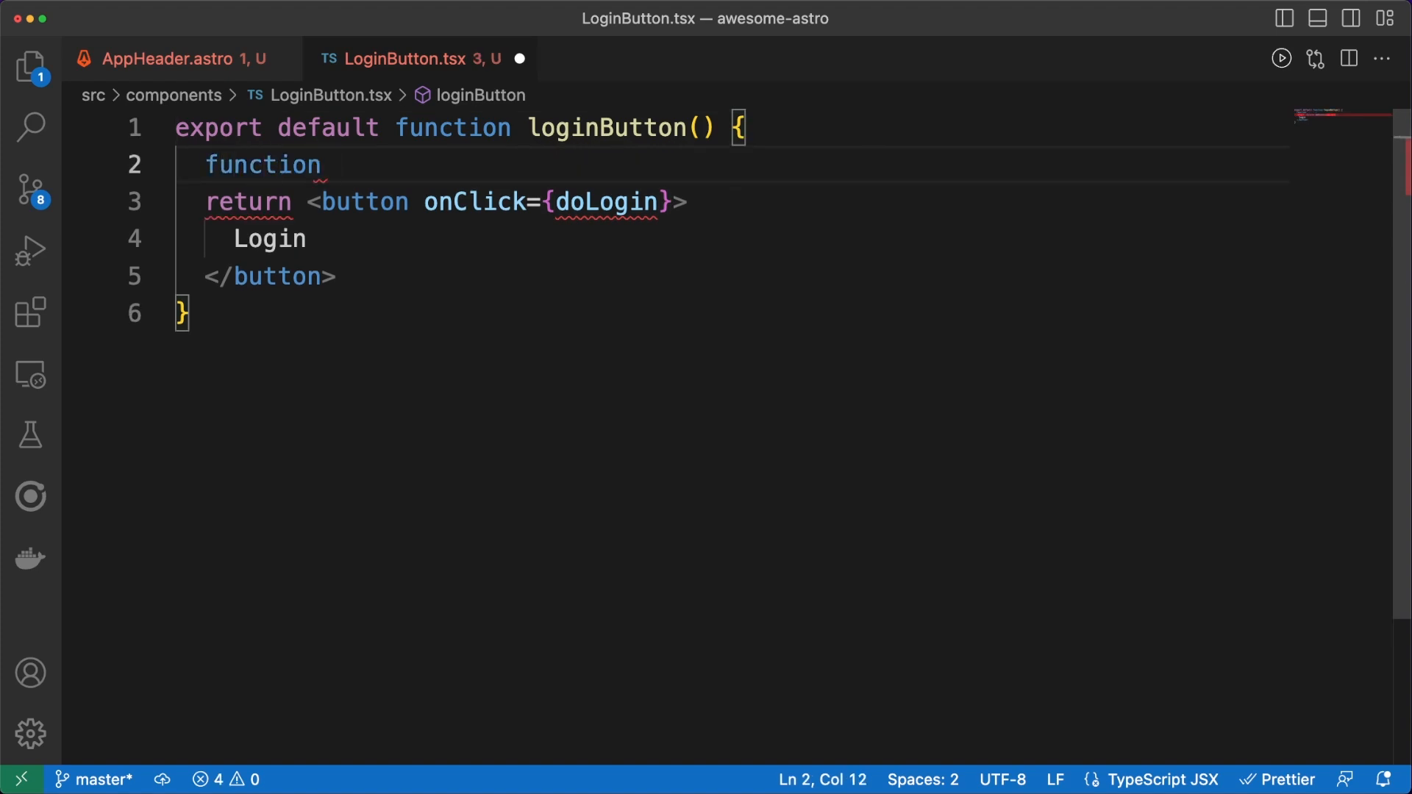
pyautogui.write('doLogin() {}')
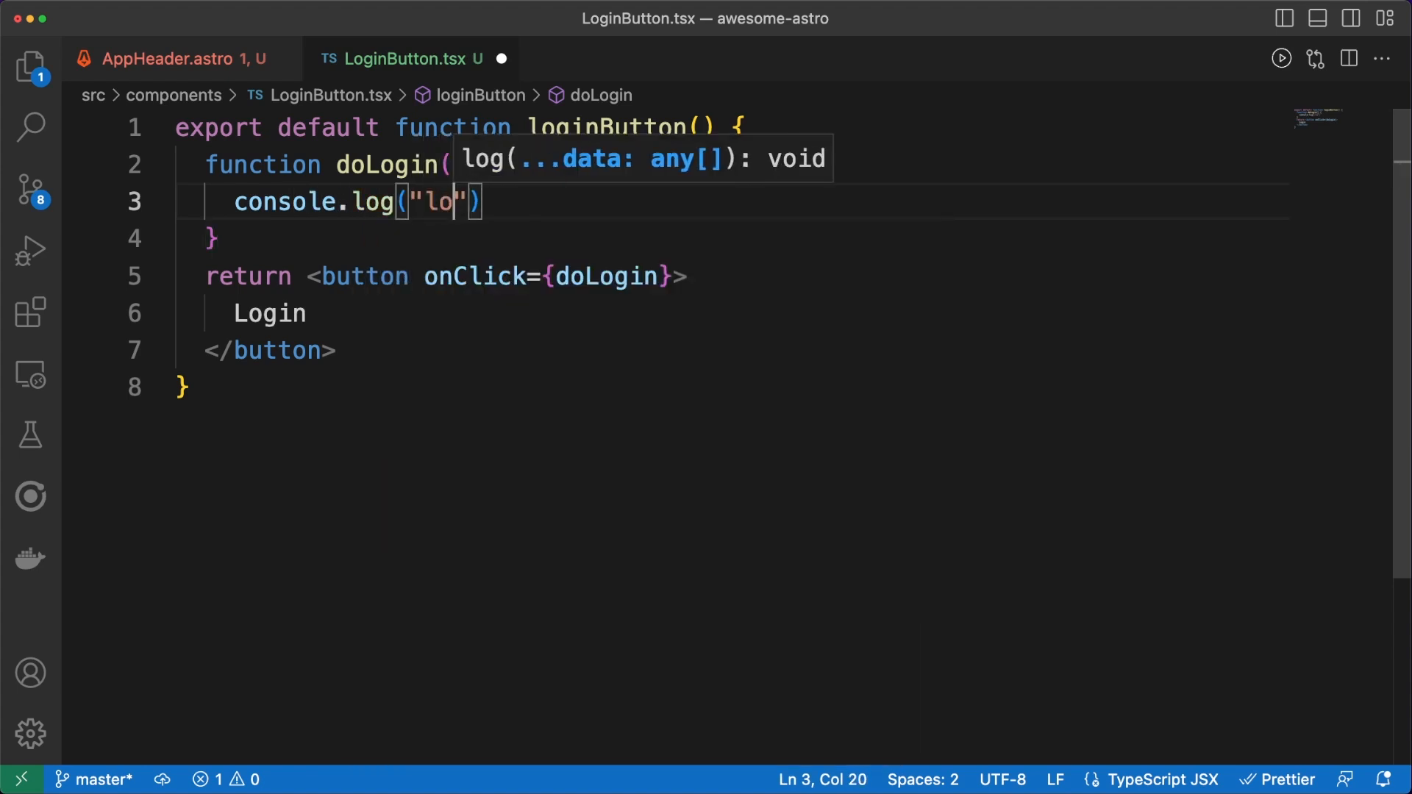
pyautogui.write('gin");')
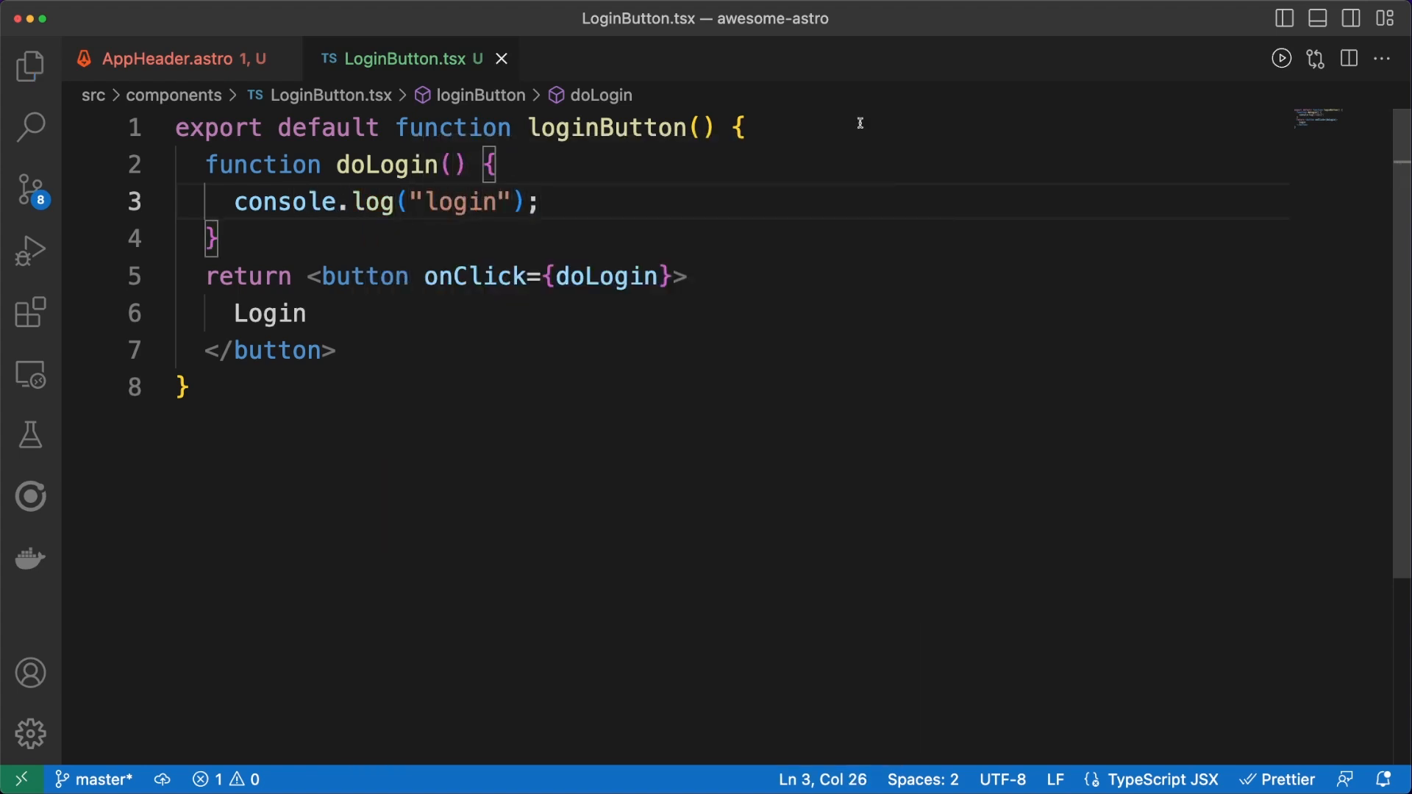
pyautogui.click(175, 59)
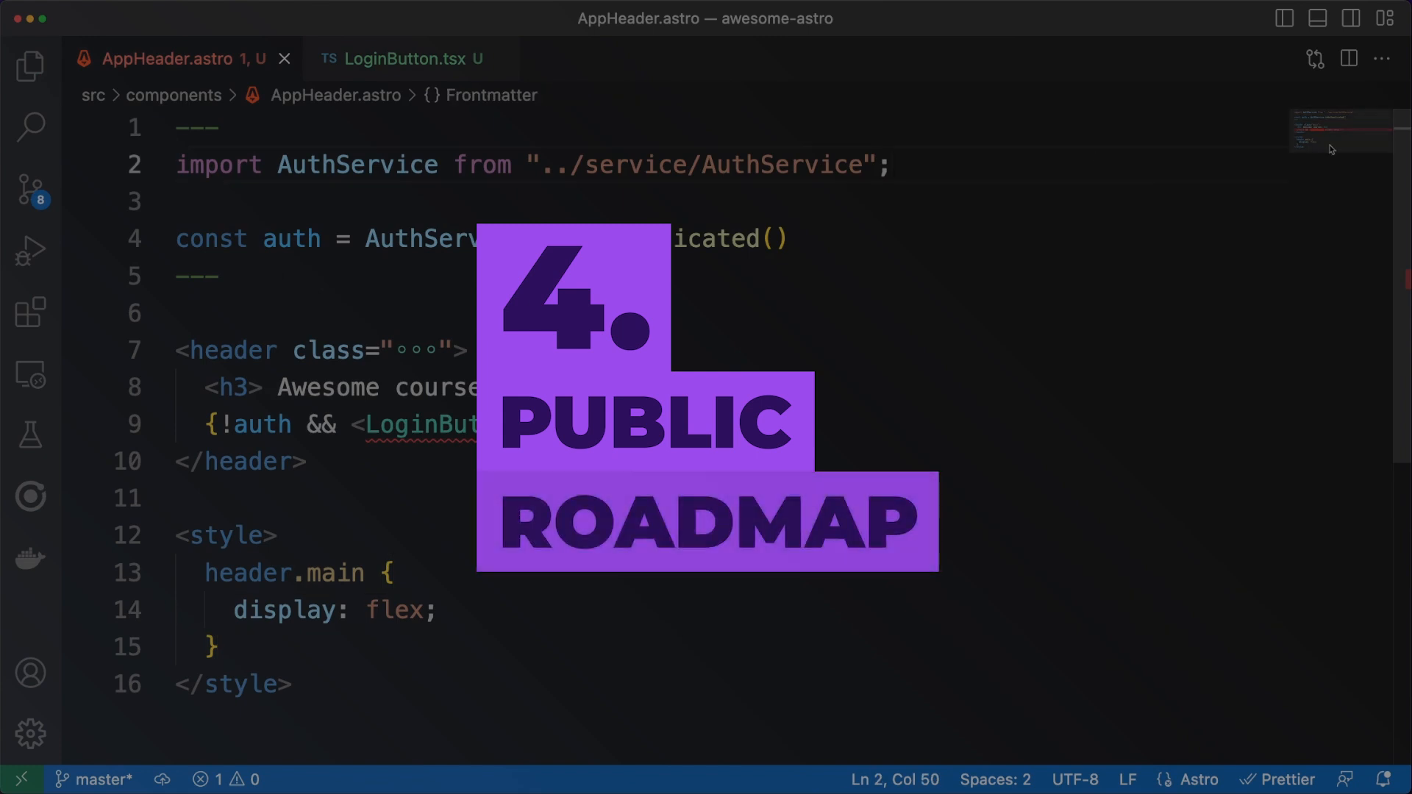
# Step: Import LoginButton from "./LoginButton" in AppHeader and render <AppHeader /> in the Layout body
pyautogui.write('import o')
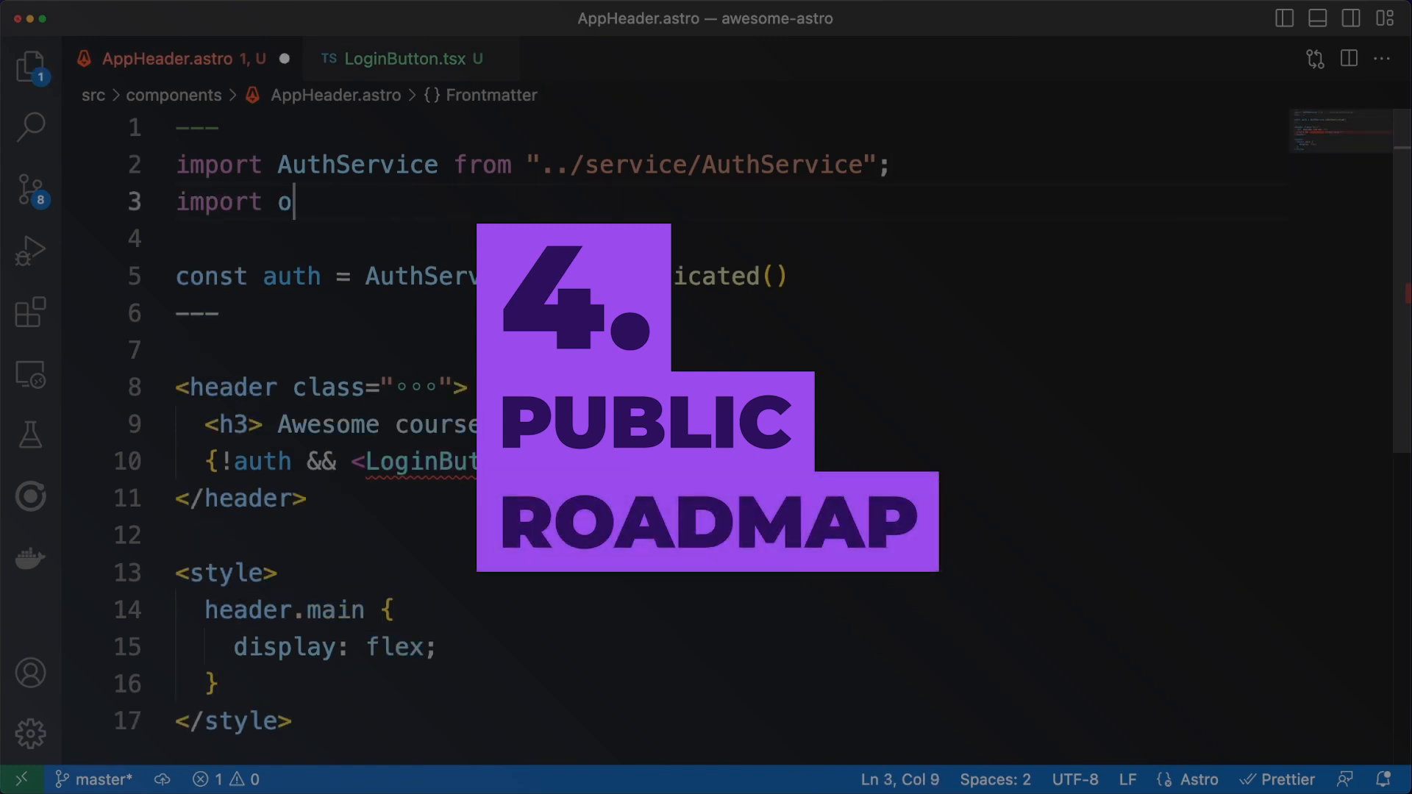
pyautogui.write('LoginButto')
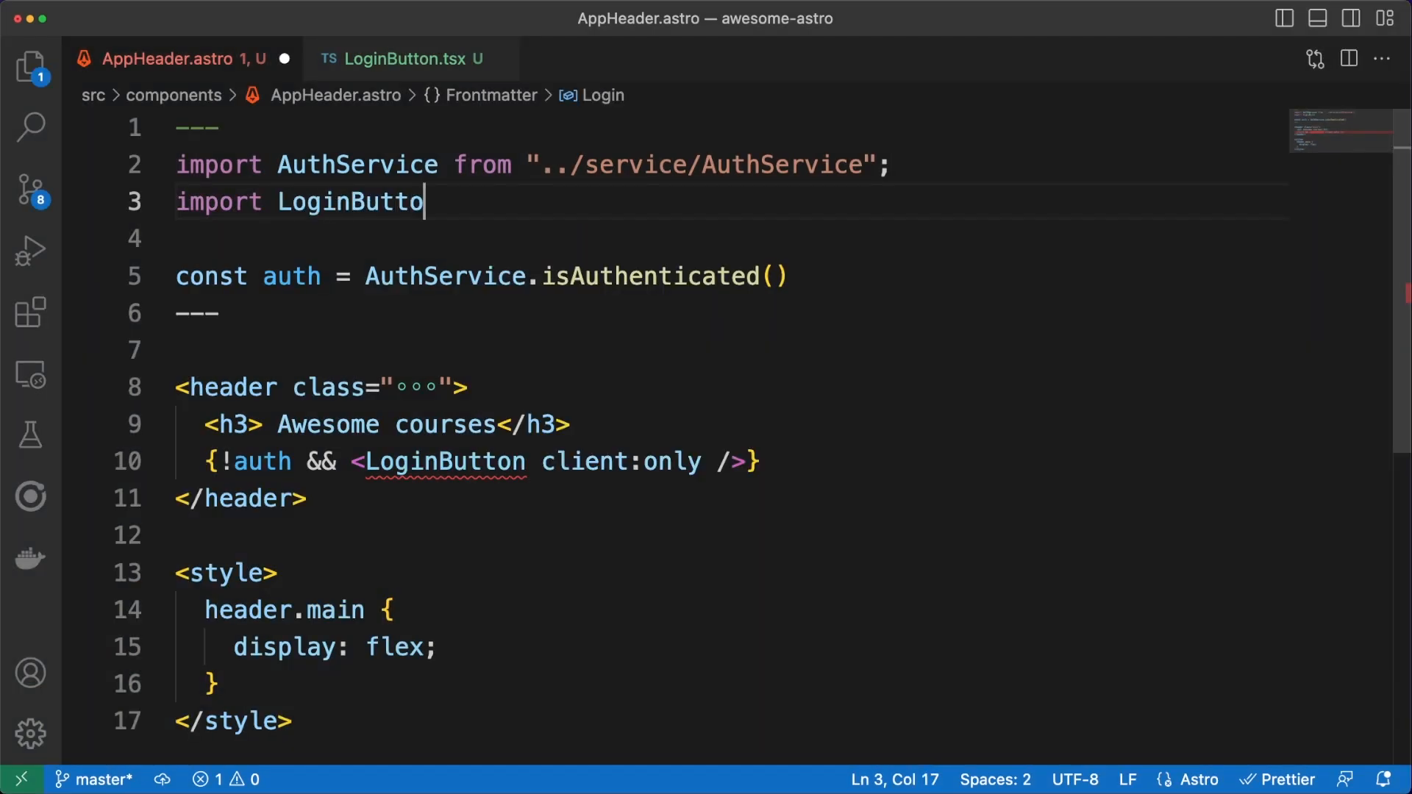
pyautogui.write('n from "./L')
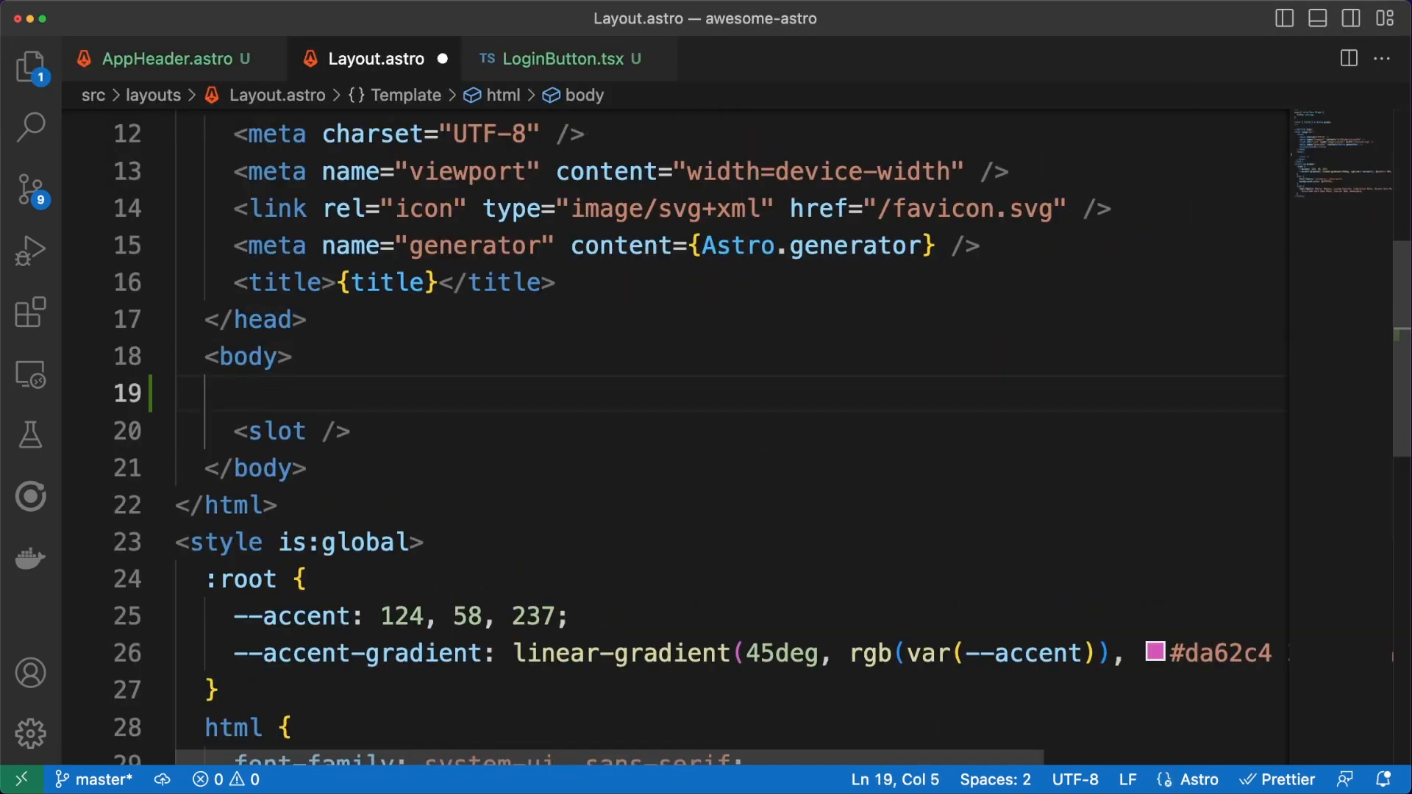
pyautogui.write('<AppHeader /')
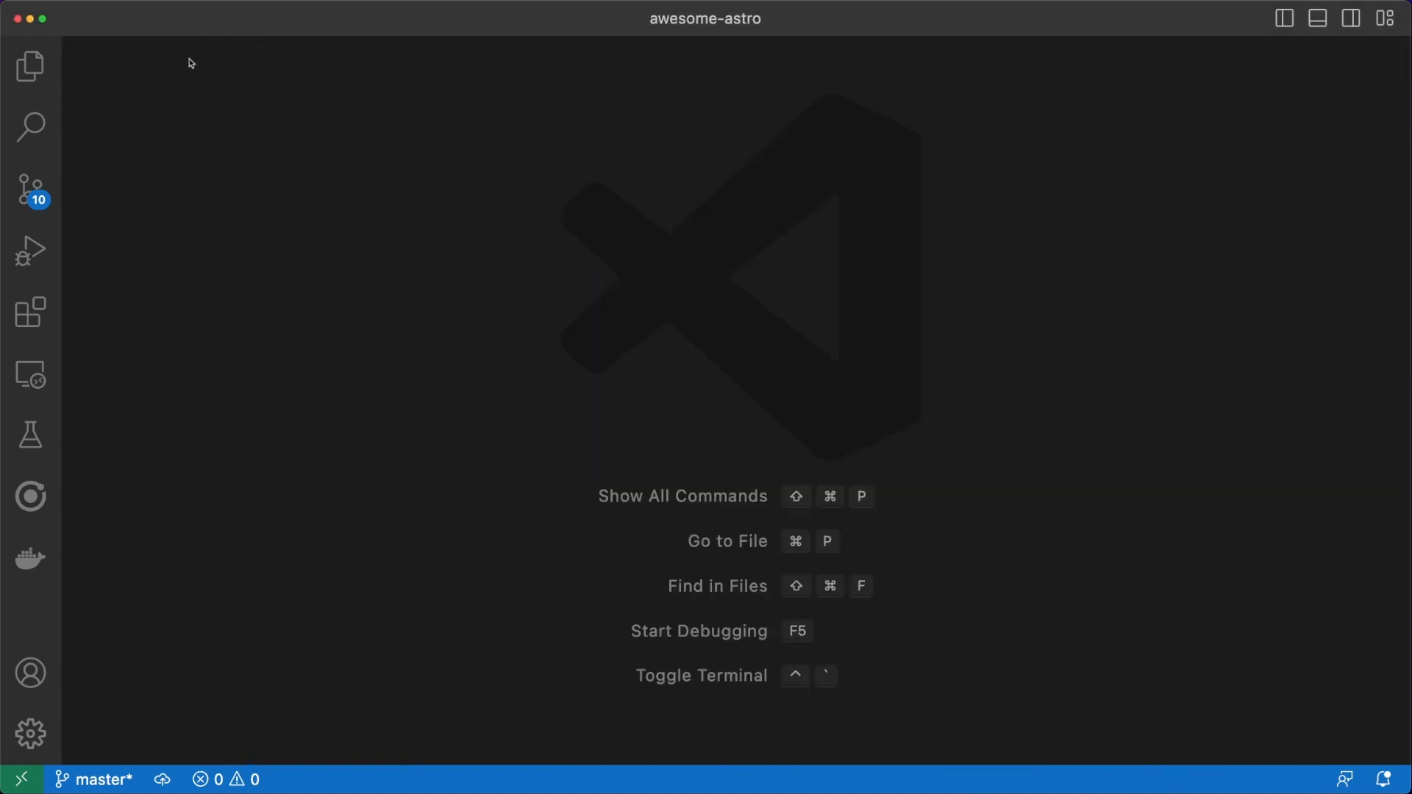
# Step: Create a content folder under src with a course folder inside it
pyautogui.click(31, 67)
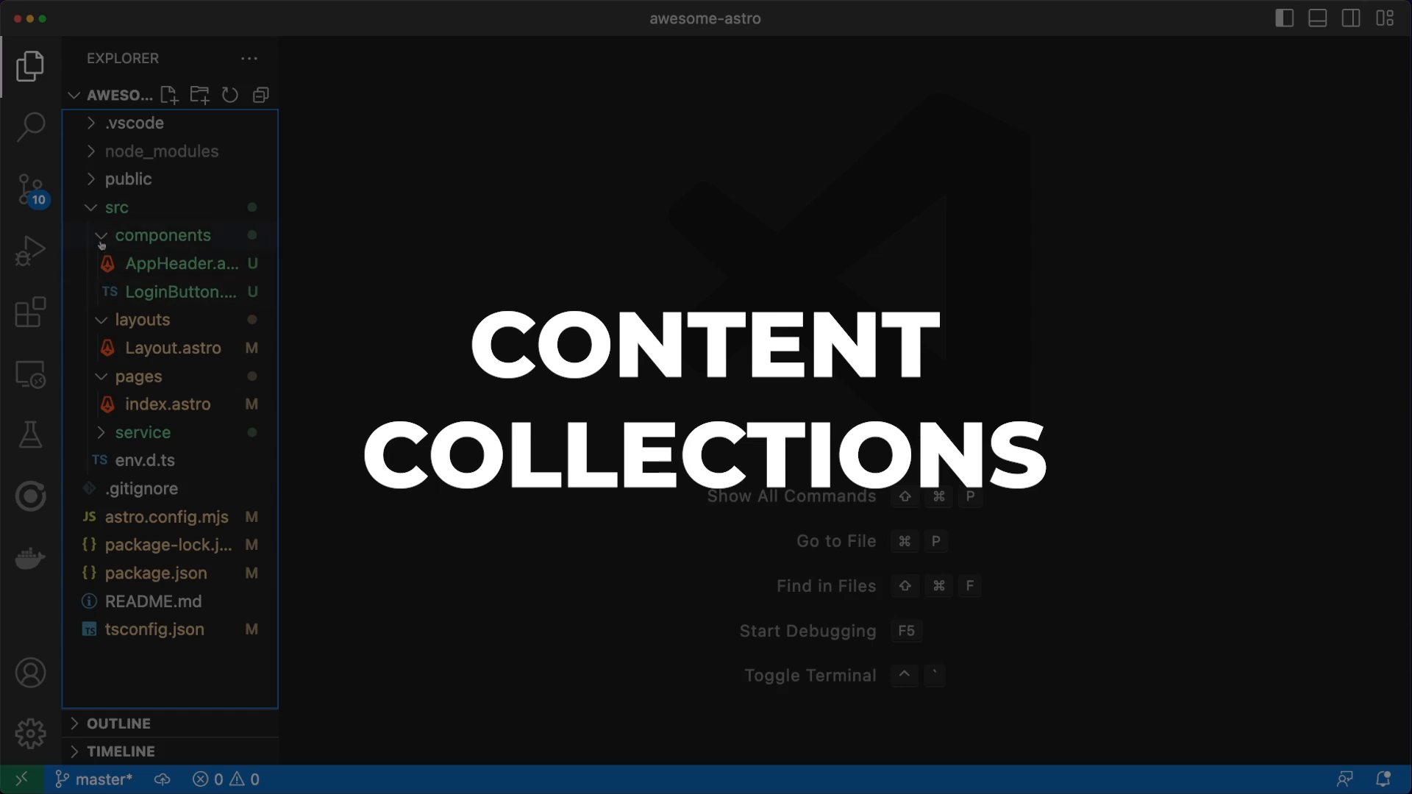
pyautogui.click(162, 235)
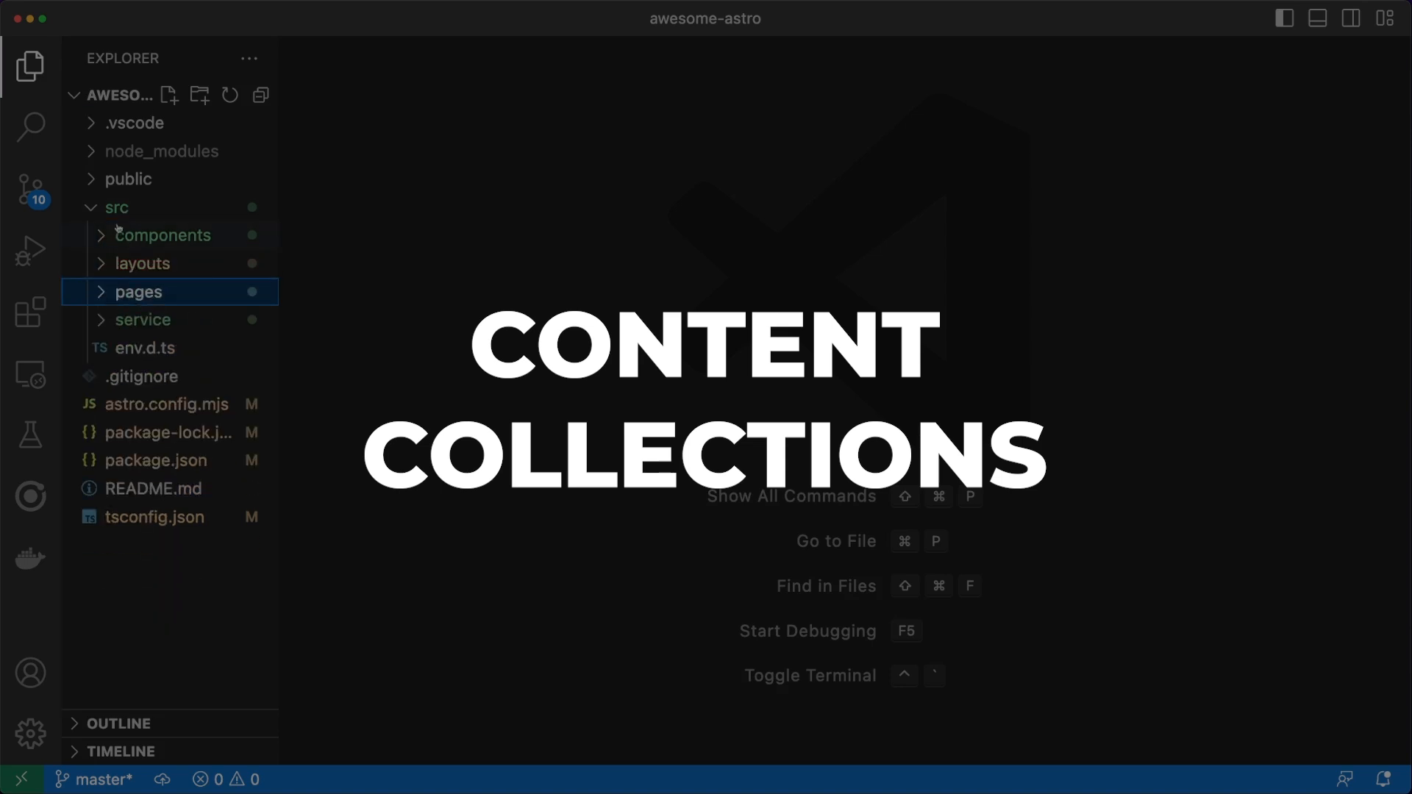
pyautogui.rightClick(114, 207)
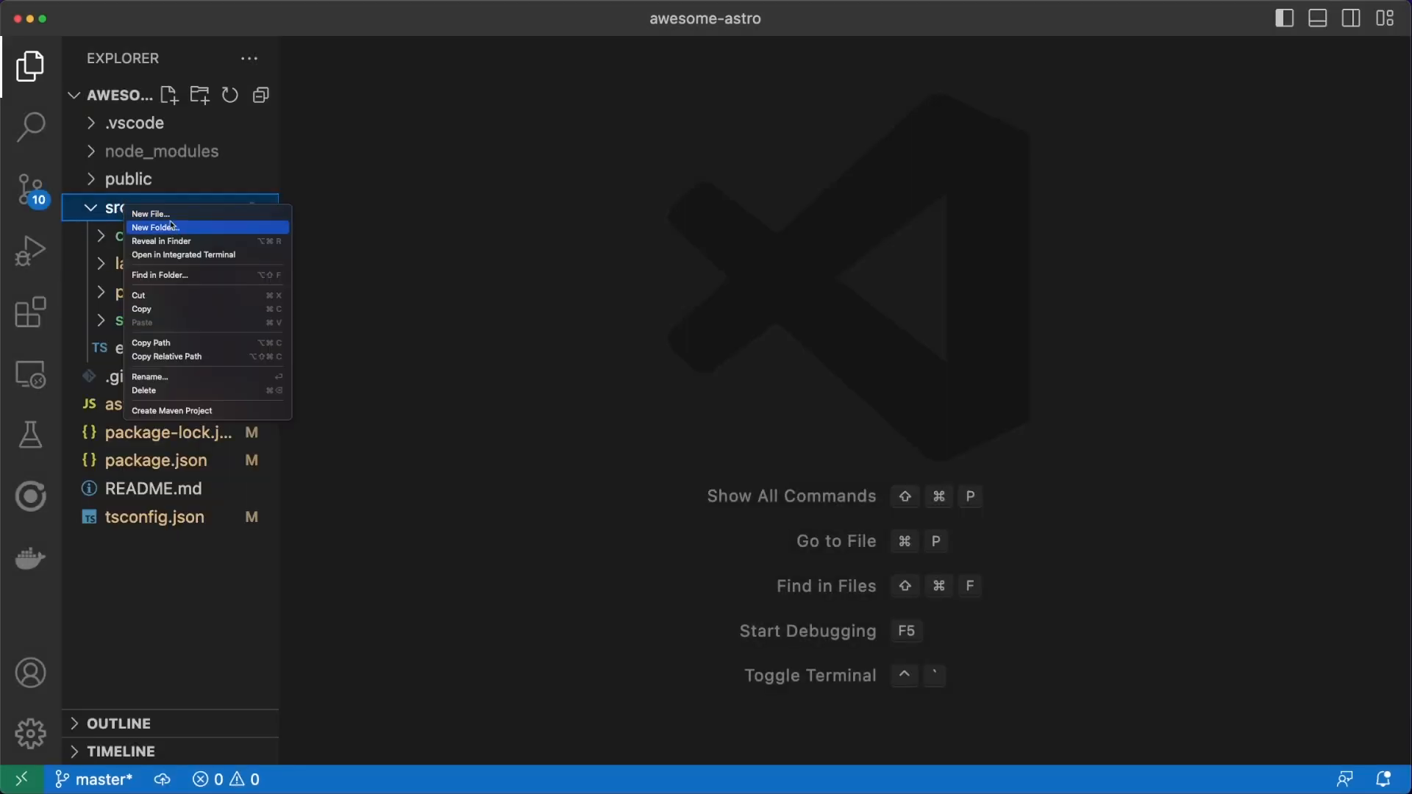
pyautogui.click(154, 227)
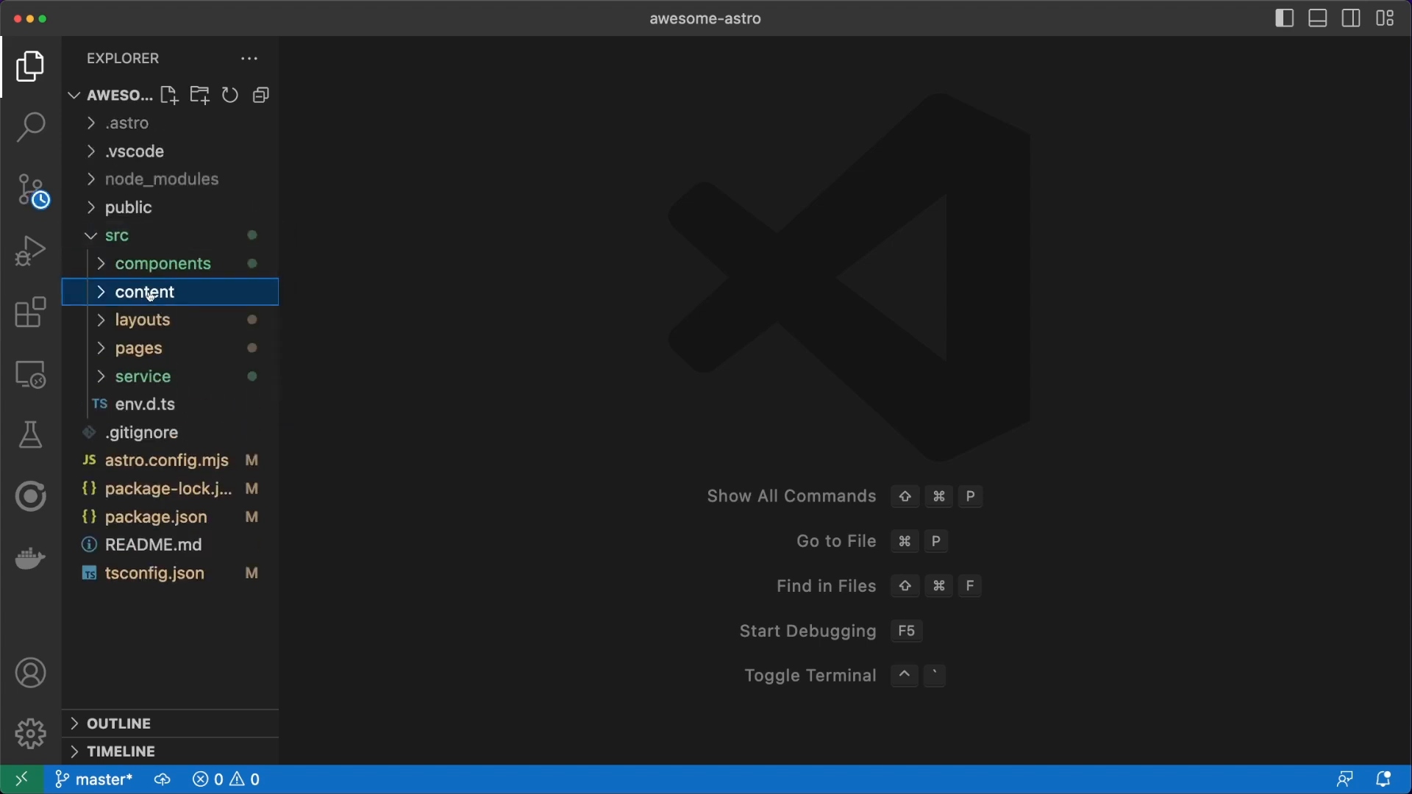
pyautogui.rightClick(144, 291)
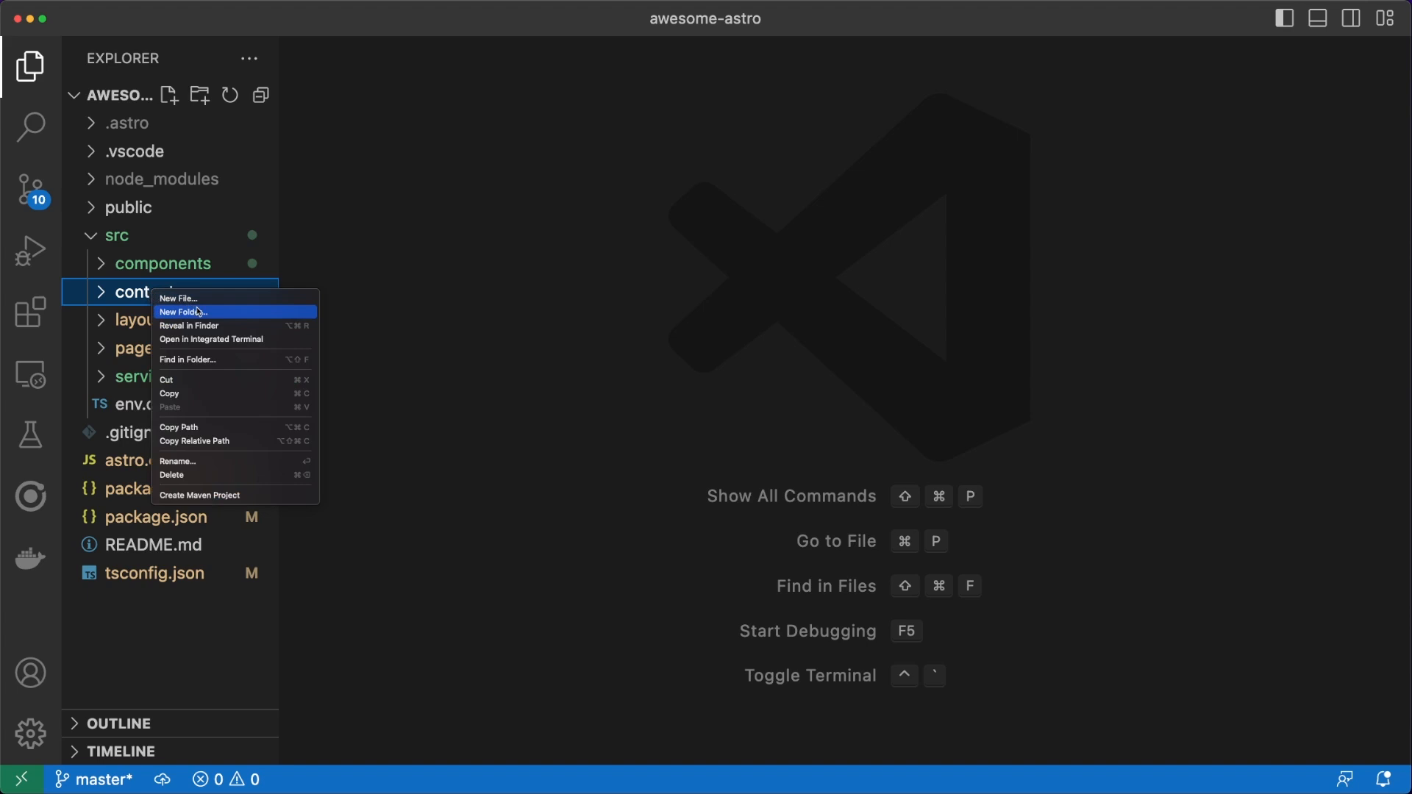
pyautogui.click(182, 312)
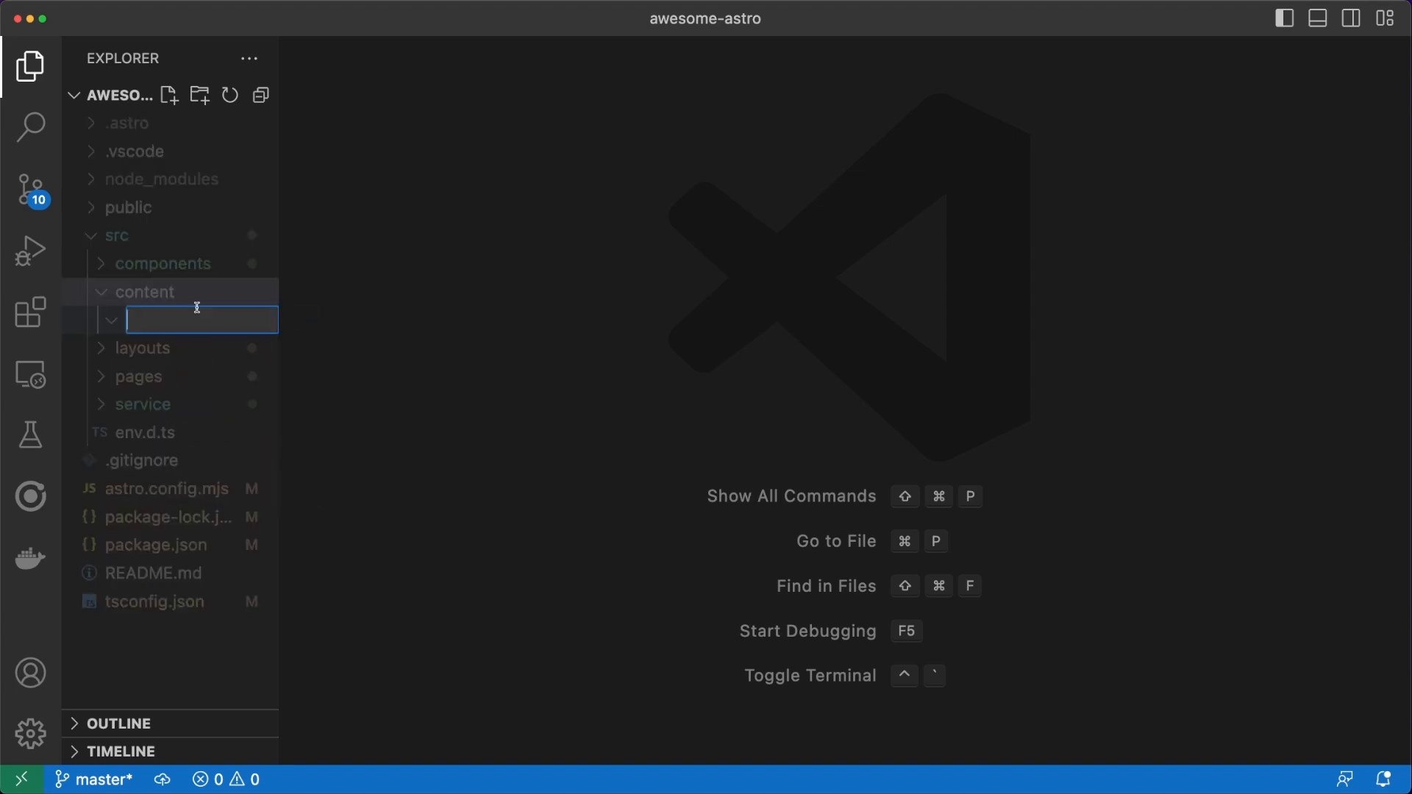
pyautogui.write('c')
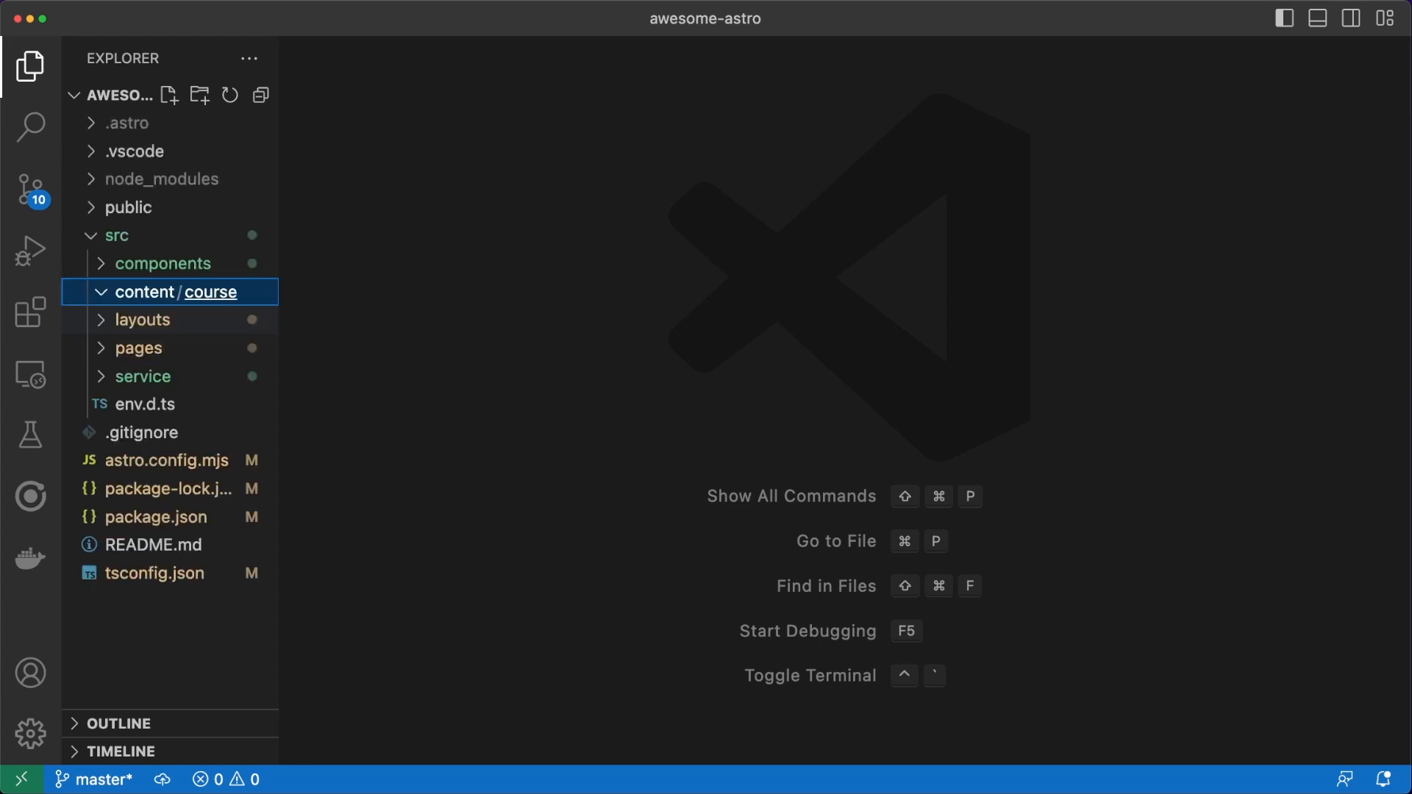
# Step: Create a frontend folder inside course containing a new intro.md file
pyautogui.rightClick(180, 291)
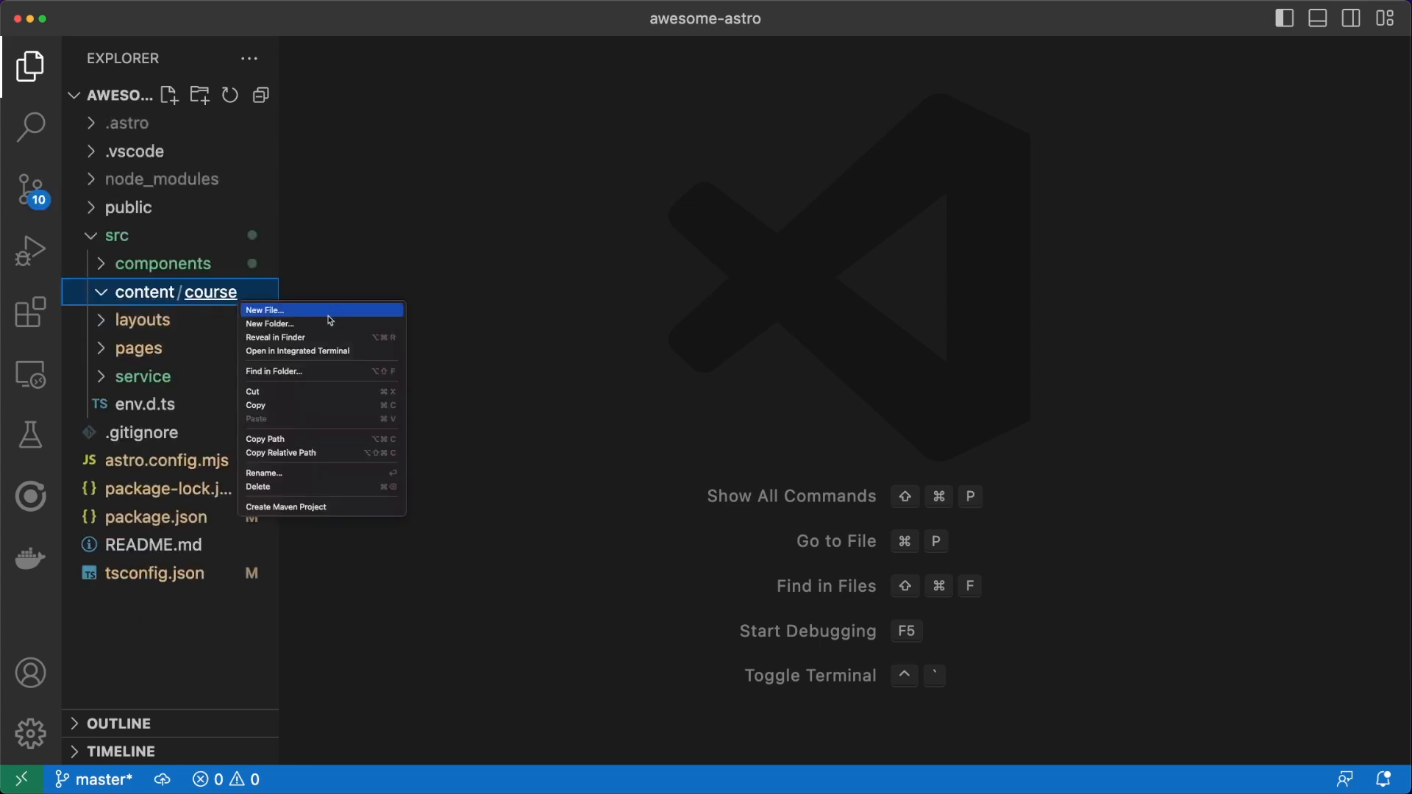
pyautogui.click(264, 311)
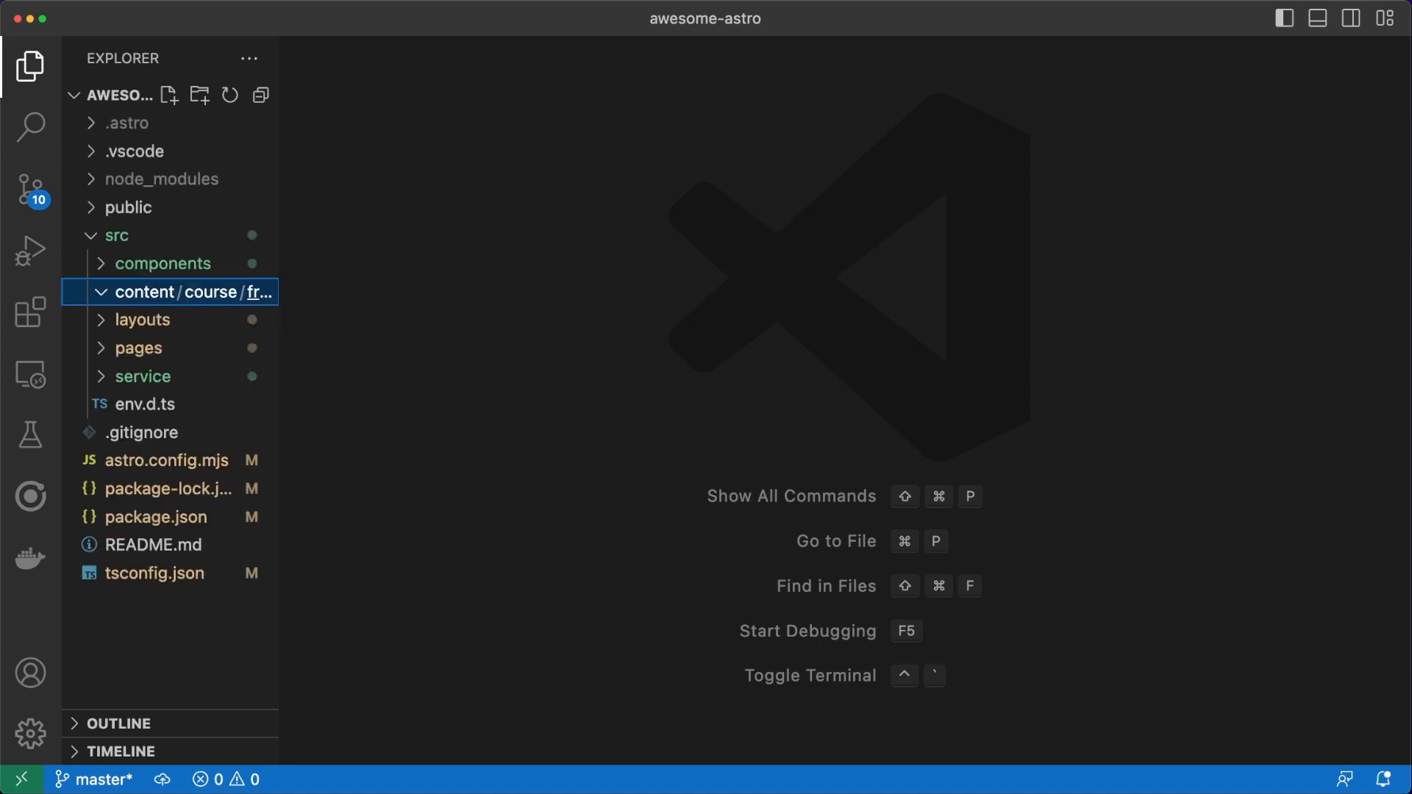
pyautogui.rightClick(190, 291)
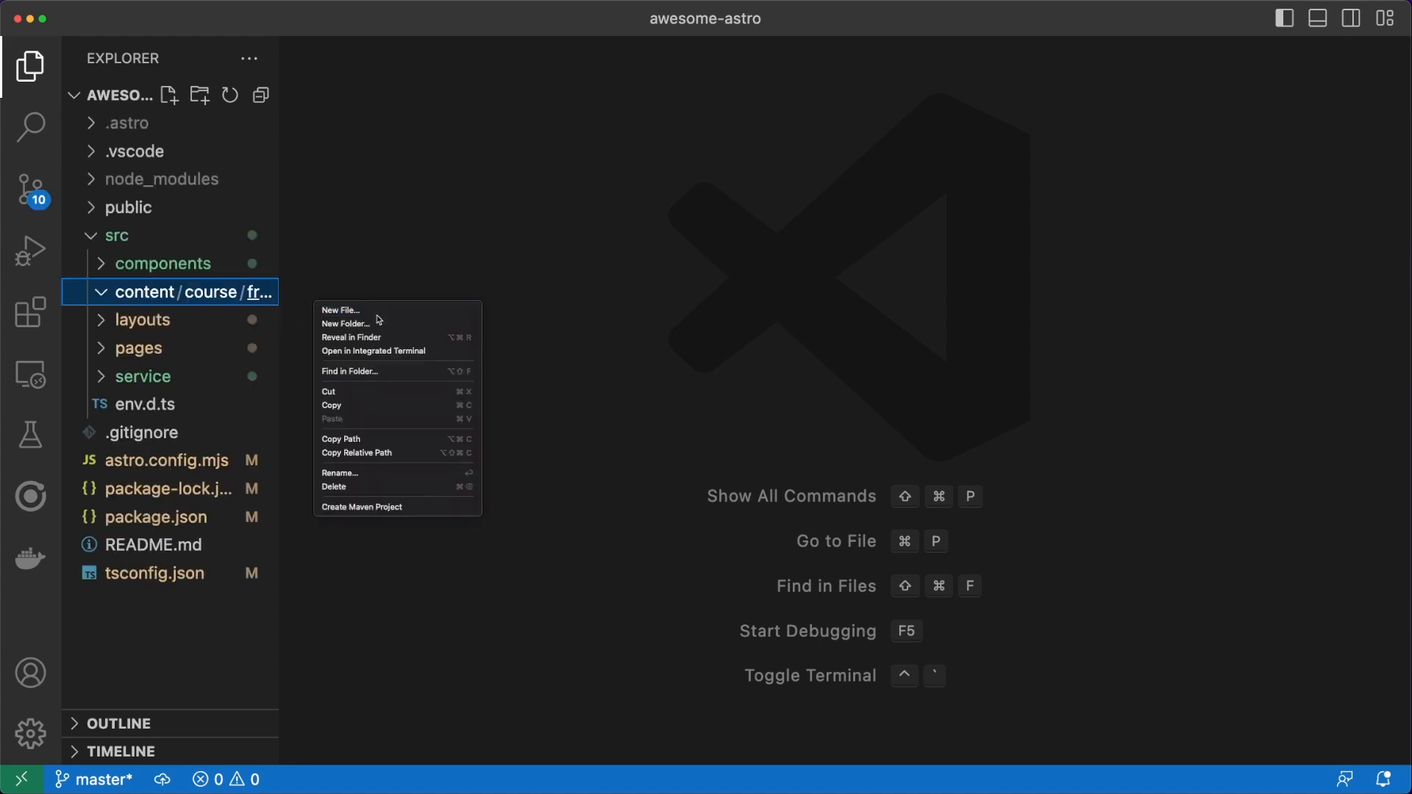
pyautogui.click(340, 311)
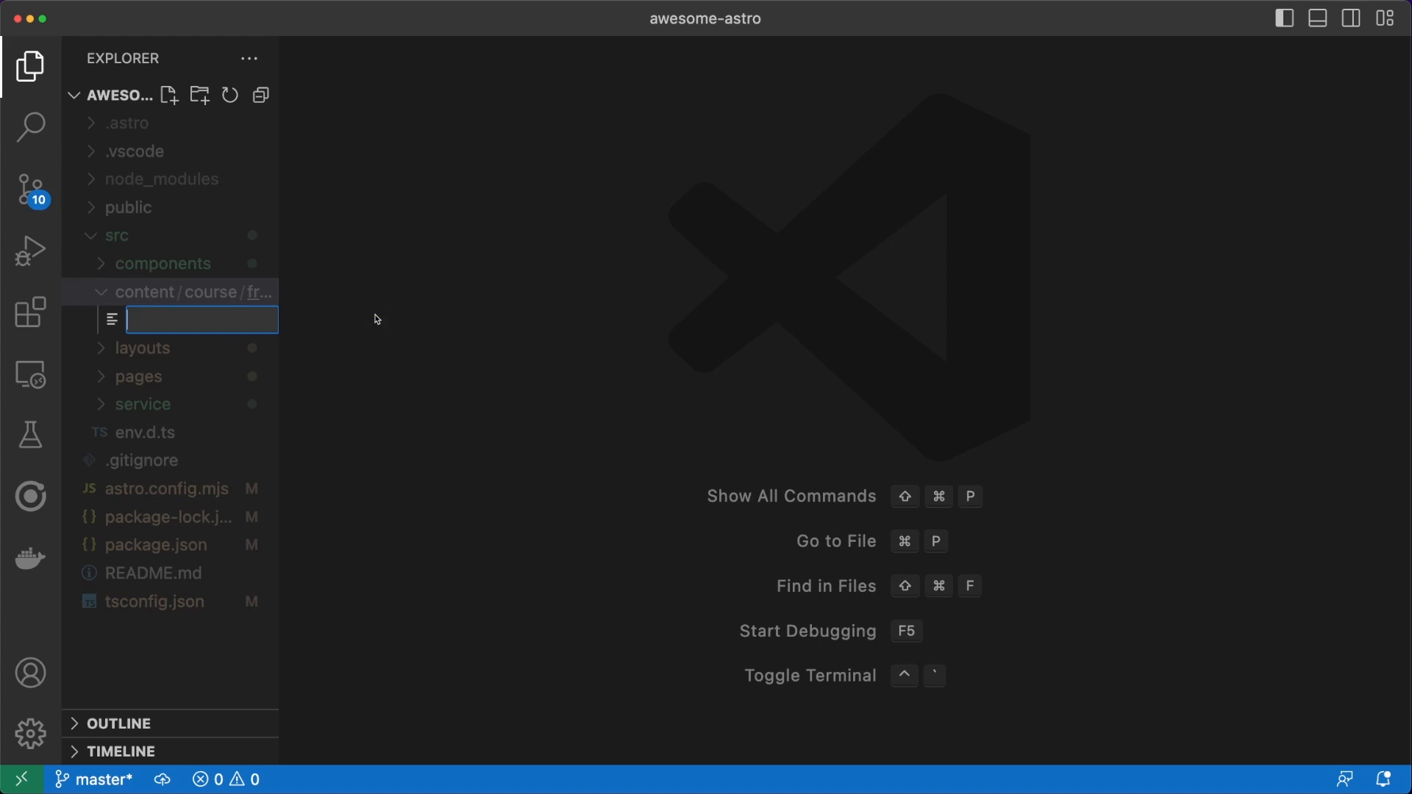
pyautogui.write('intro.md')
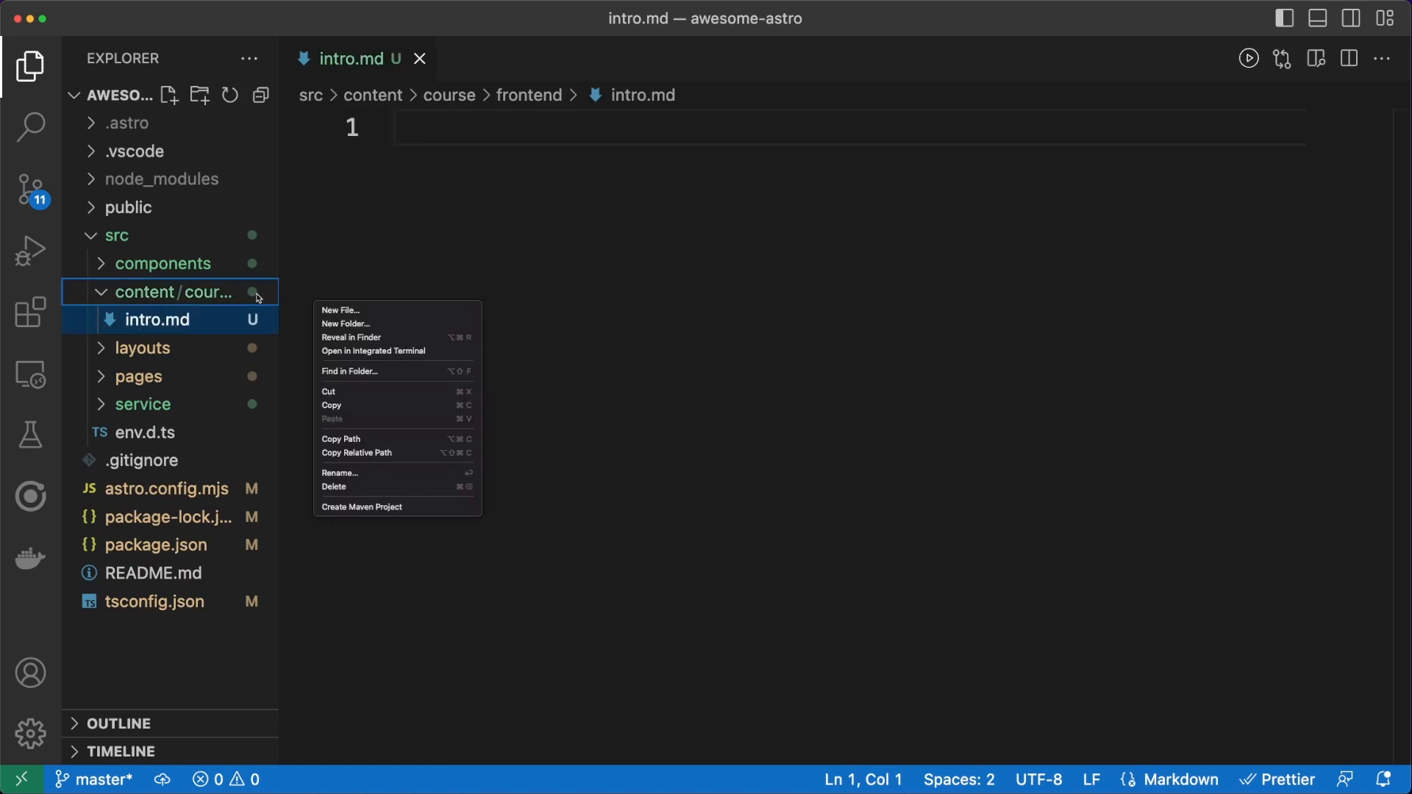
# Step: Write intro.md frontmatter with title "Introduction", tags basics and frontend, language "en" and an author
pyautogui.click(340, 311)
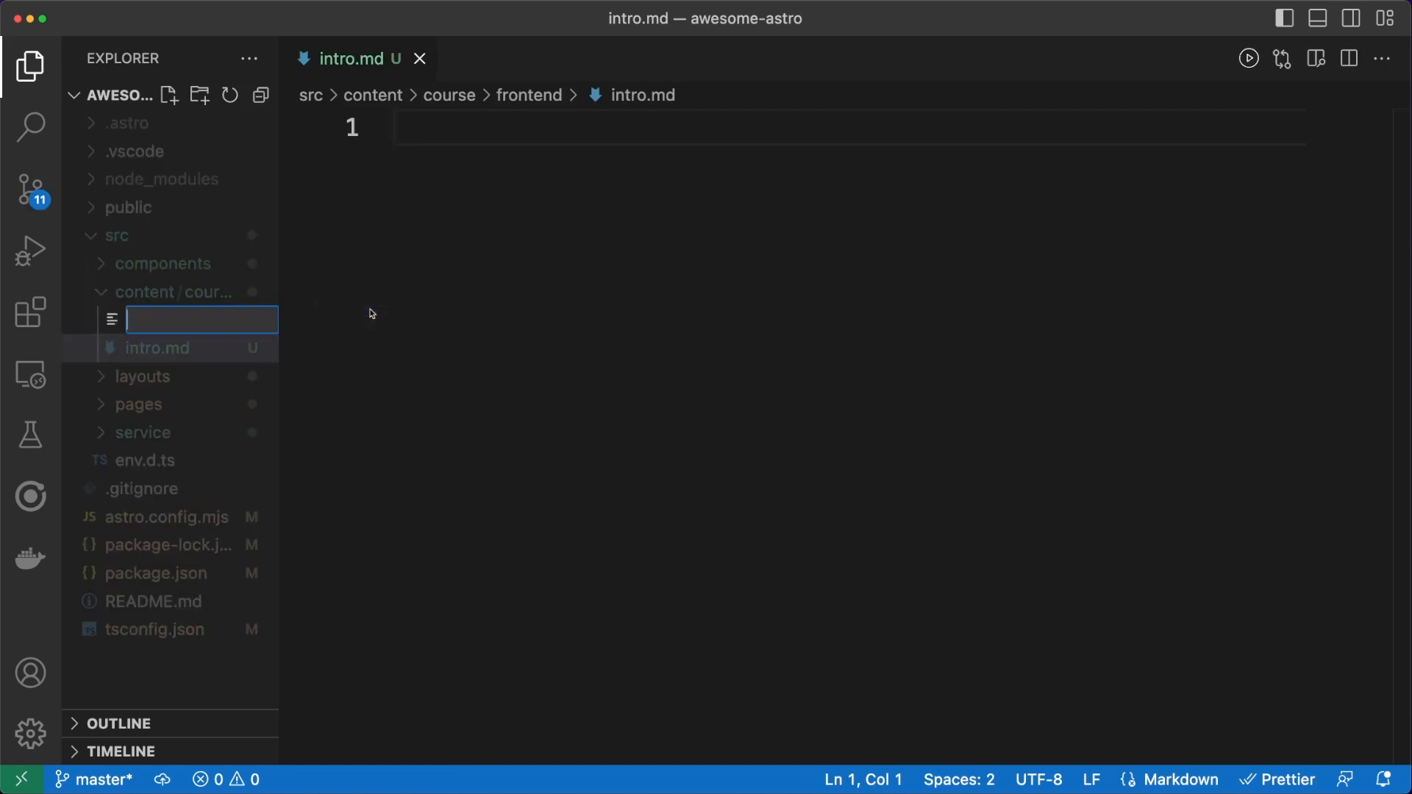
pyautogui.write('javascrip')
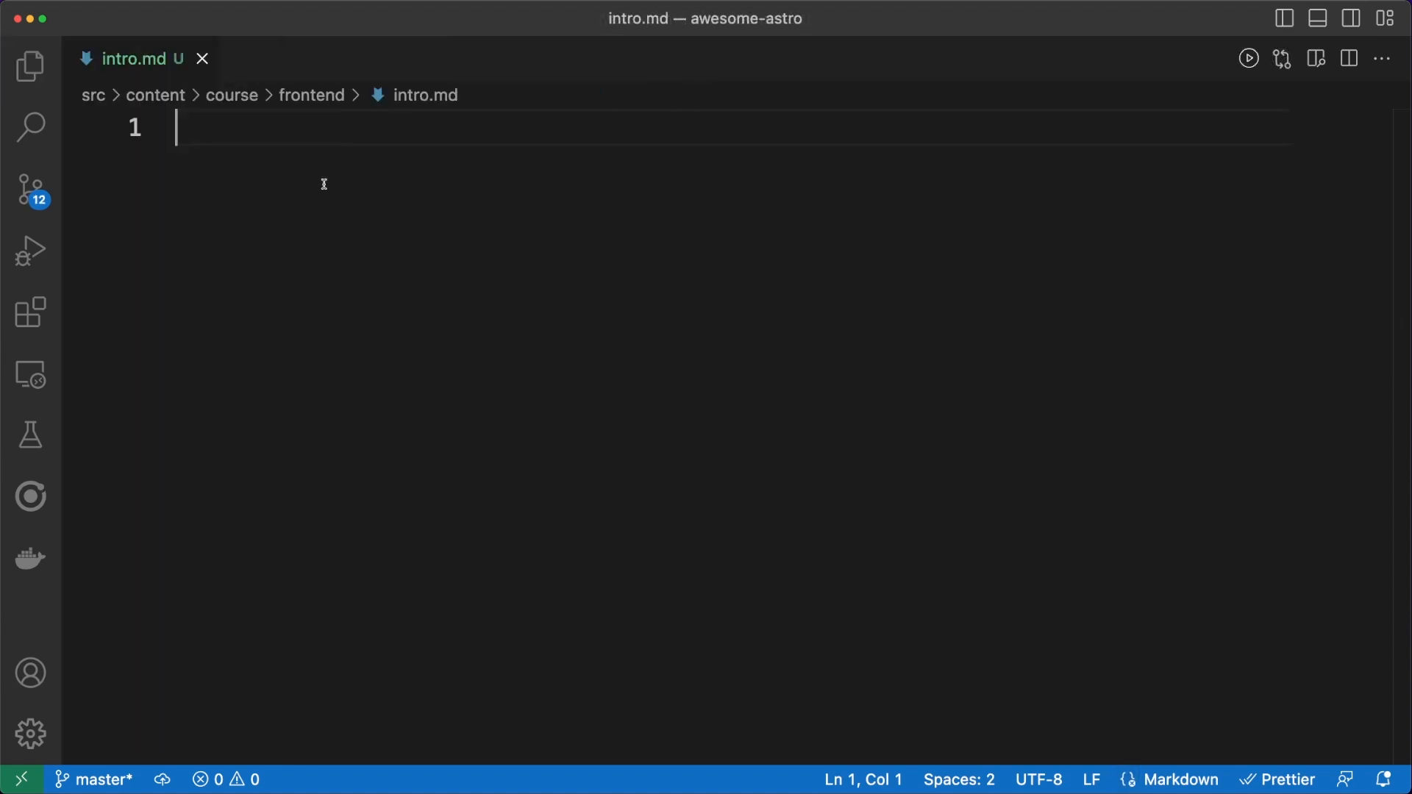
pyautogui.write('---')
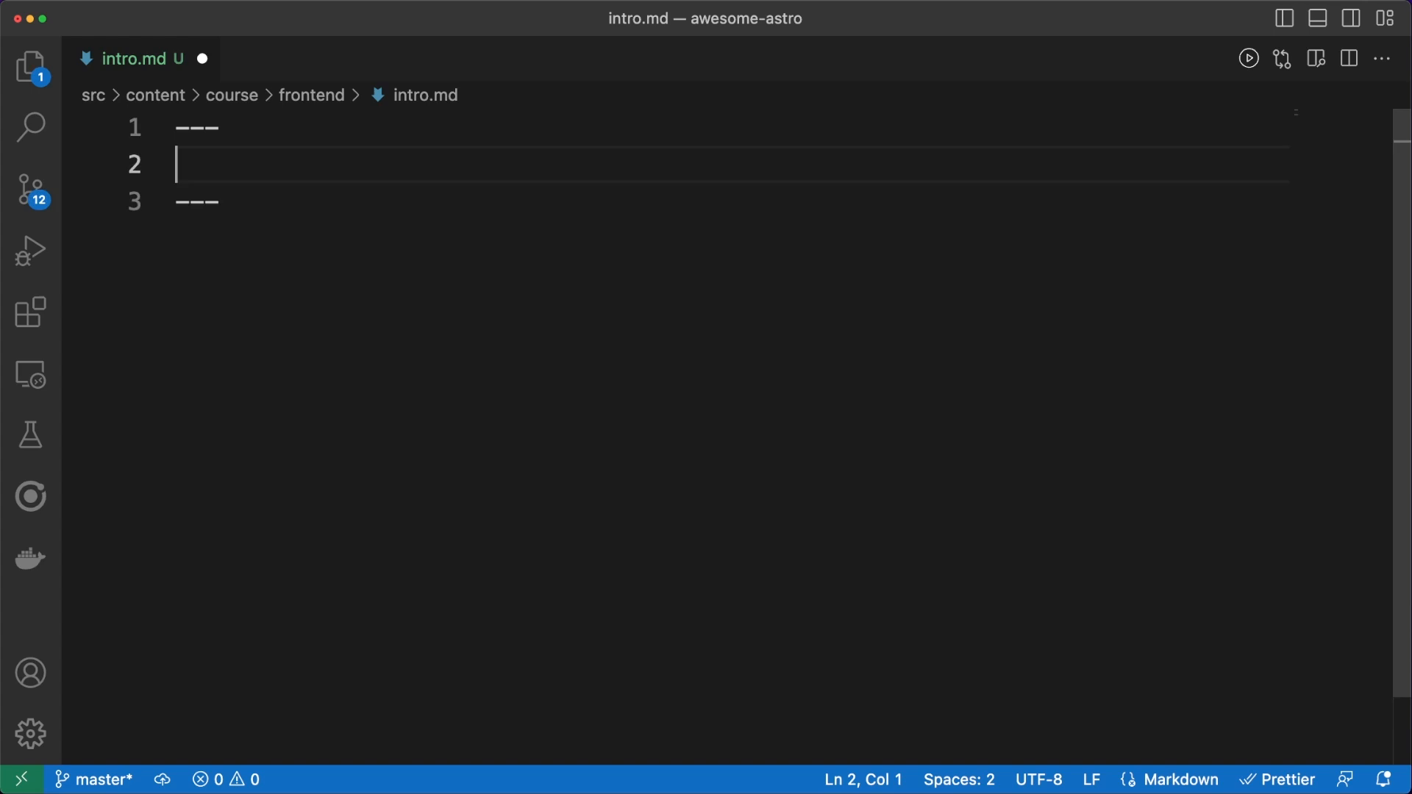
pyautogui.write('title: "Introduction"')
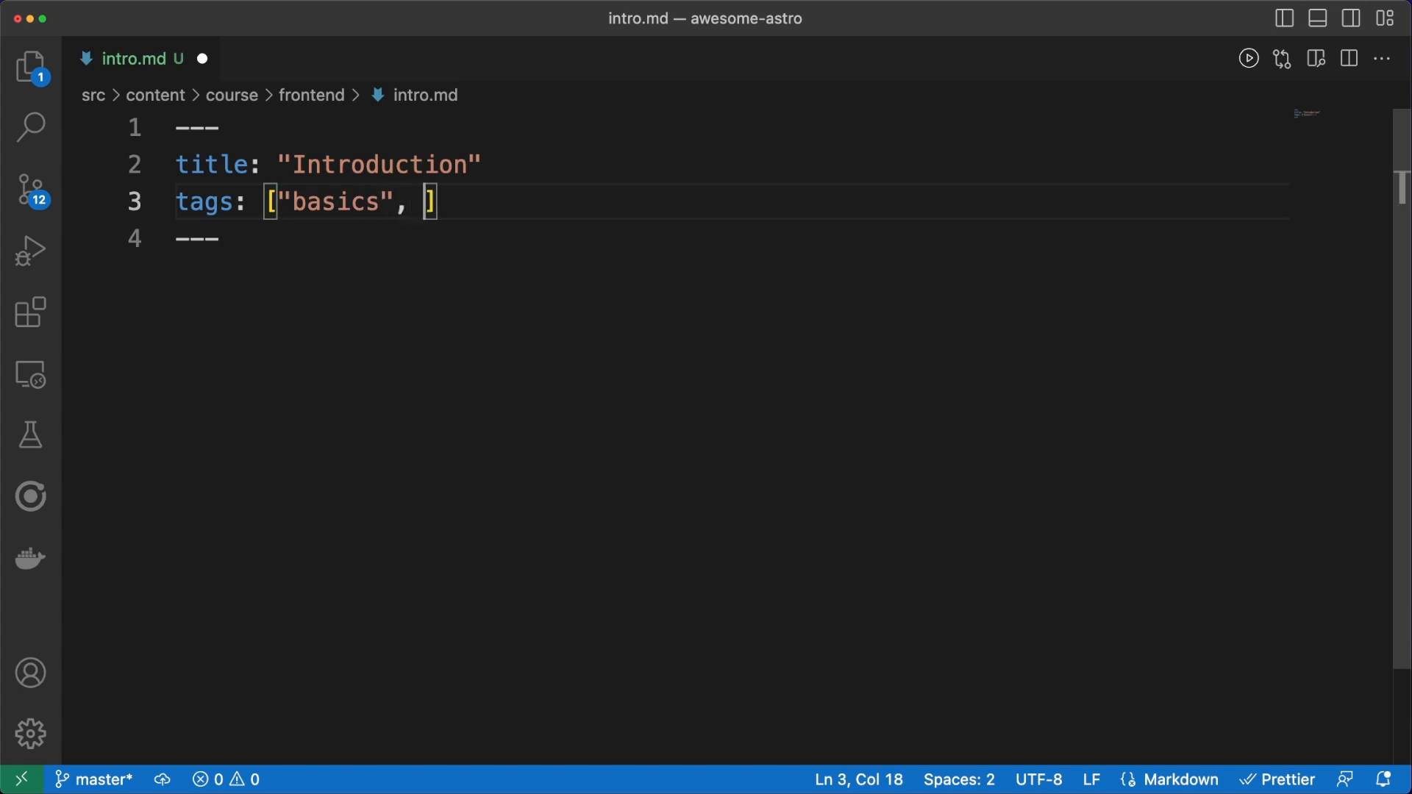
pyautogui.write('"frontend"')
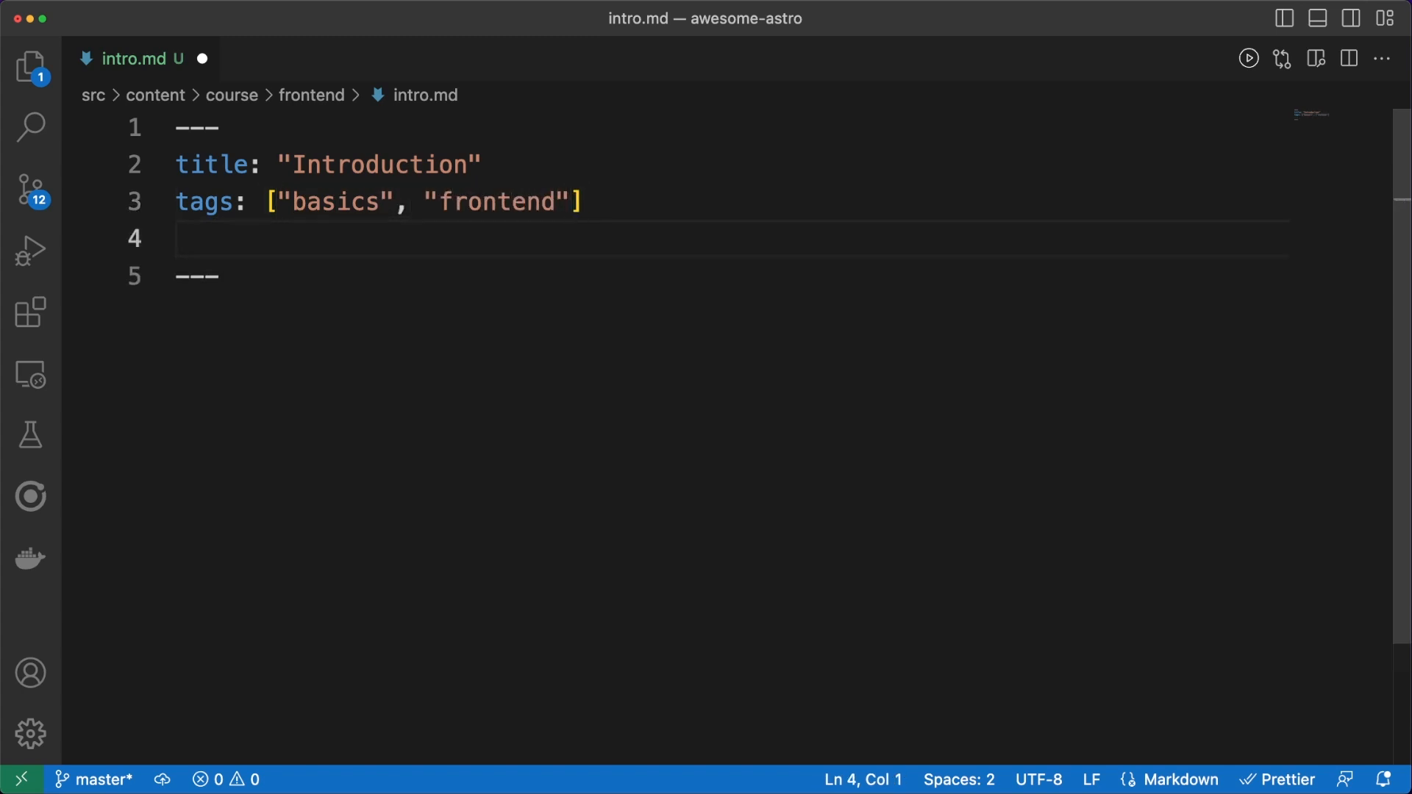
pyautogui.write('language: "en"')
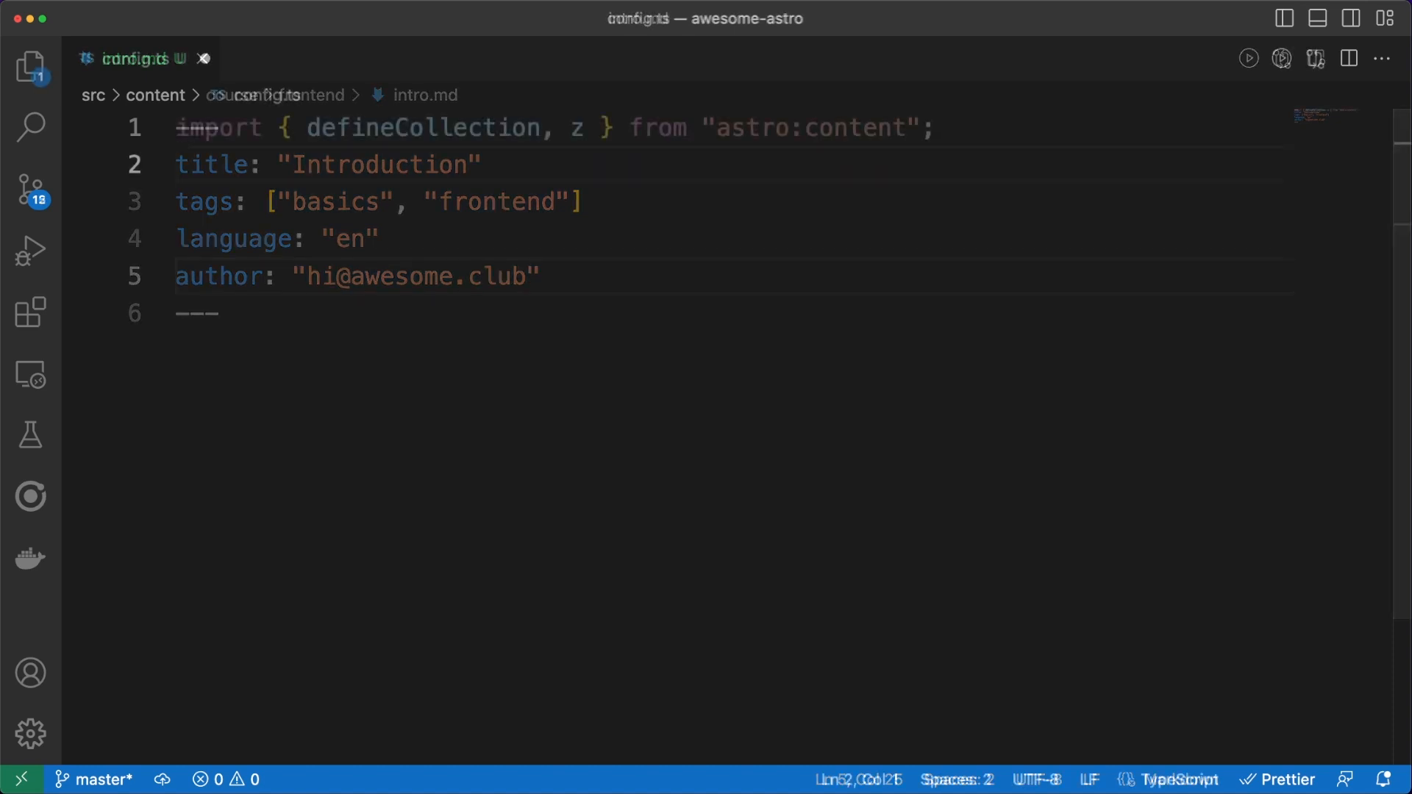
# Step: Define courseCollection with defineCollection and a z.object schema of title z.string() and tags z.array(z.string())
pyautogui.write('const co')
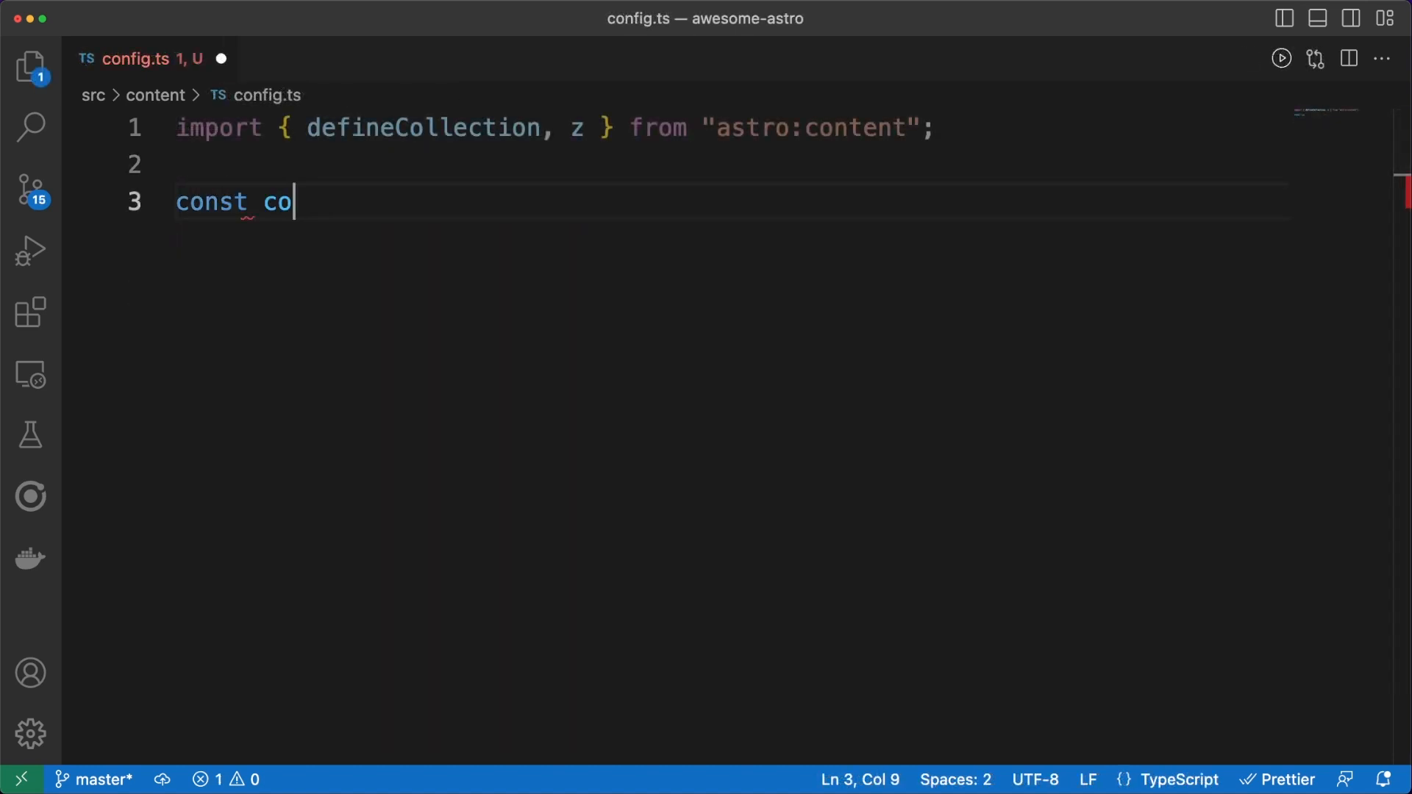
pyautogui.write('urseCollection = defineCollection')
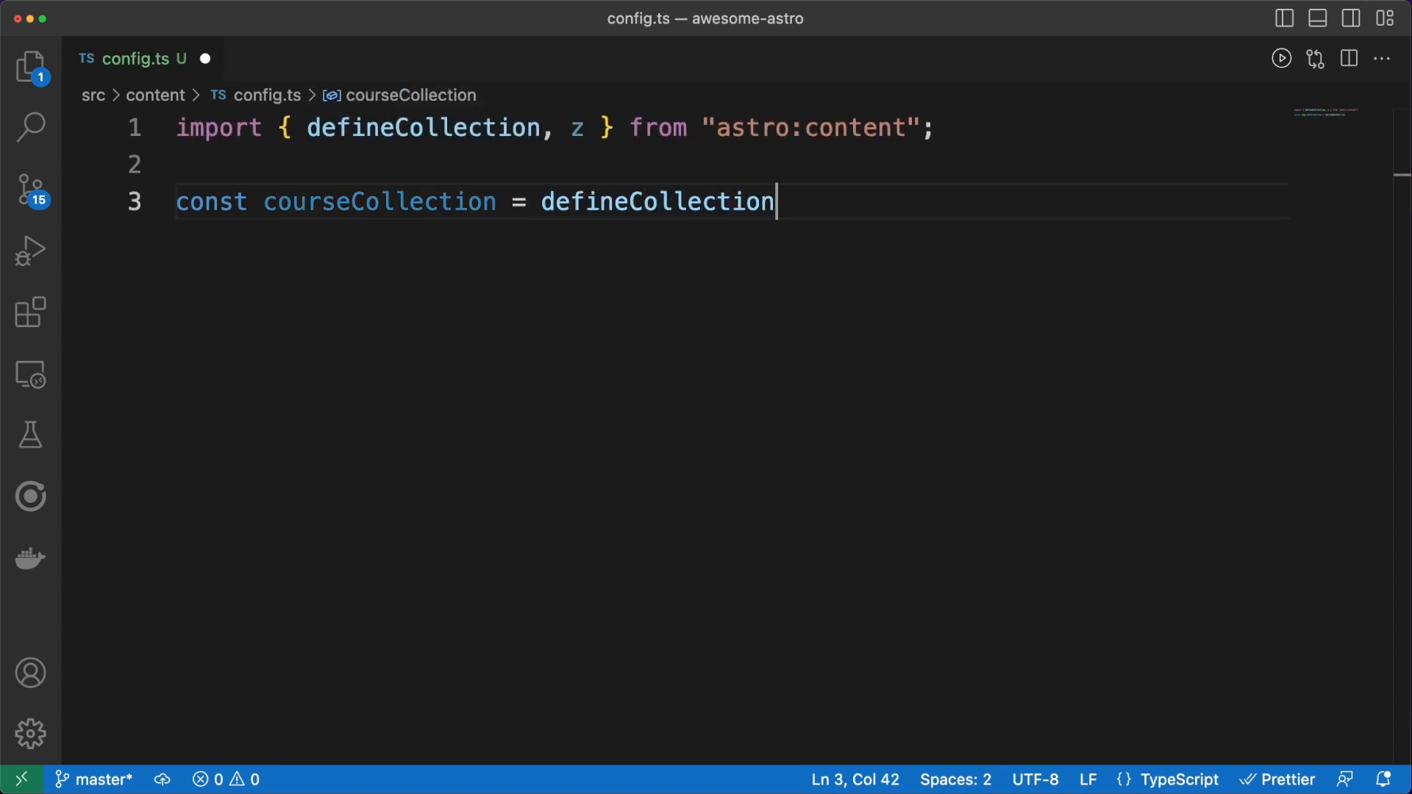
pyautogui.write('({')
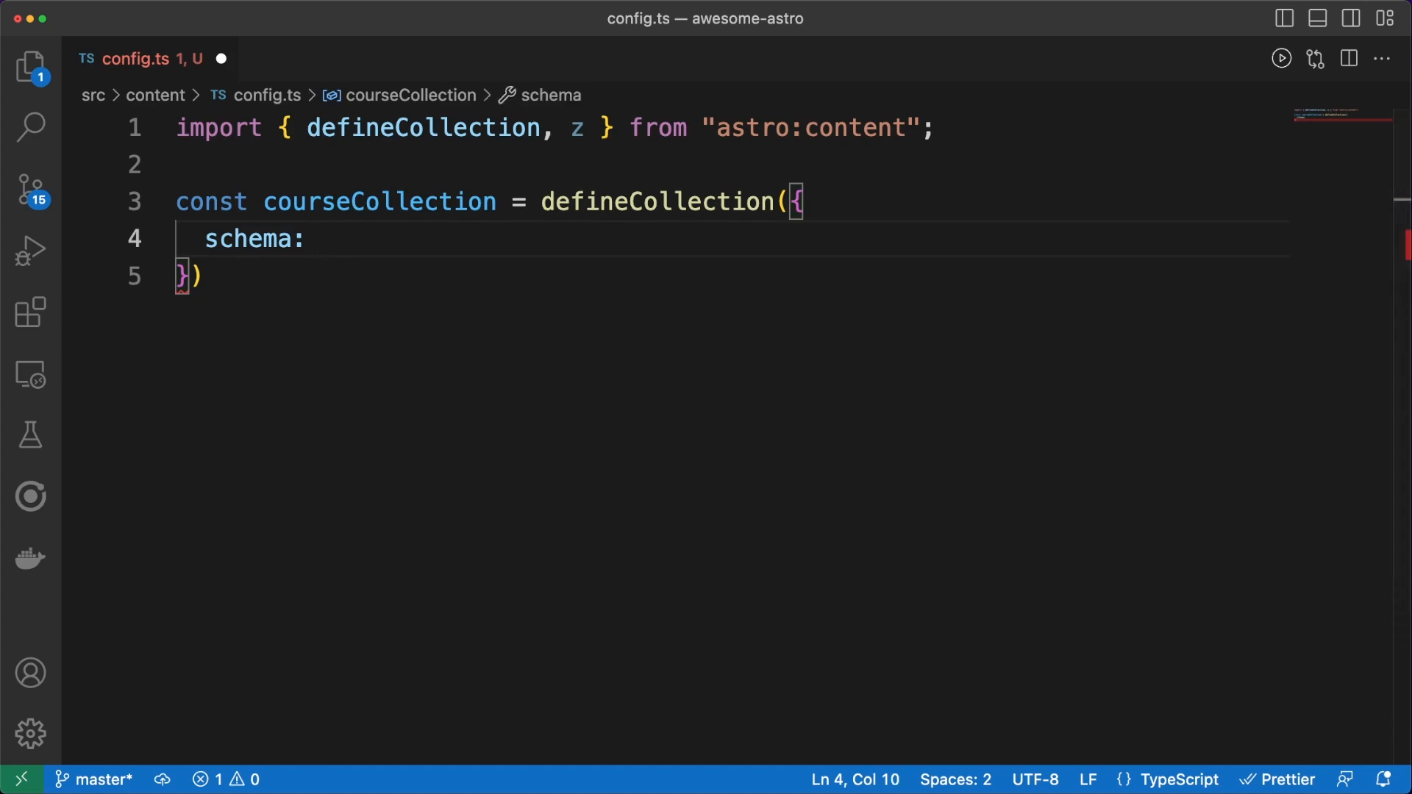
pyautogui.write('z.object({')
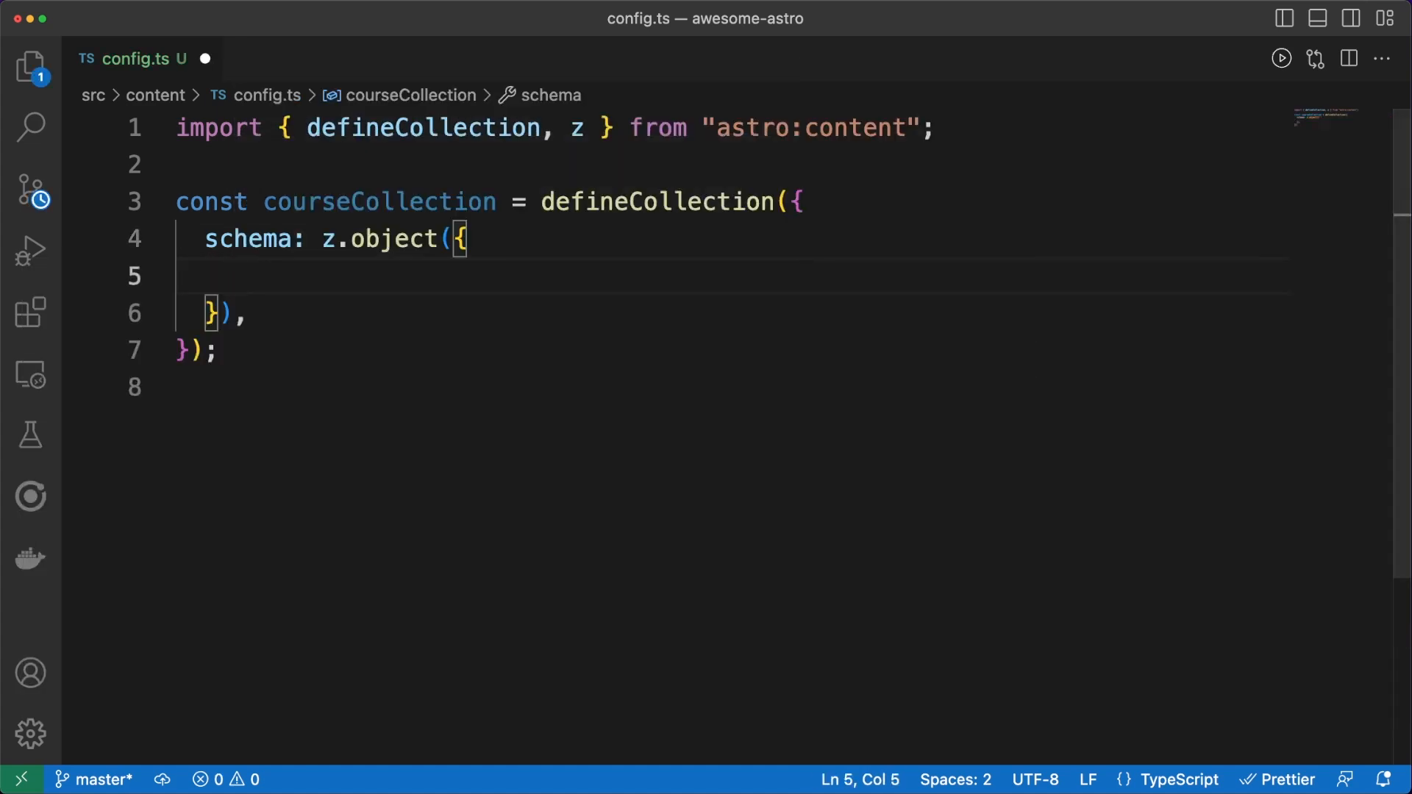
pyautogui.write('titl')
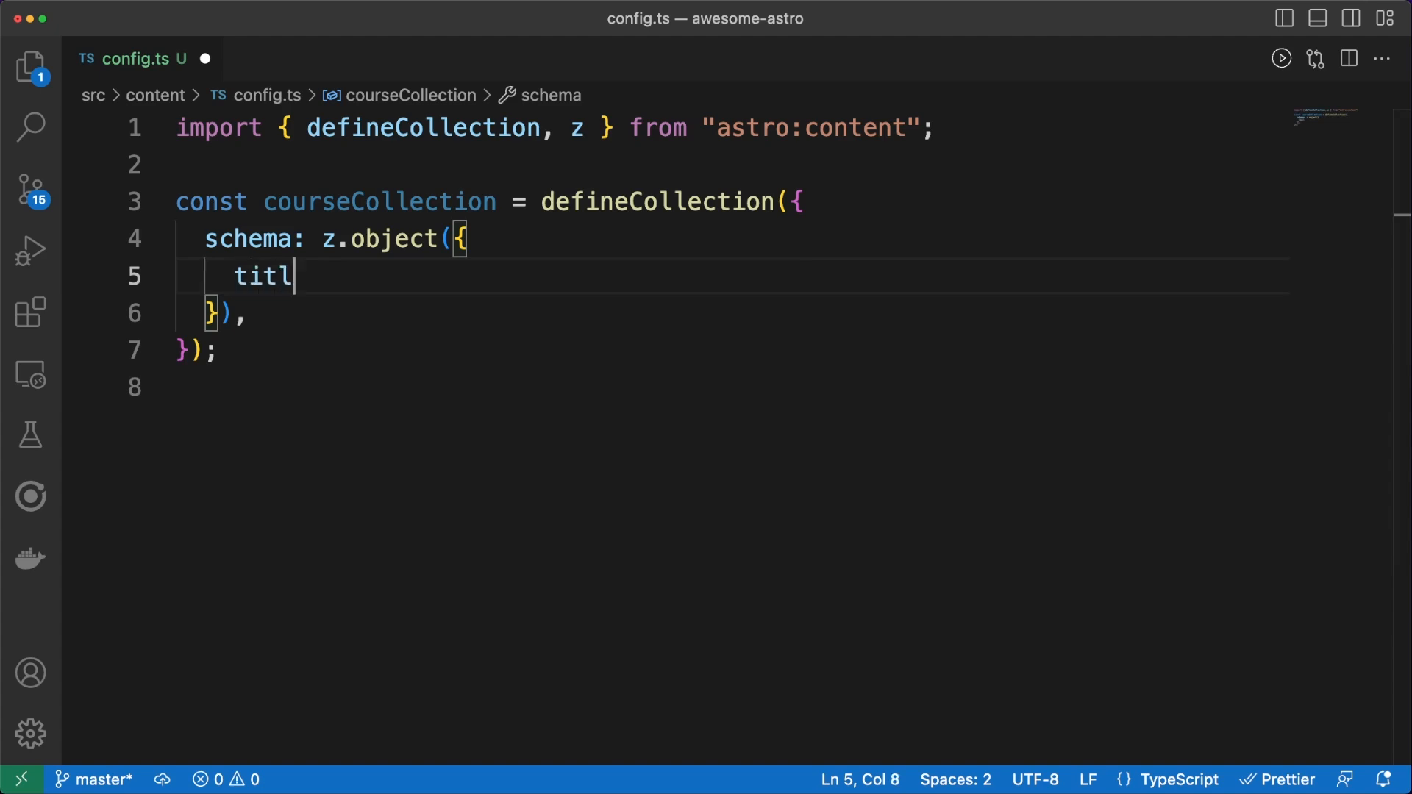
pyautogui.write('e: z.string(),')
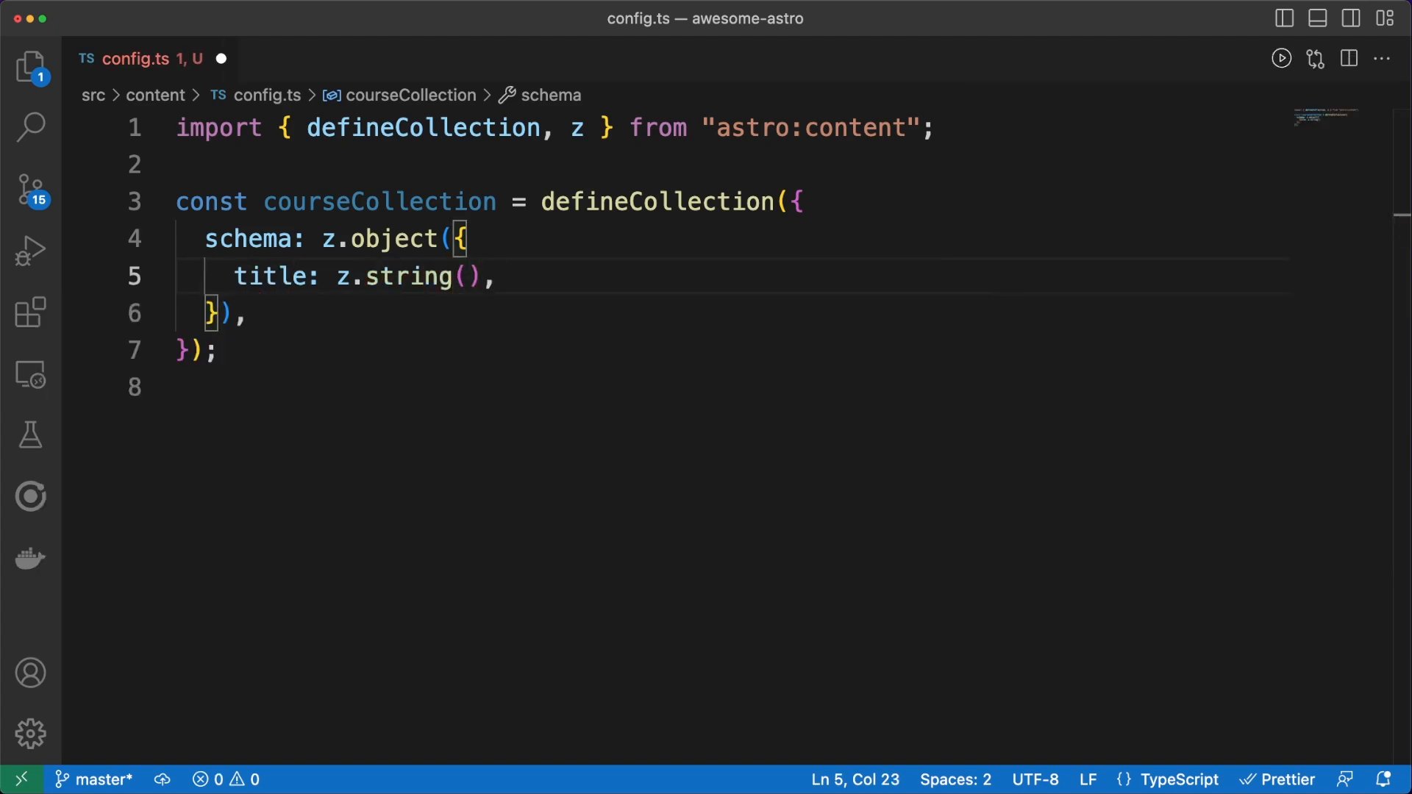
pyautogui.write('tags')
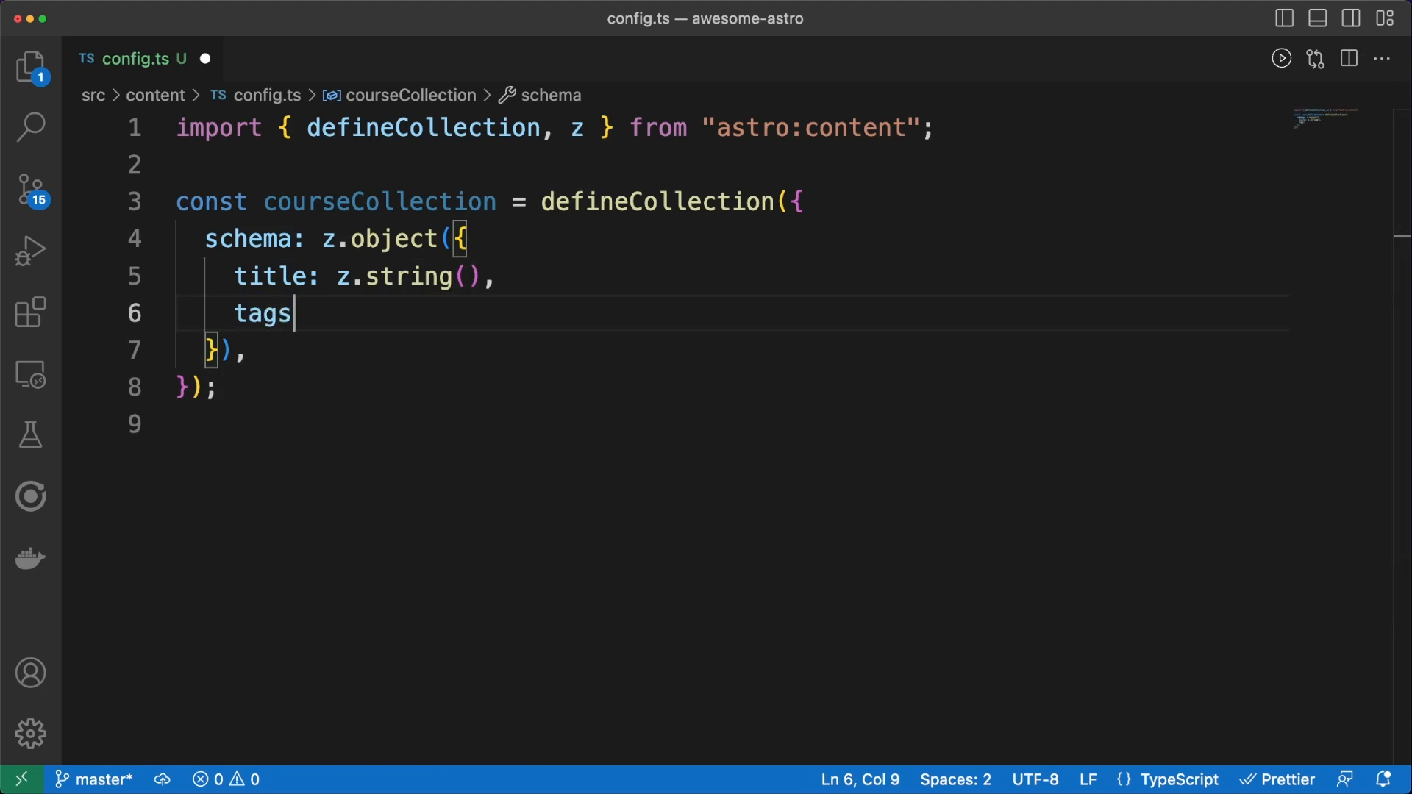
pyautogui.write(': z.array(z.string()),')
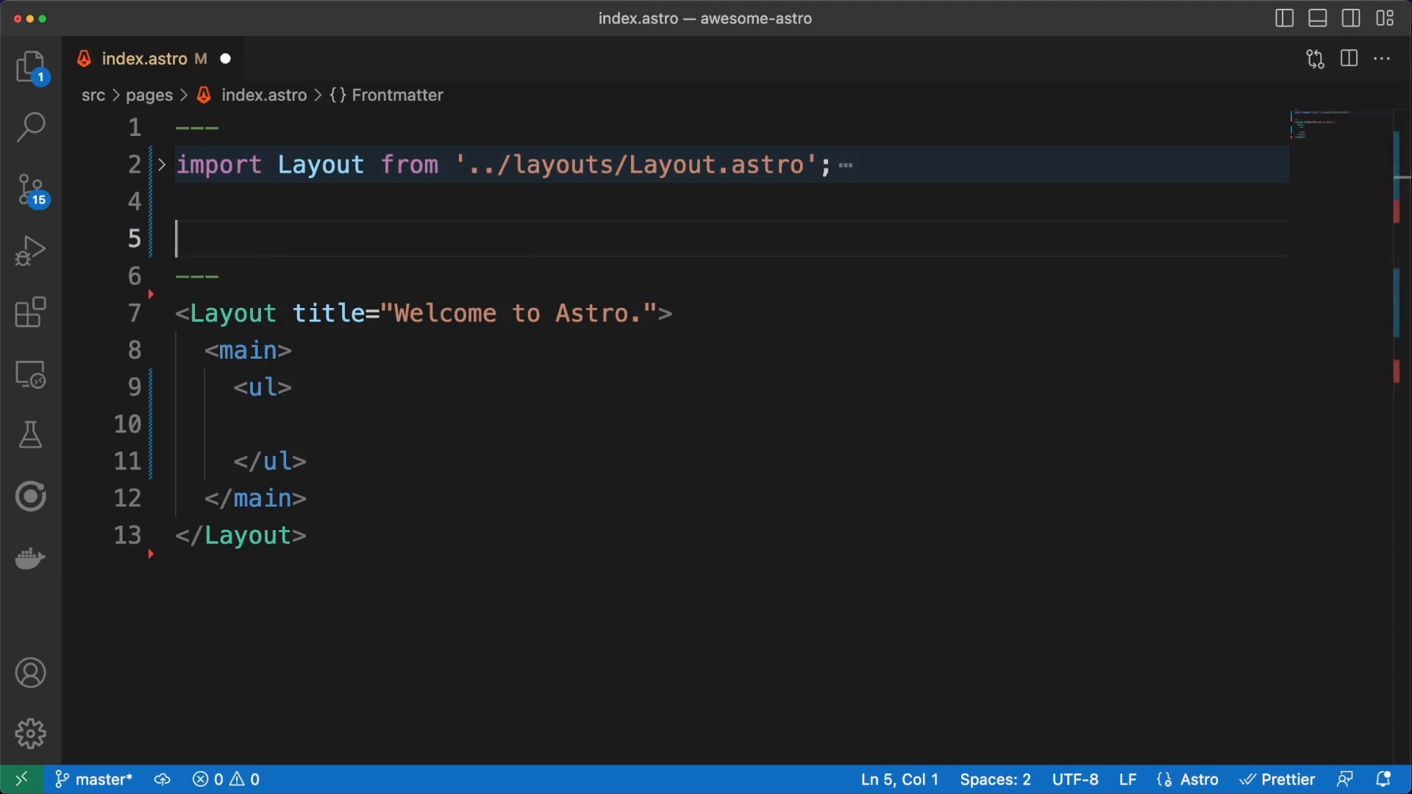
# Step: Load getCollection("course") in index.astro and map each course to a link /course/${it.slug} showing it.data.title
pyautogui.write('const courses = await getCollection("course");')
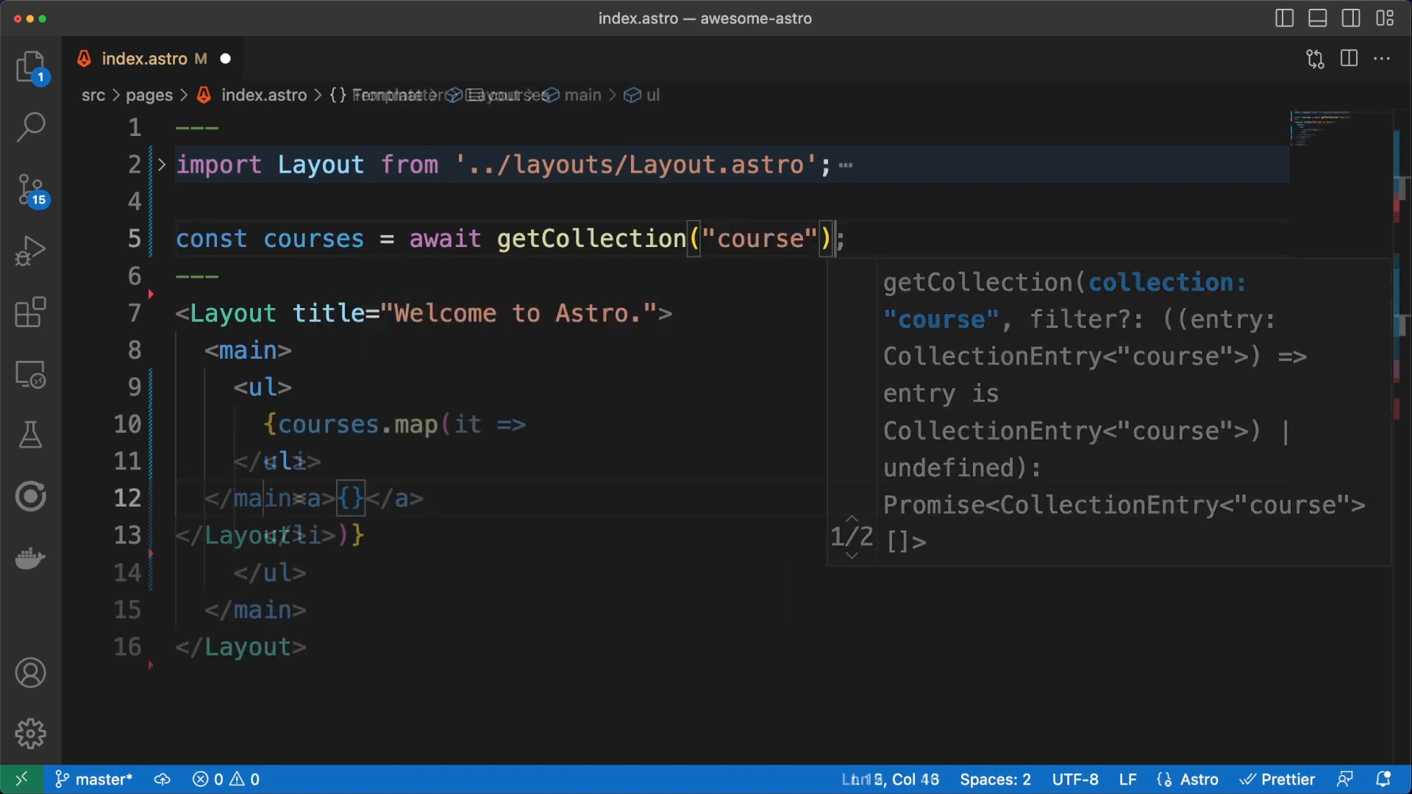
pyautogui.write('it.data.title')
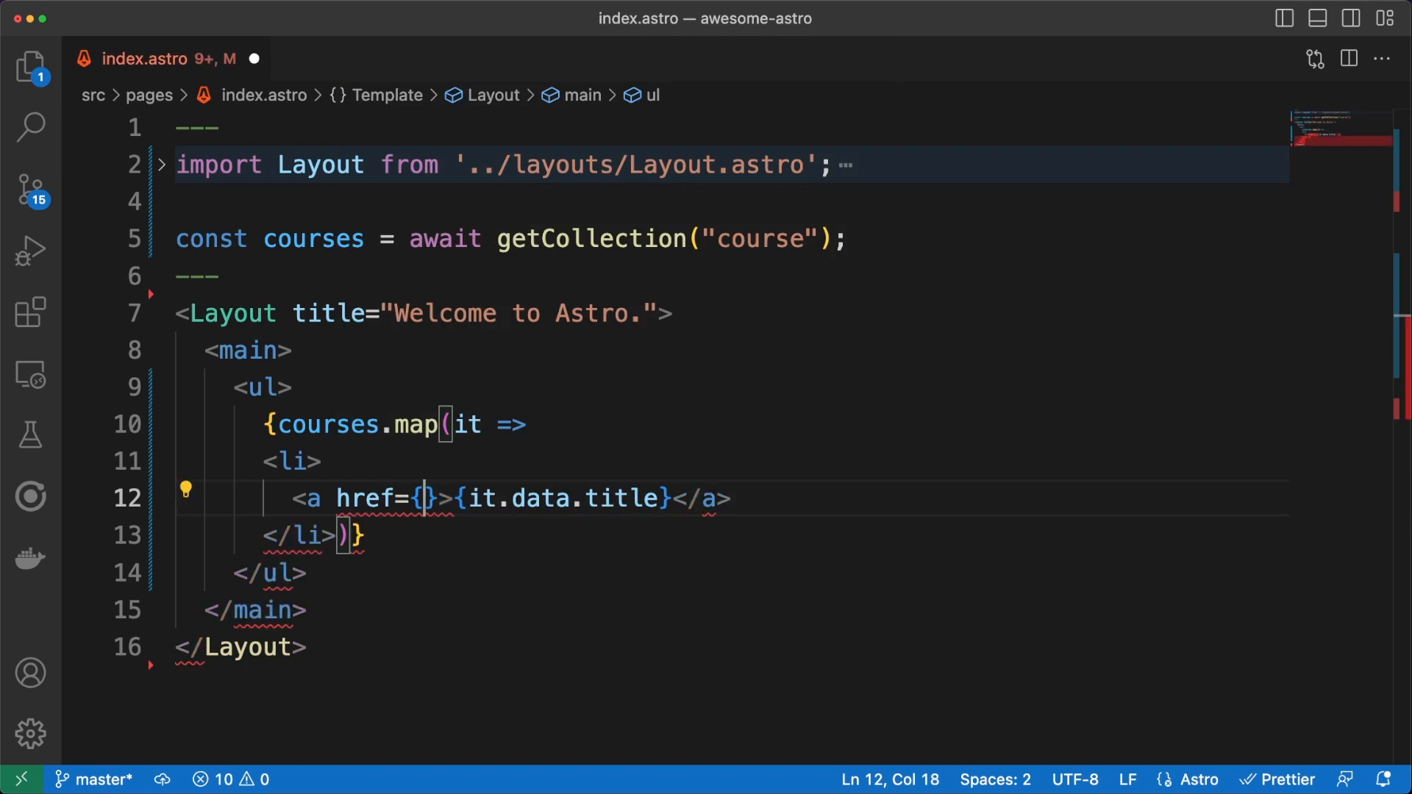
pyautogui.write('``')
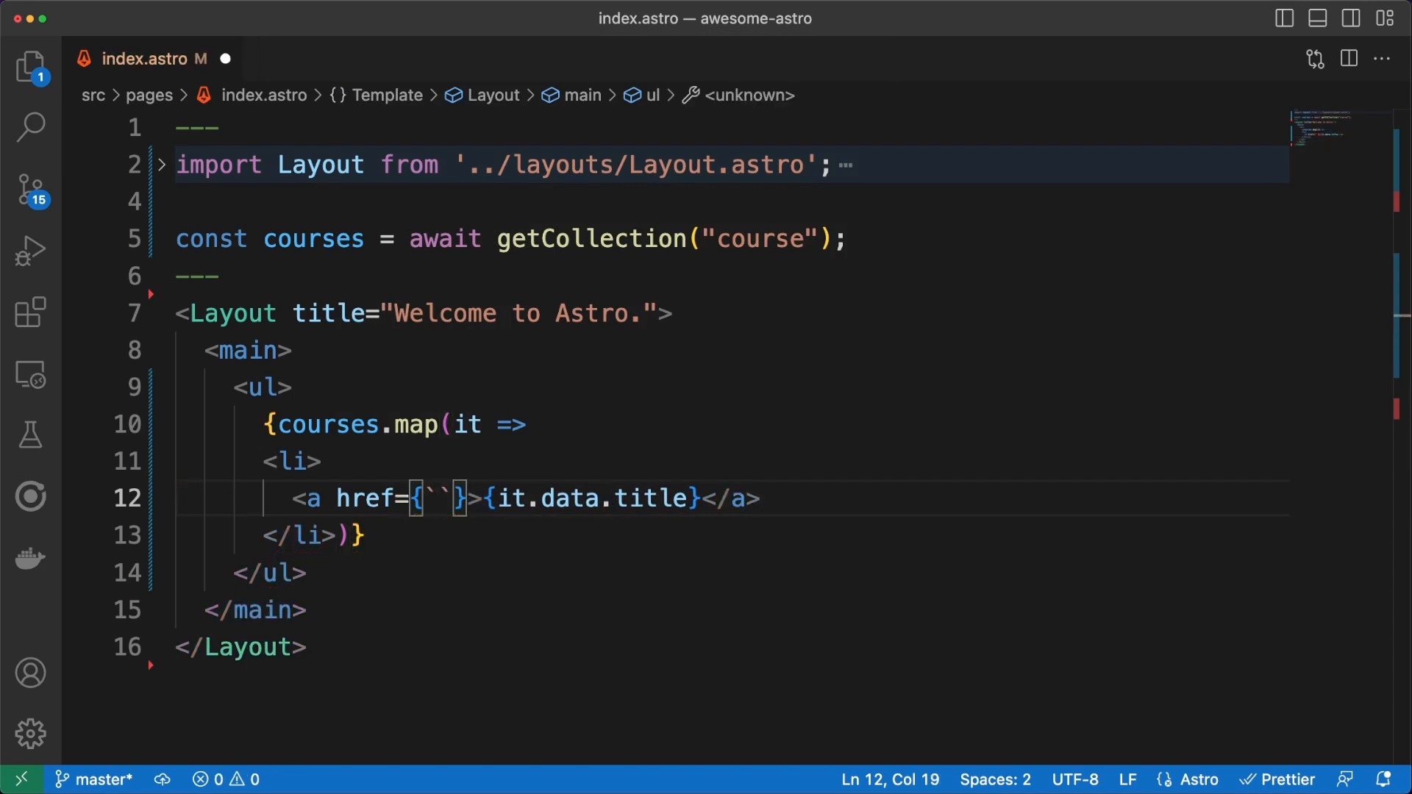
pyautogui.write('/course/${it.slug')
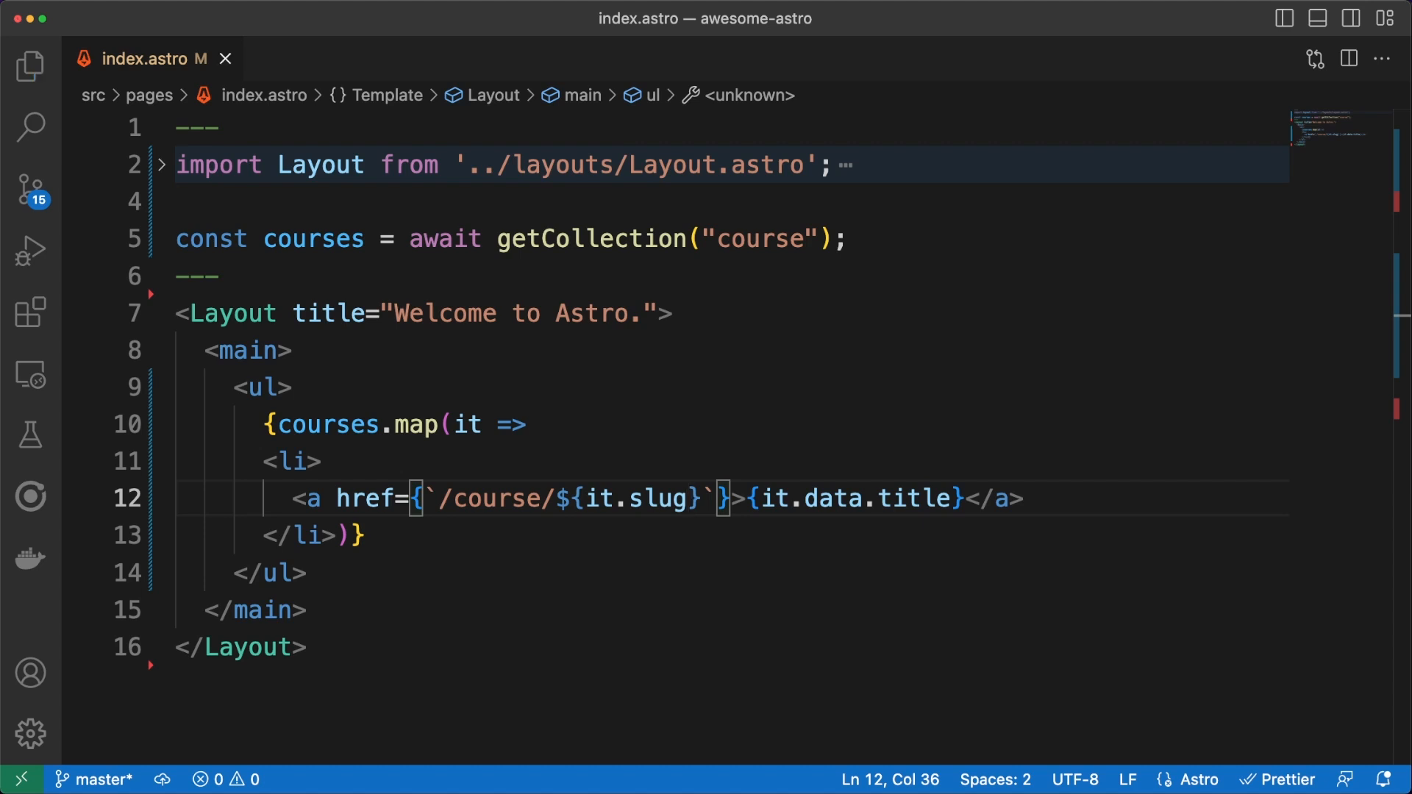
pyautogui.click(31, 66)
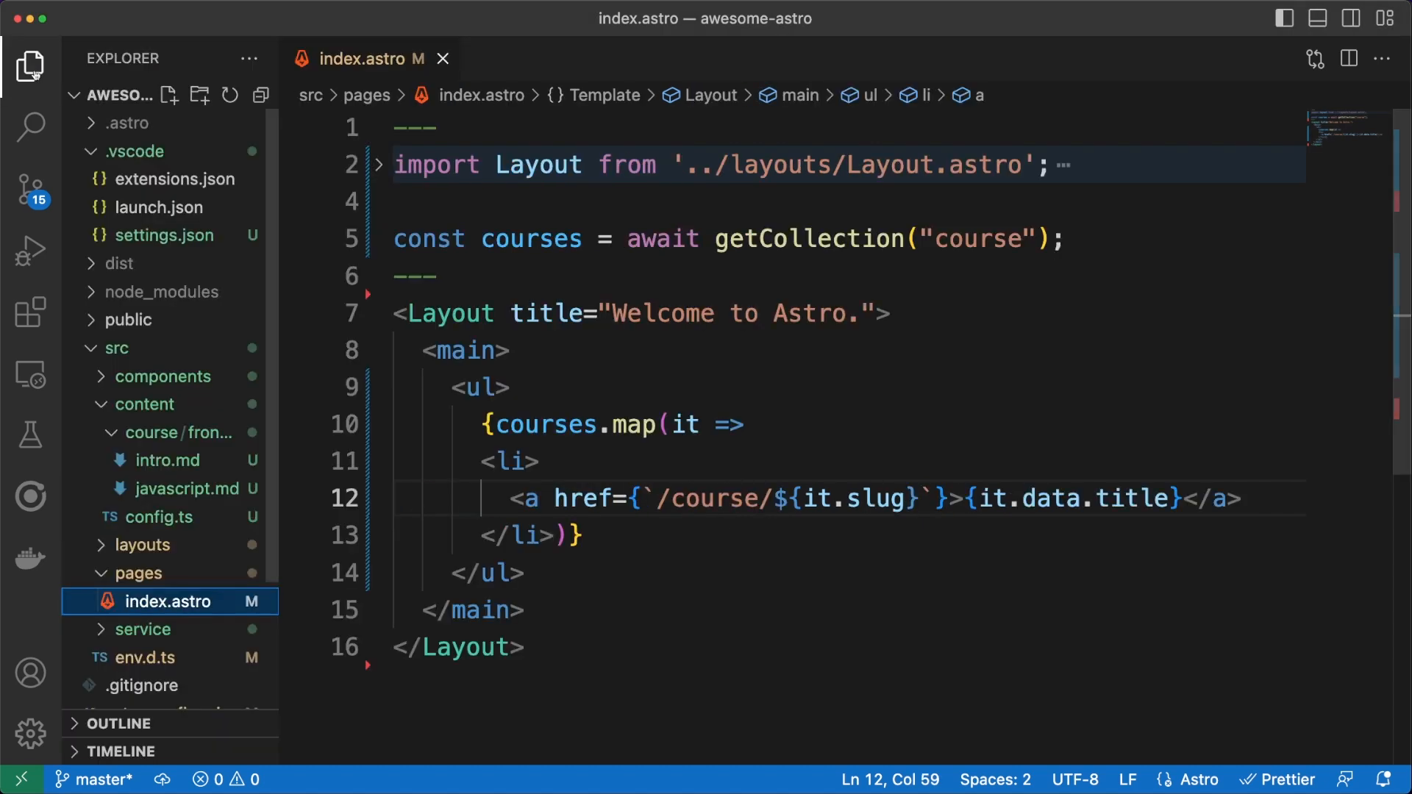
# Step: Create [...slug].astro in pages/course importing getEntryBySlug and getCollection from astro:content
pyautogui.scroll(-3)
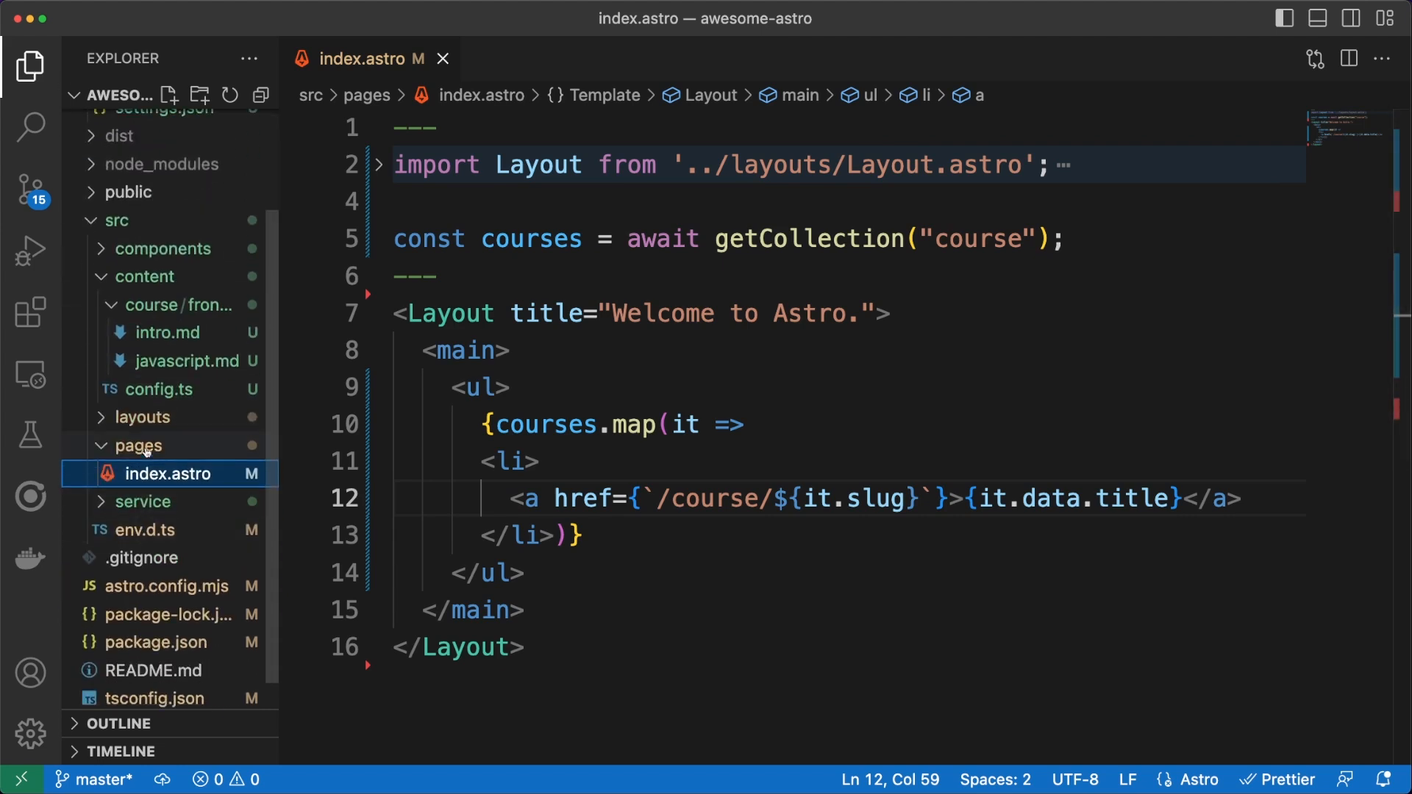
pyautogui.rightClick(138, 444)
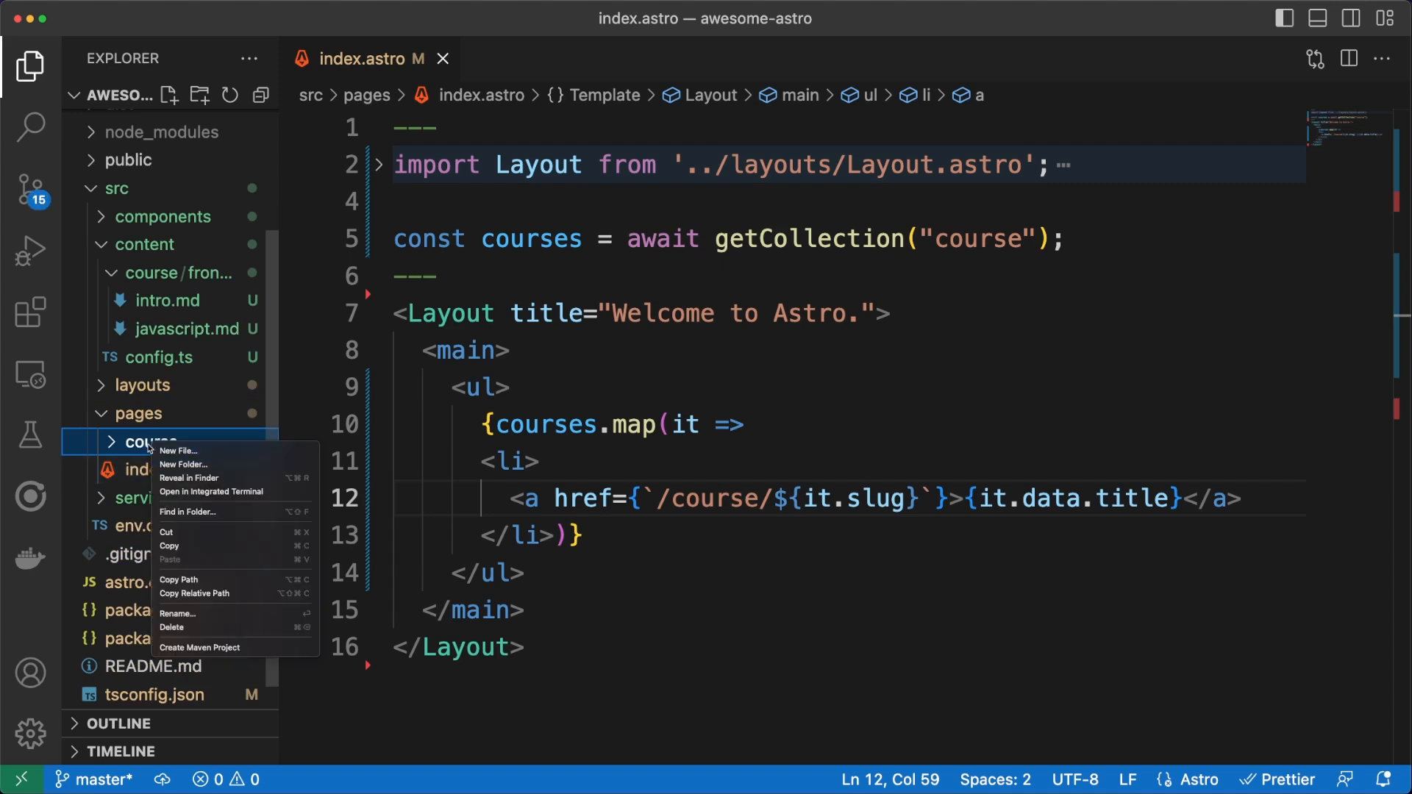
pyautogui.click(178, 450)
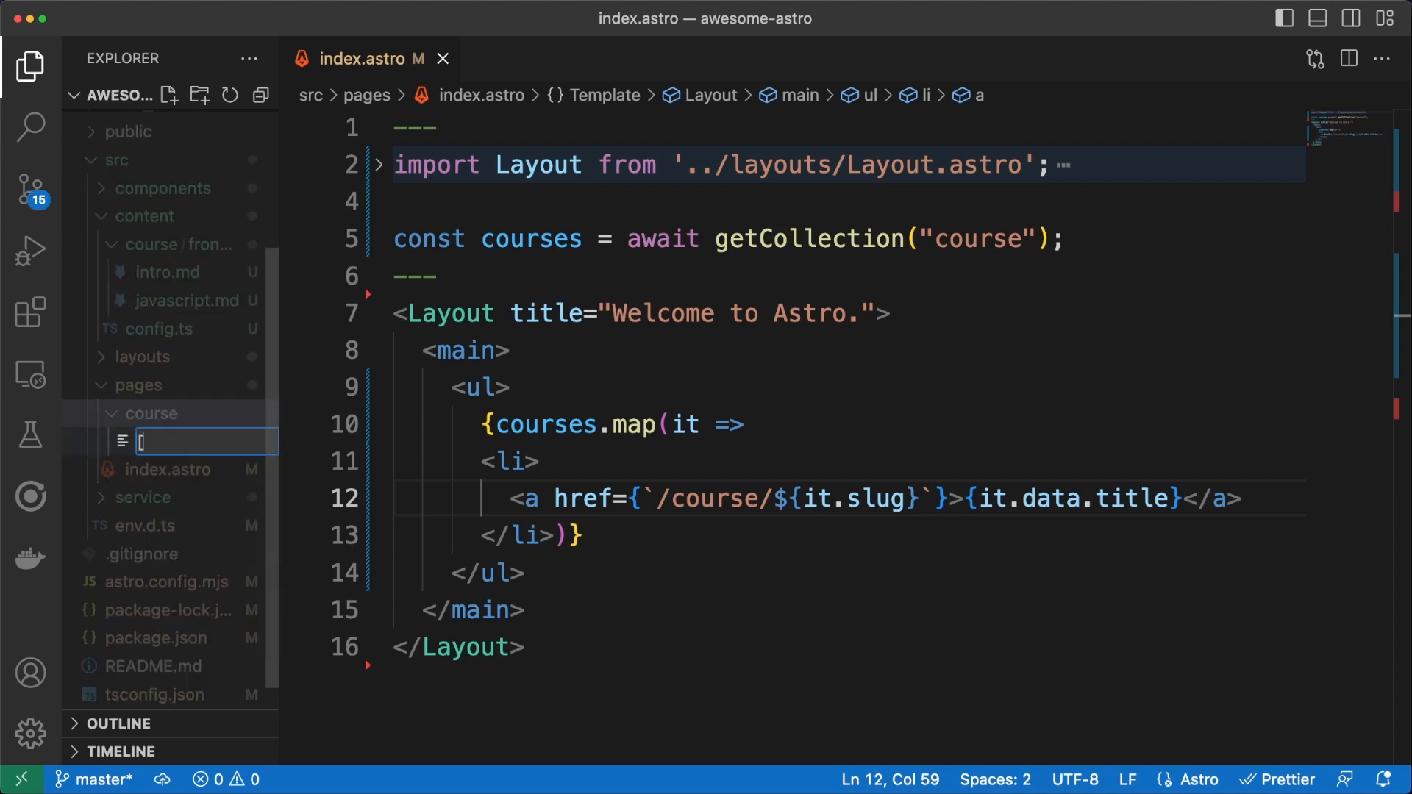
pyautogui.write('[...slug].astro')
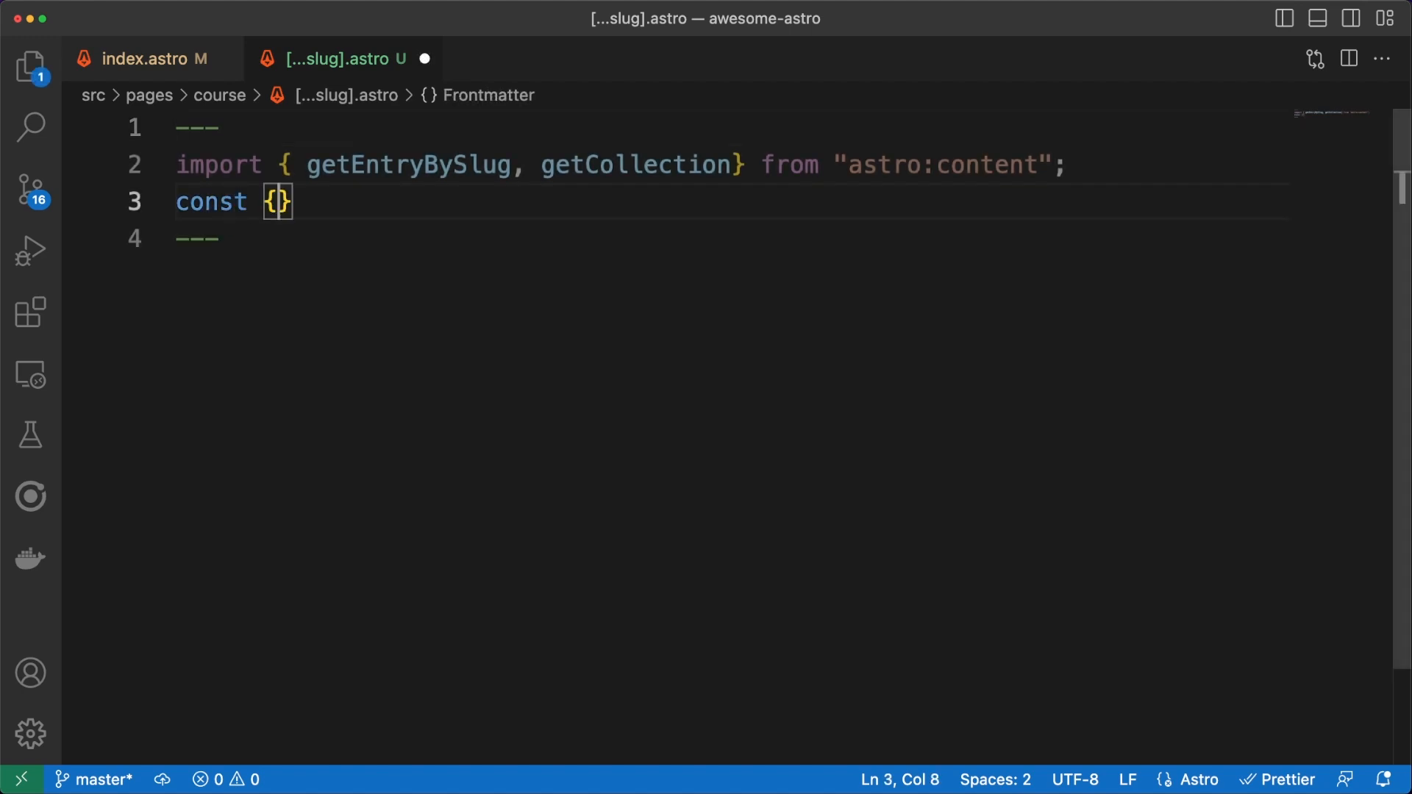
# Step: Read slug from Astro.params and await getEntryBySlug to fetch the course entry in the frontmatter
pyautogui.write('slug} = Astro.para')
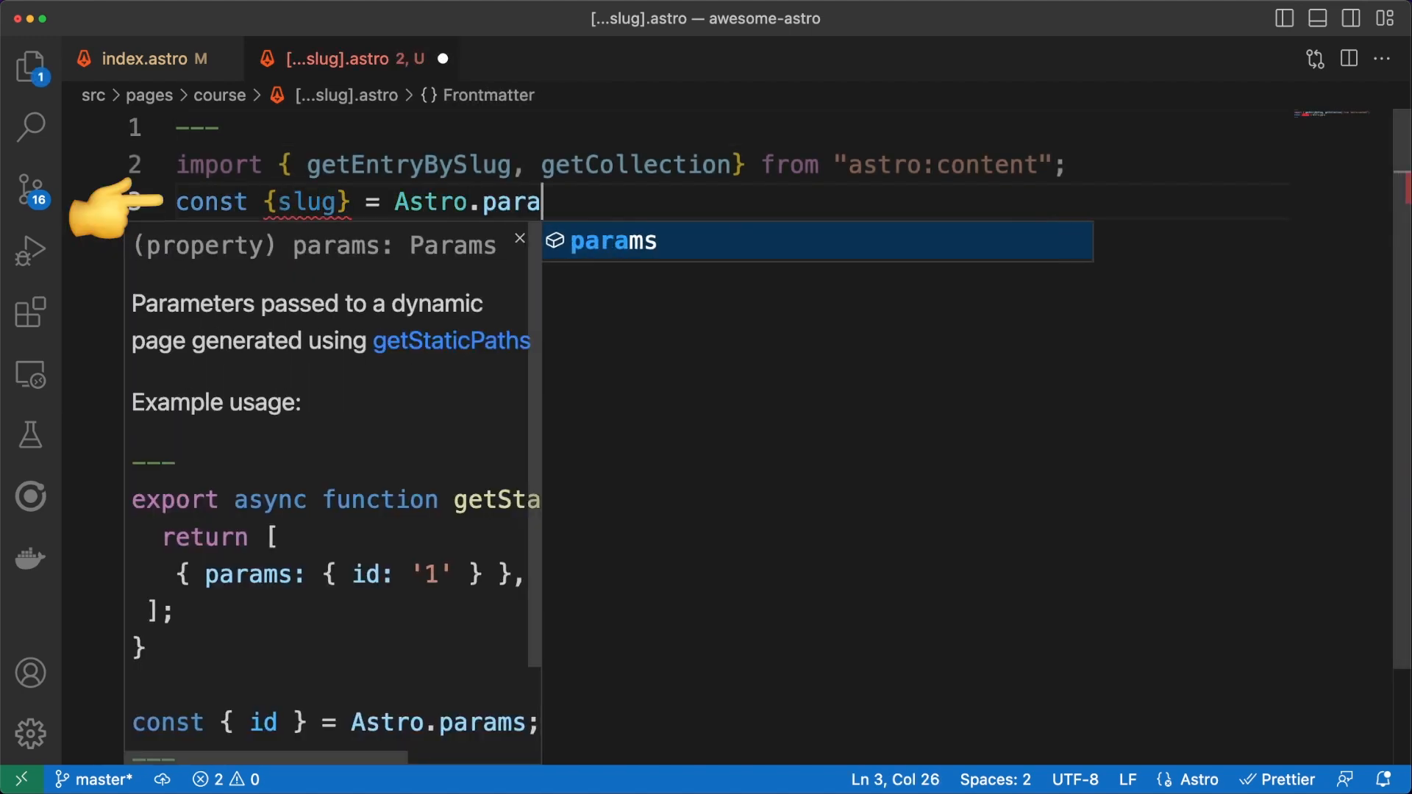
pyautogui.press('Enter')
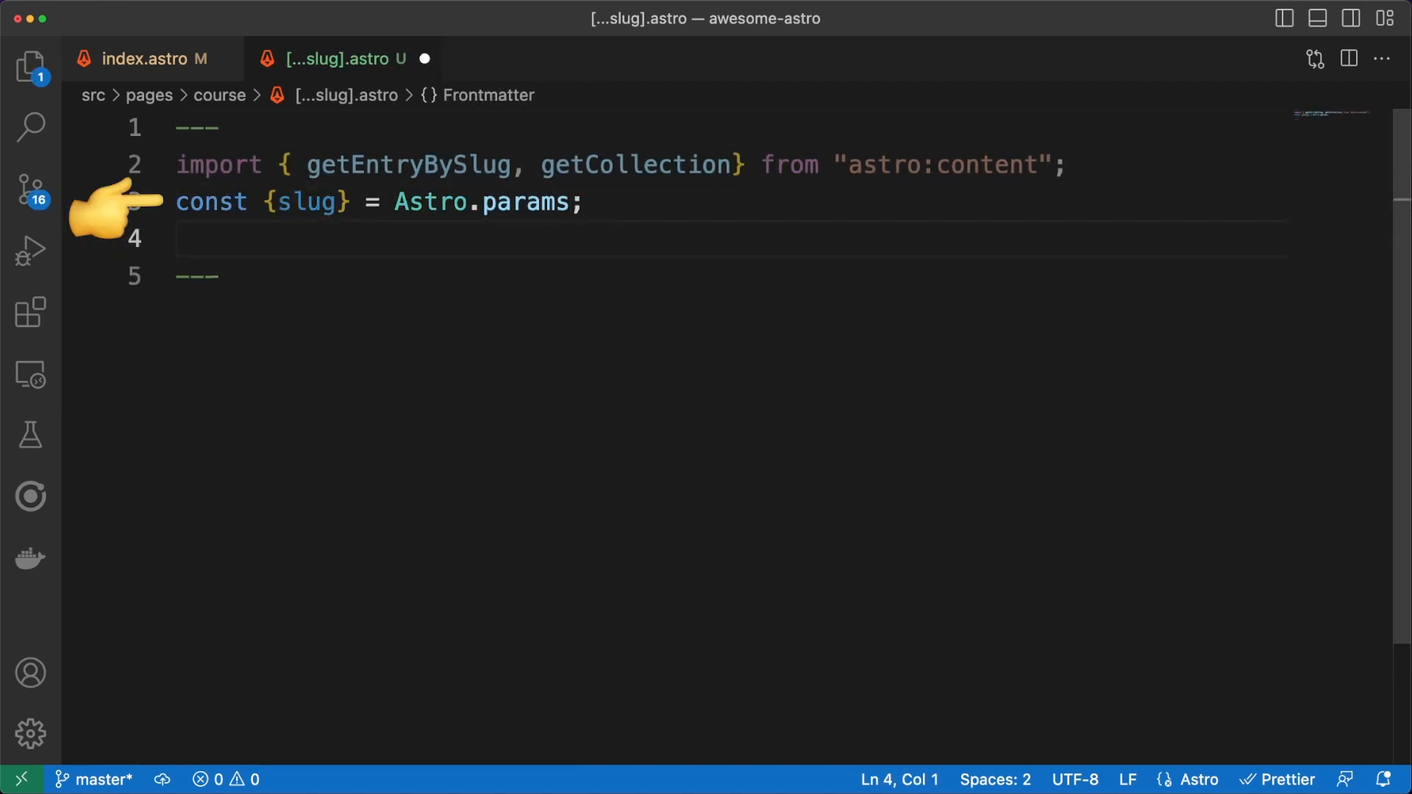
pyautogui.write('const entry = a')
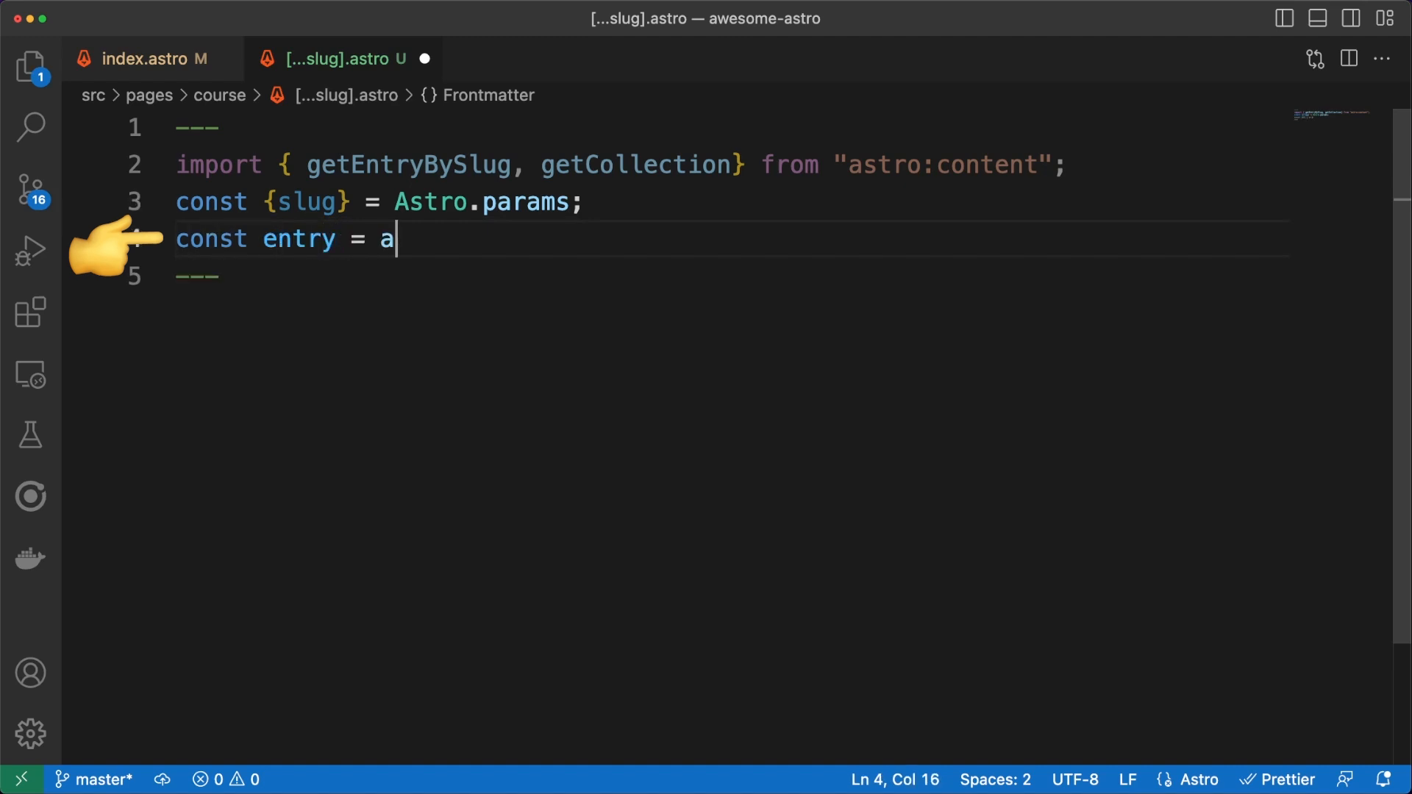
pyautogui.write('wait getEntryBySlug("course", slug ?? "");')
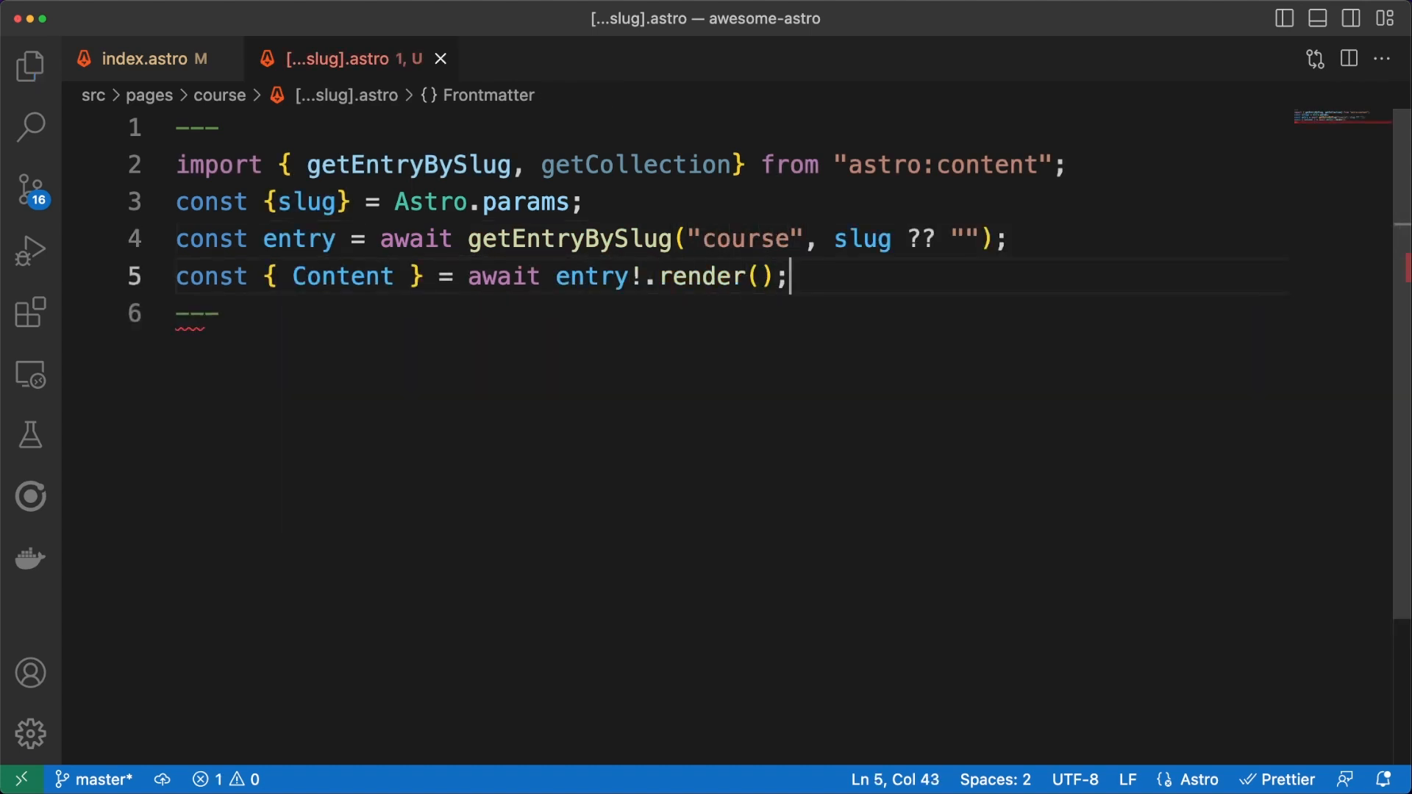
# Step: Render the entry title in an <h1>{entry!.data.title}</h1> heading
pyautogui.write('<h1></h1>')
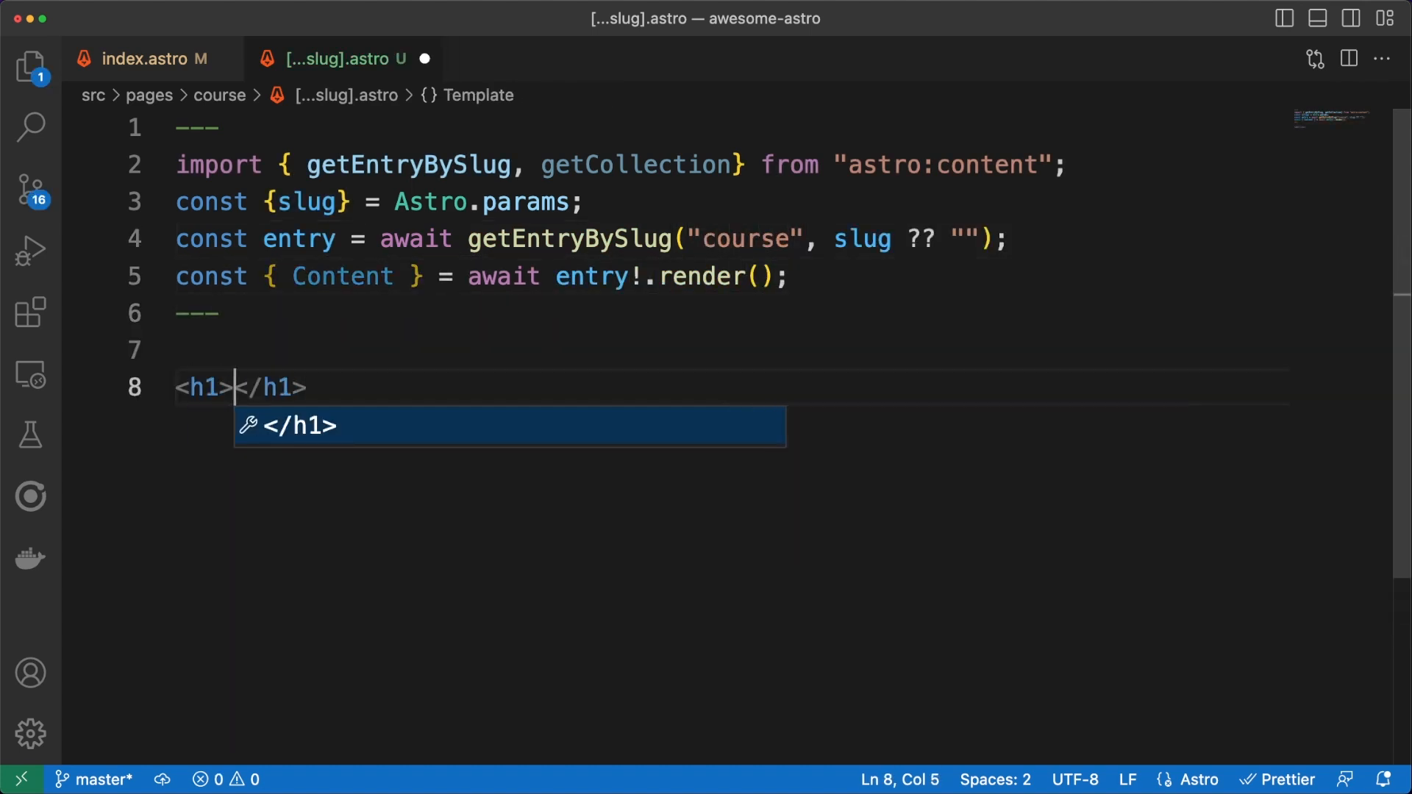
pyautogui.write('{entry!.data.title}')
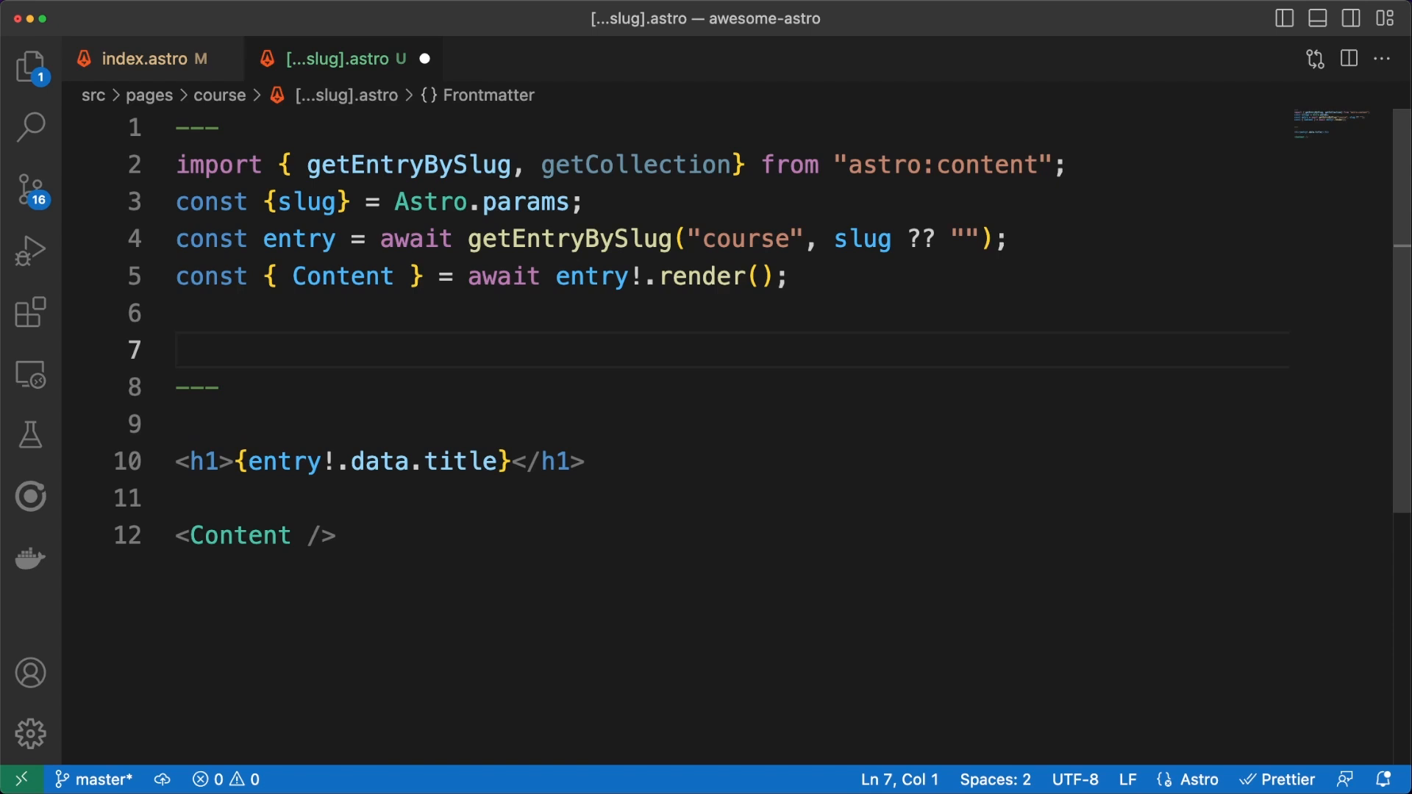
# Step: Declare an exported async getStaticPaths that awaits getCollection for the courses
pyautogui.write('export async')
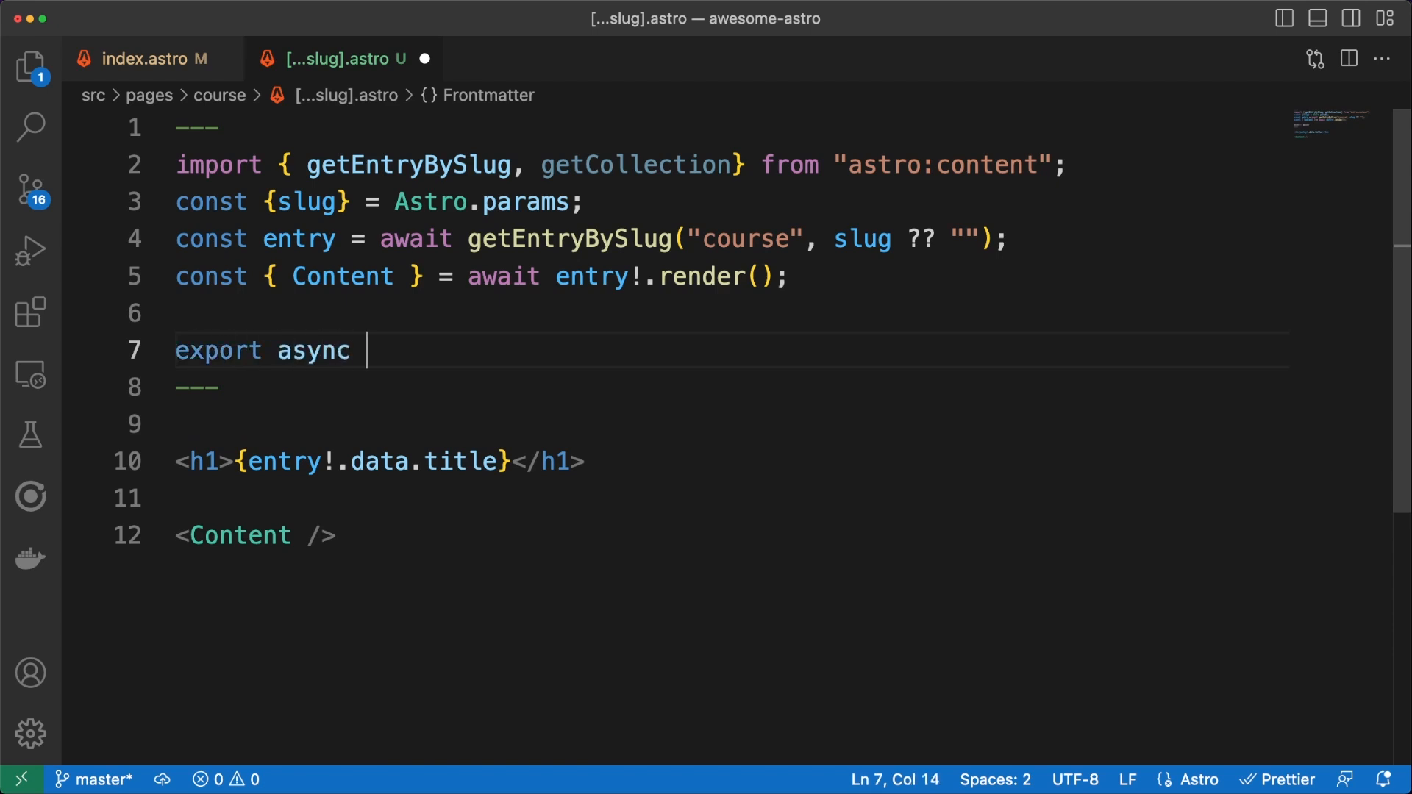
pyautogui.write('function getStat')
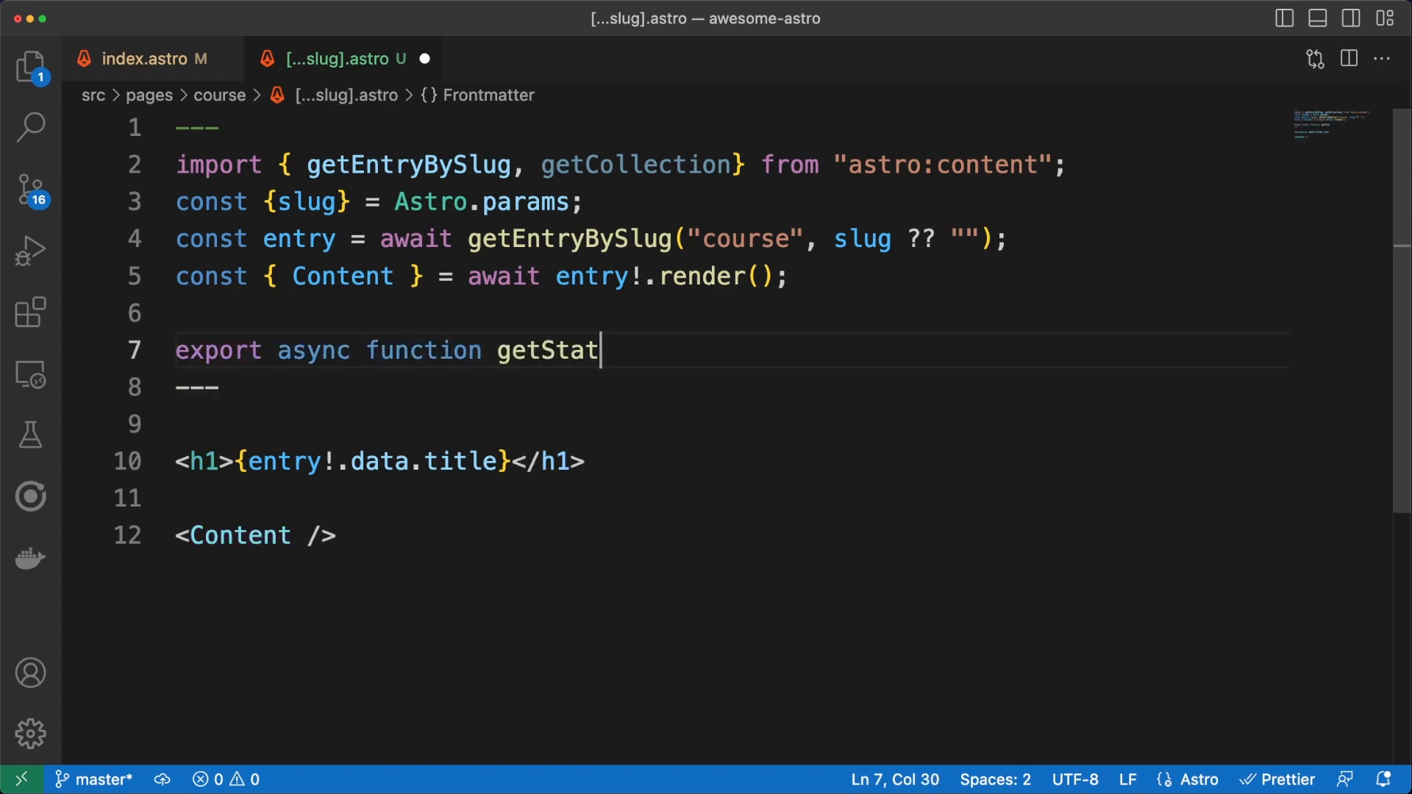
pyautogui.write('icPaths() {')
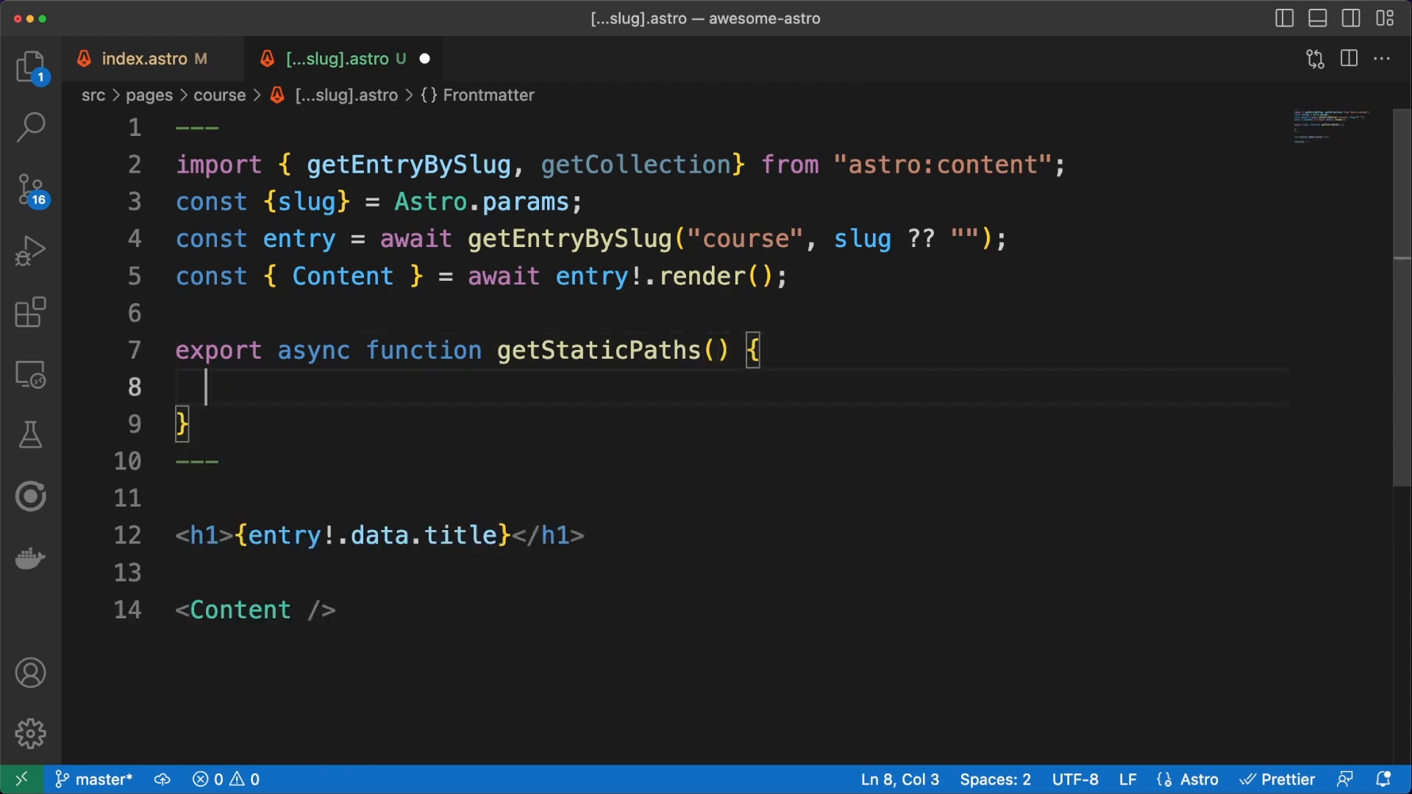
pyautogui.write('const cours')
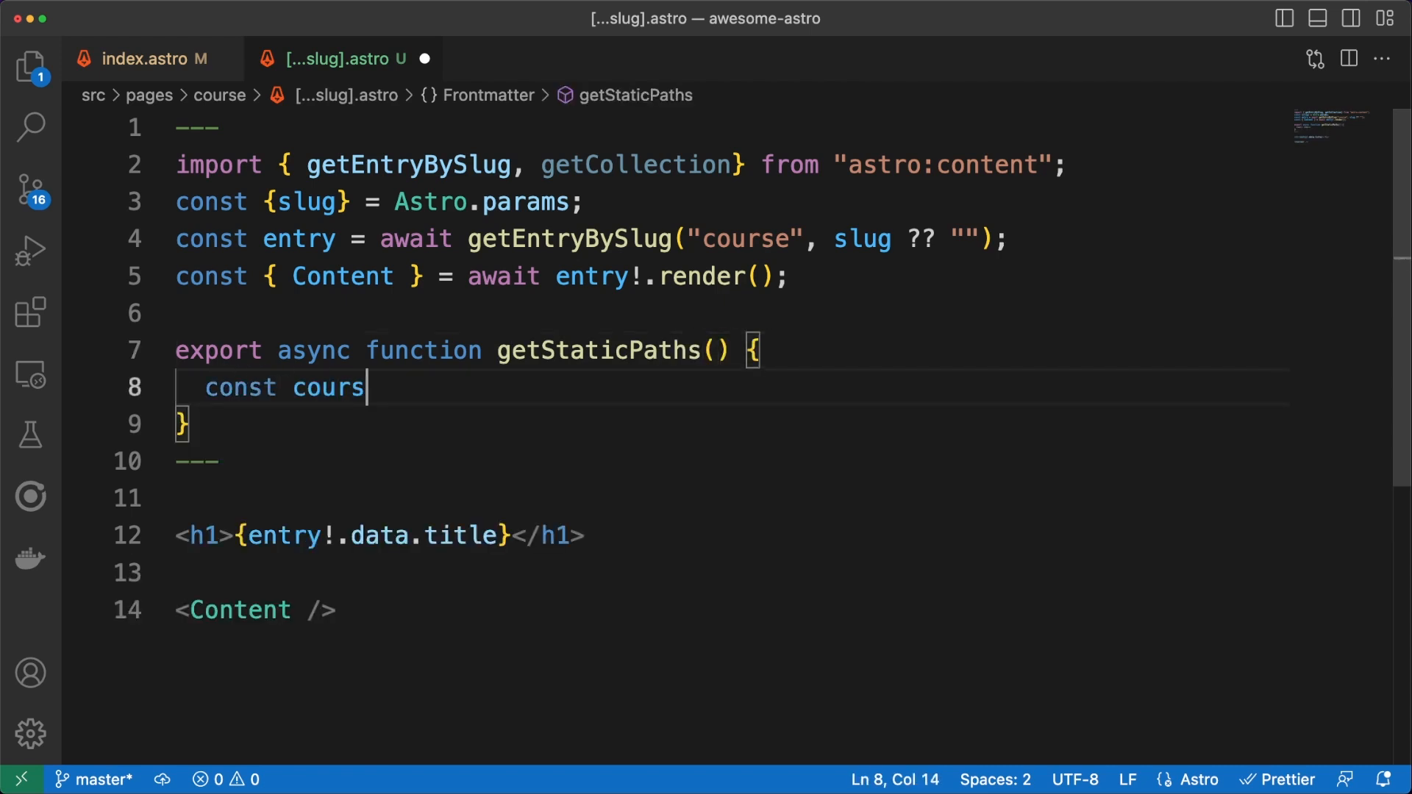
pyautogui.write('es = awa')
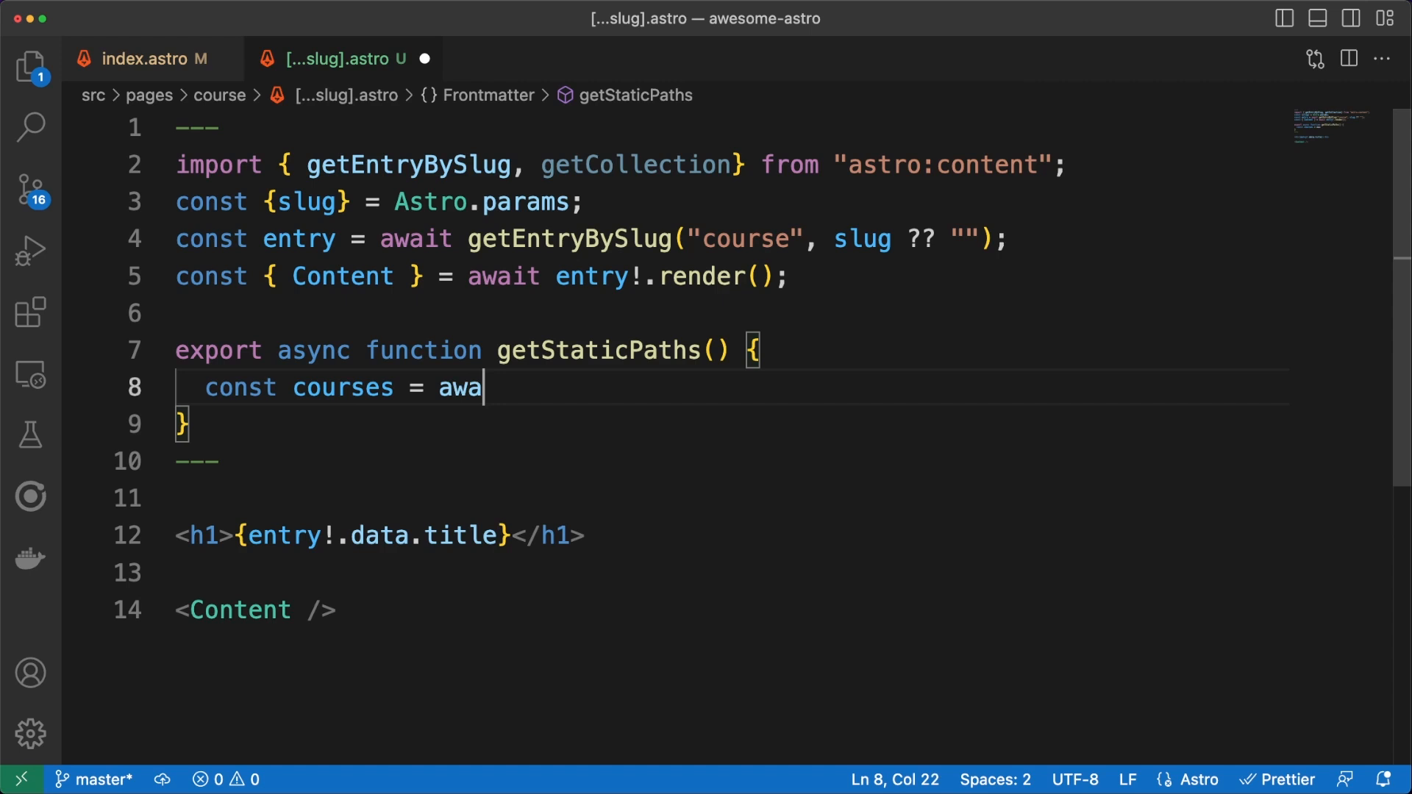
pyautogui.write('it getCol')
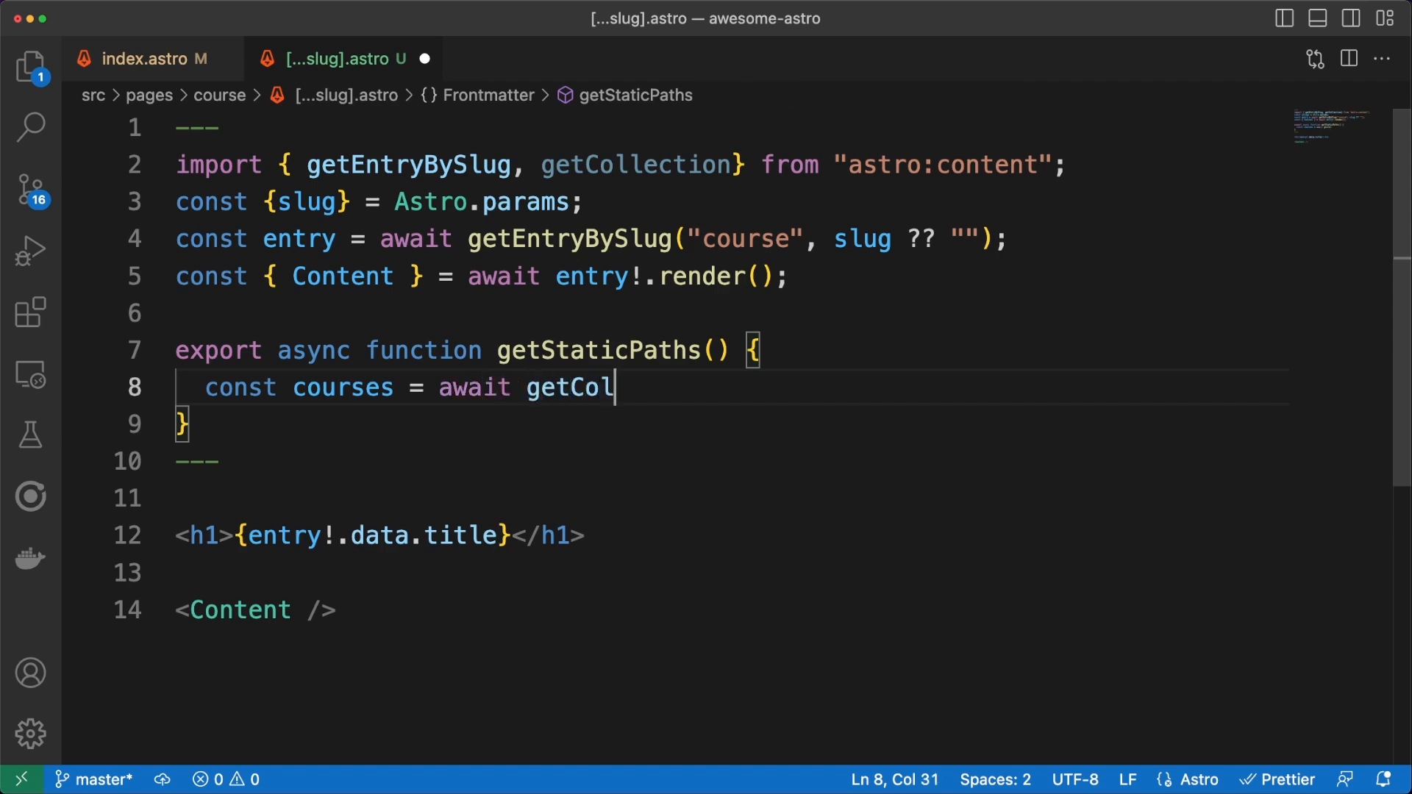
pyautogui.write('lection("")')
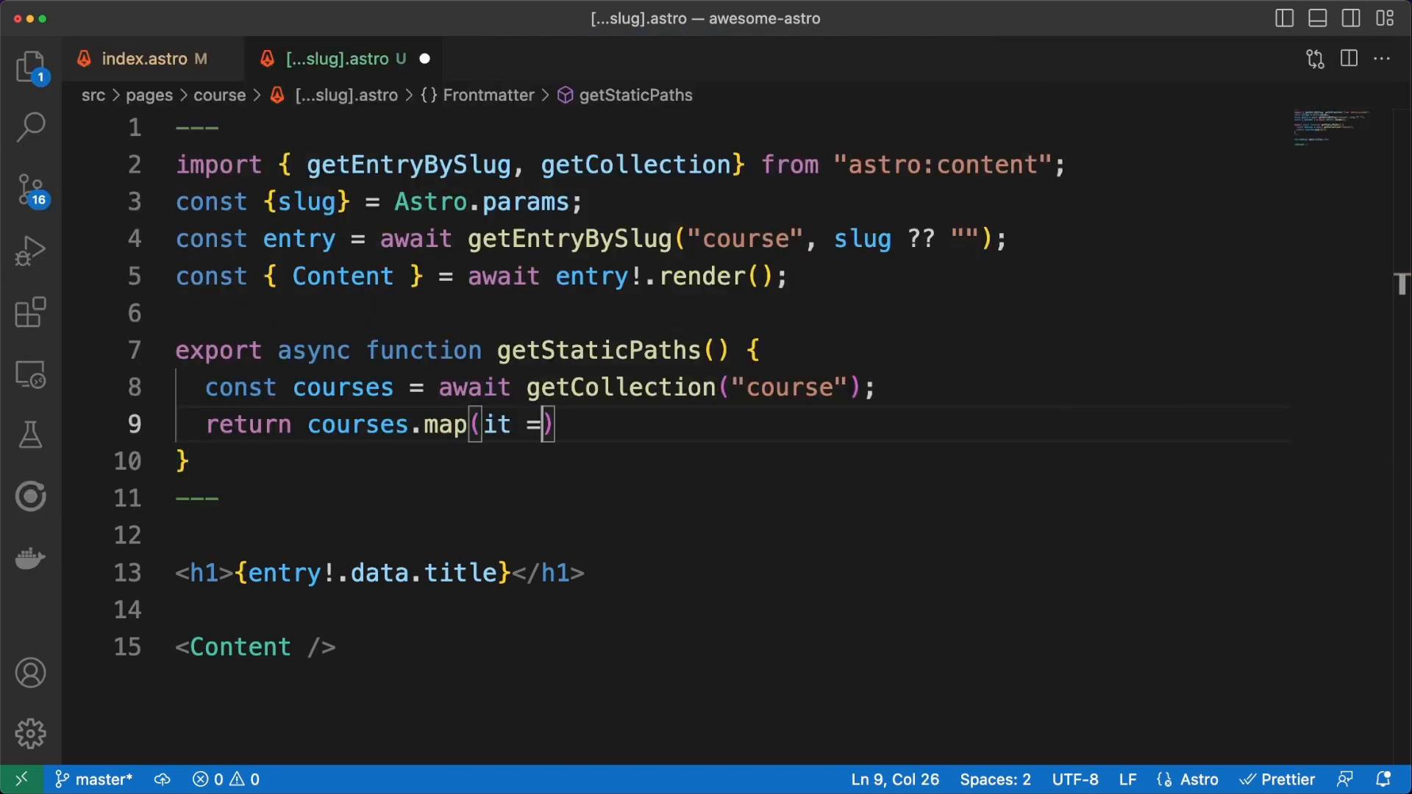
# Step: Map each course to { params: { slug: it.slug }, props: { course: it } } and return it
pyautogui.write('>')
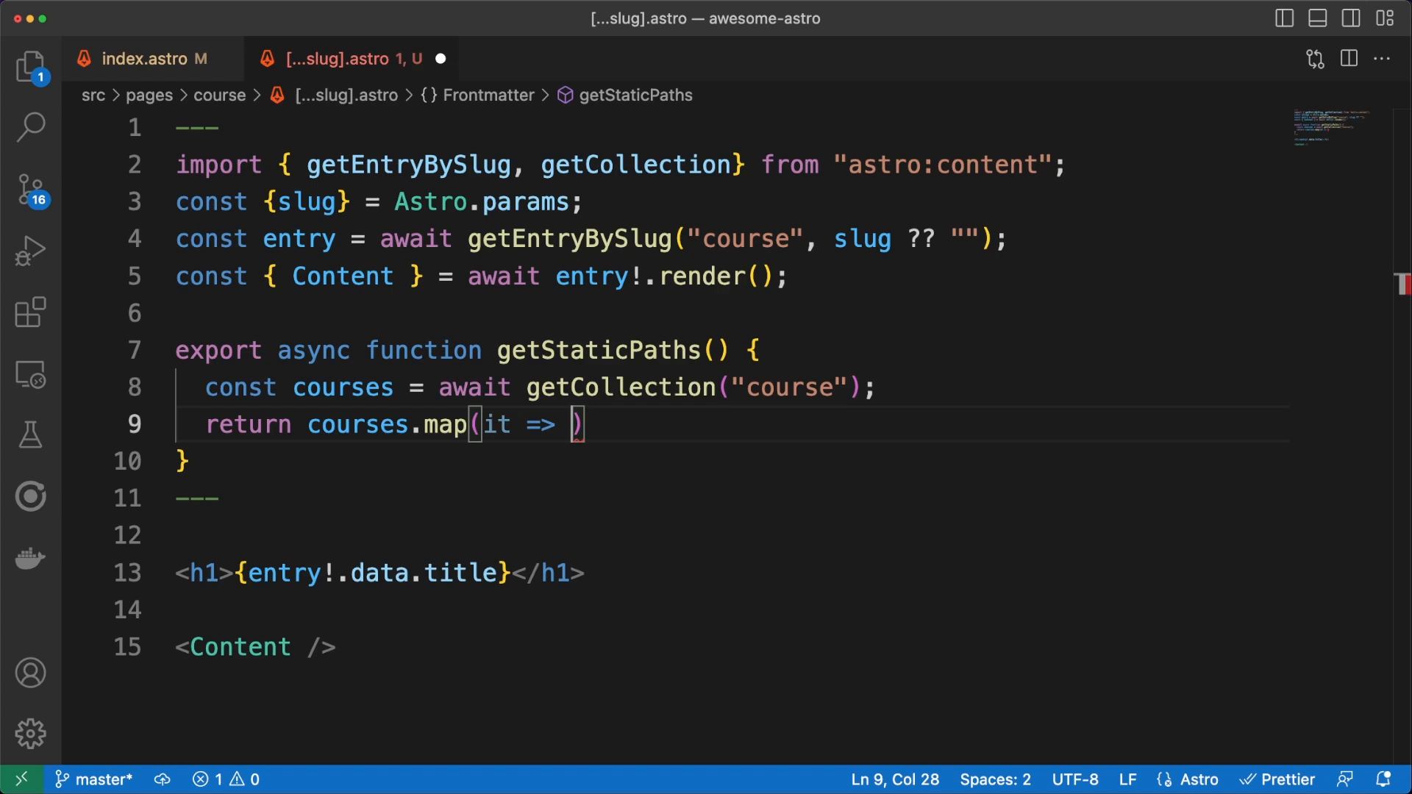
pyautogui.write('}')
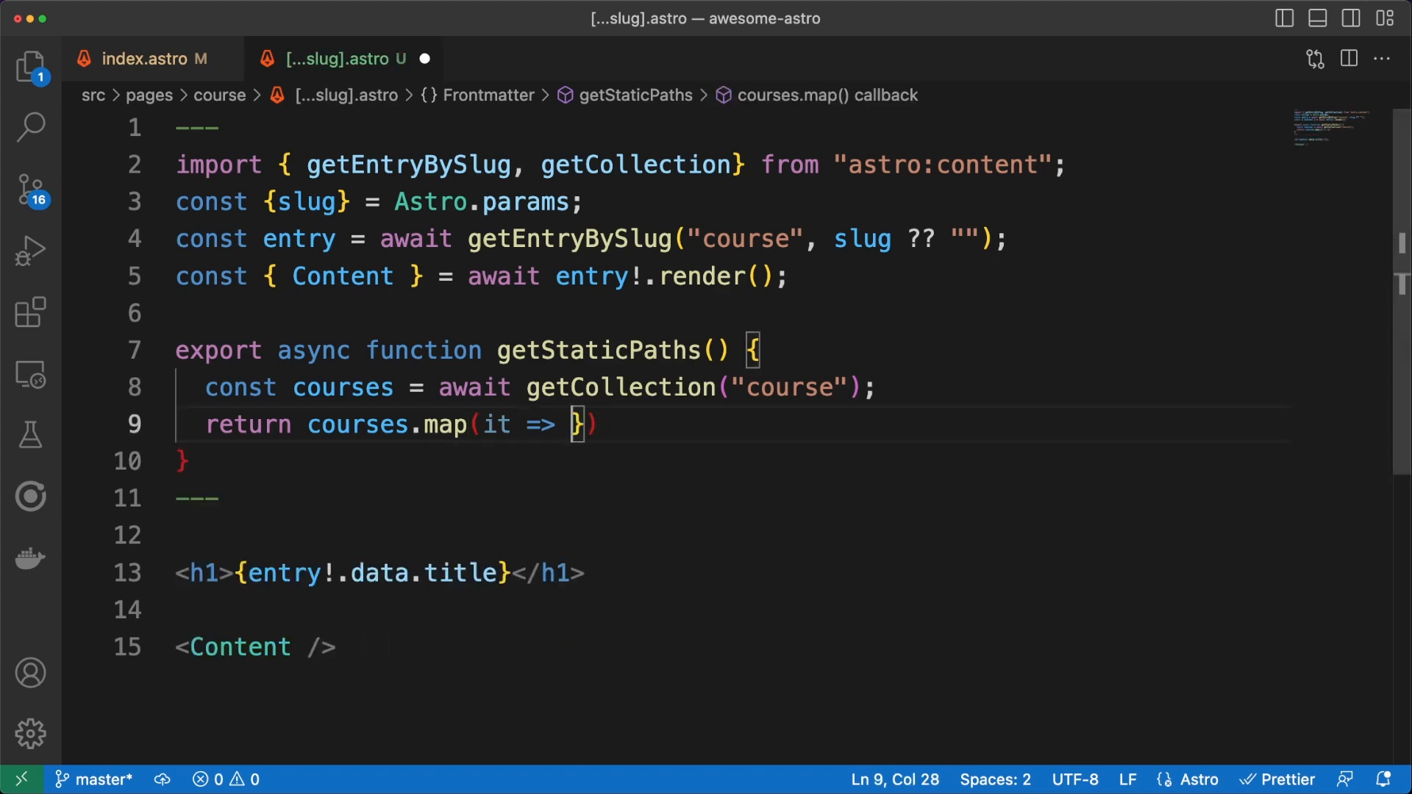
pyautogui.write('({')
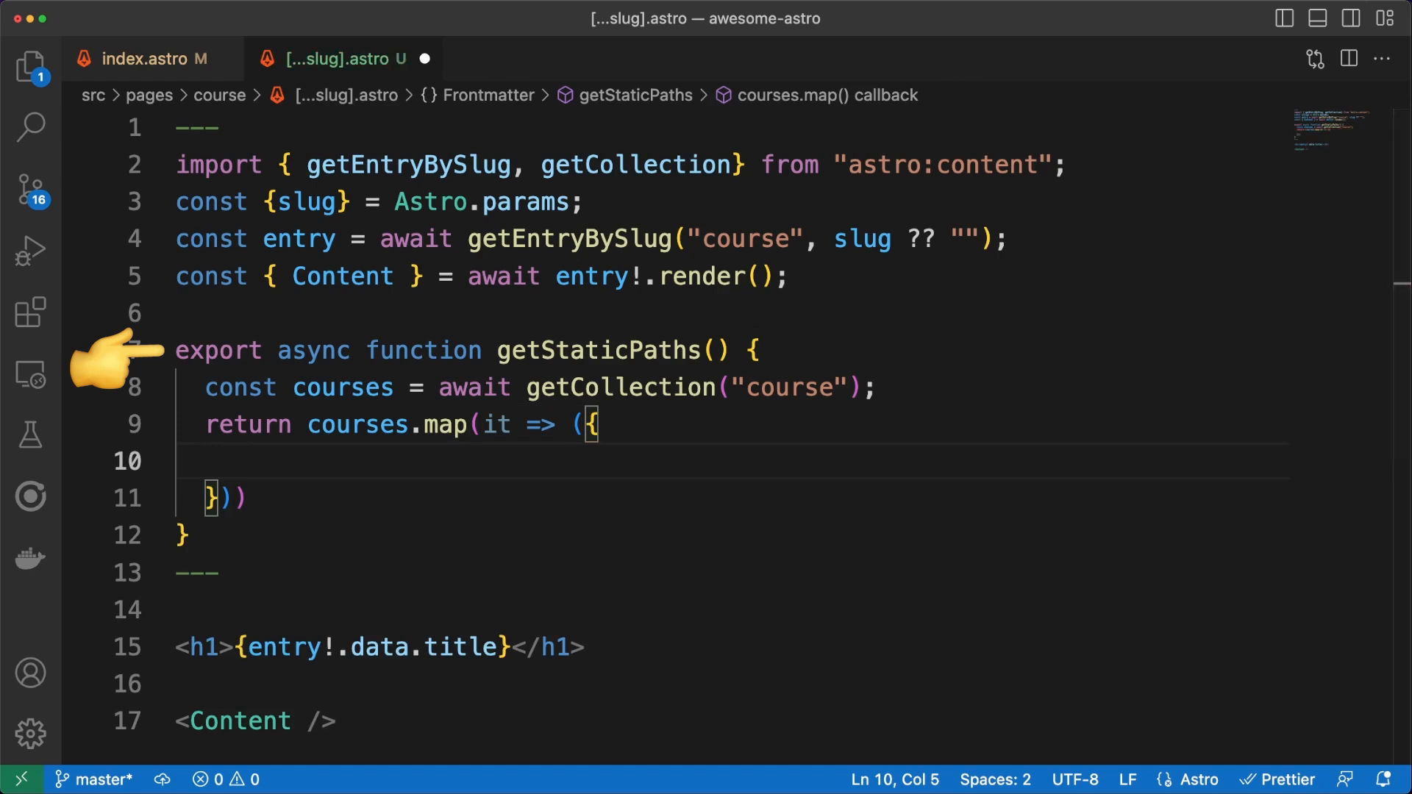
pyautogui.write('params:')
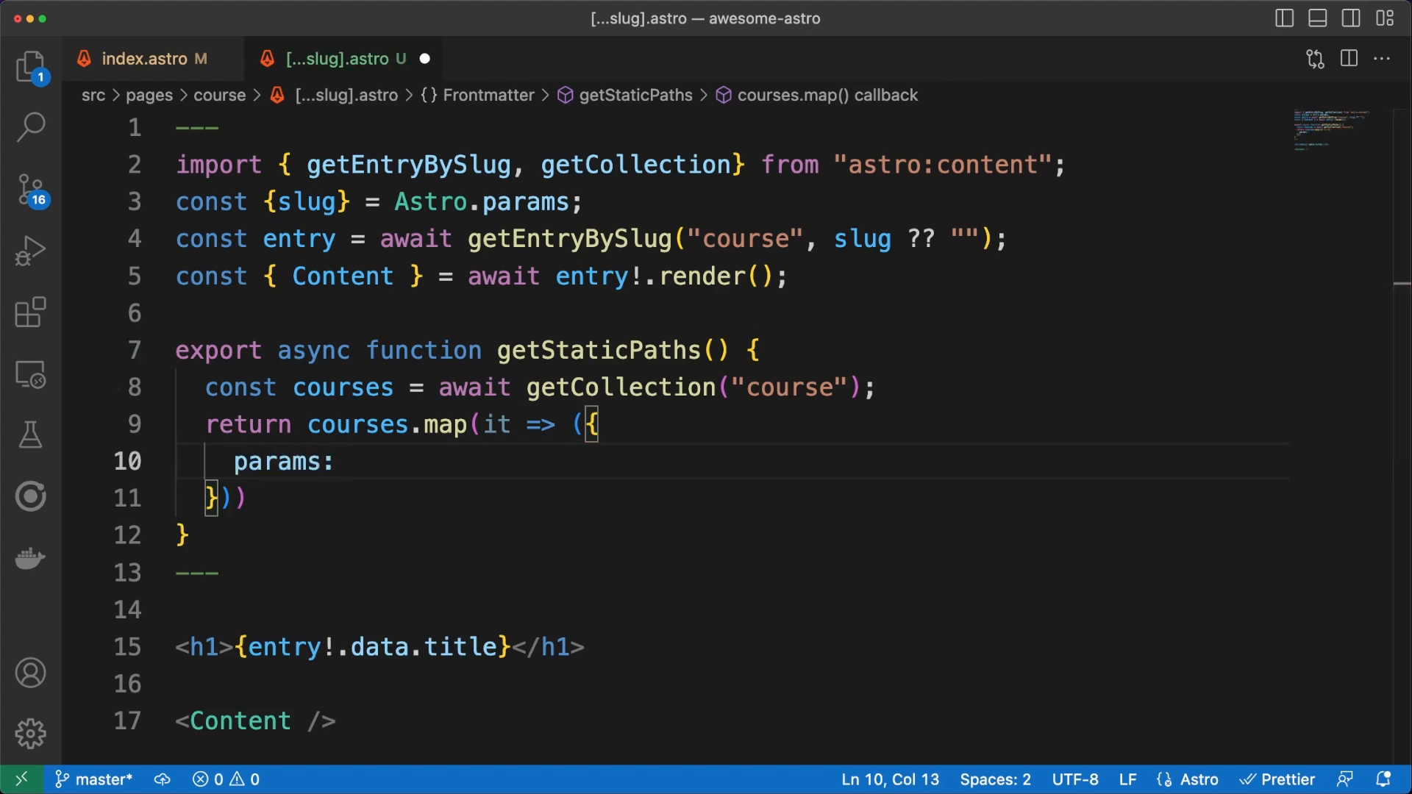
pyautogui.click(352, 461)
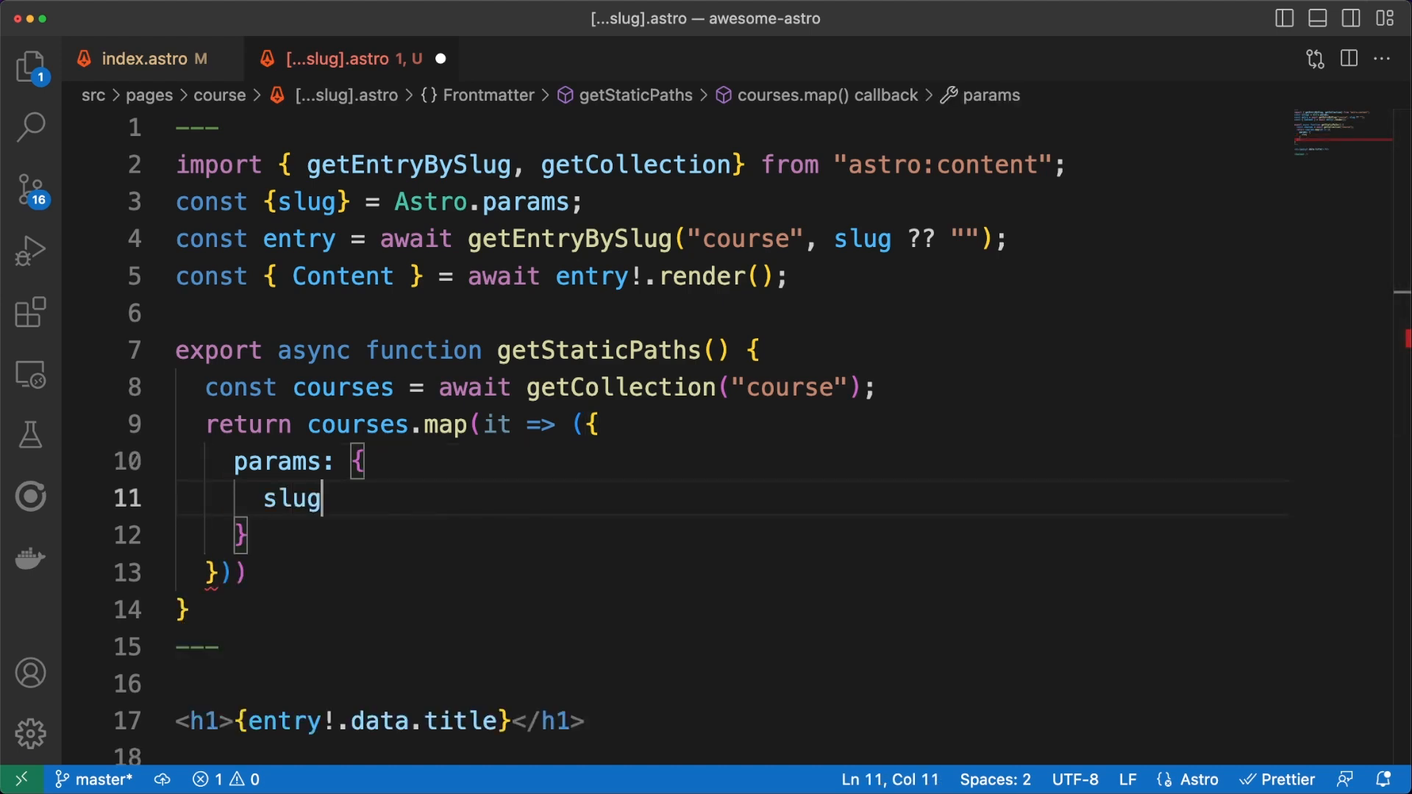
pyautogui.write(': it.slug')
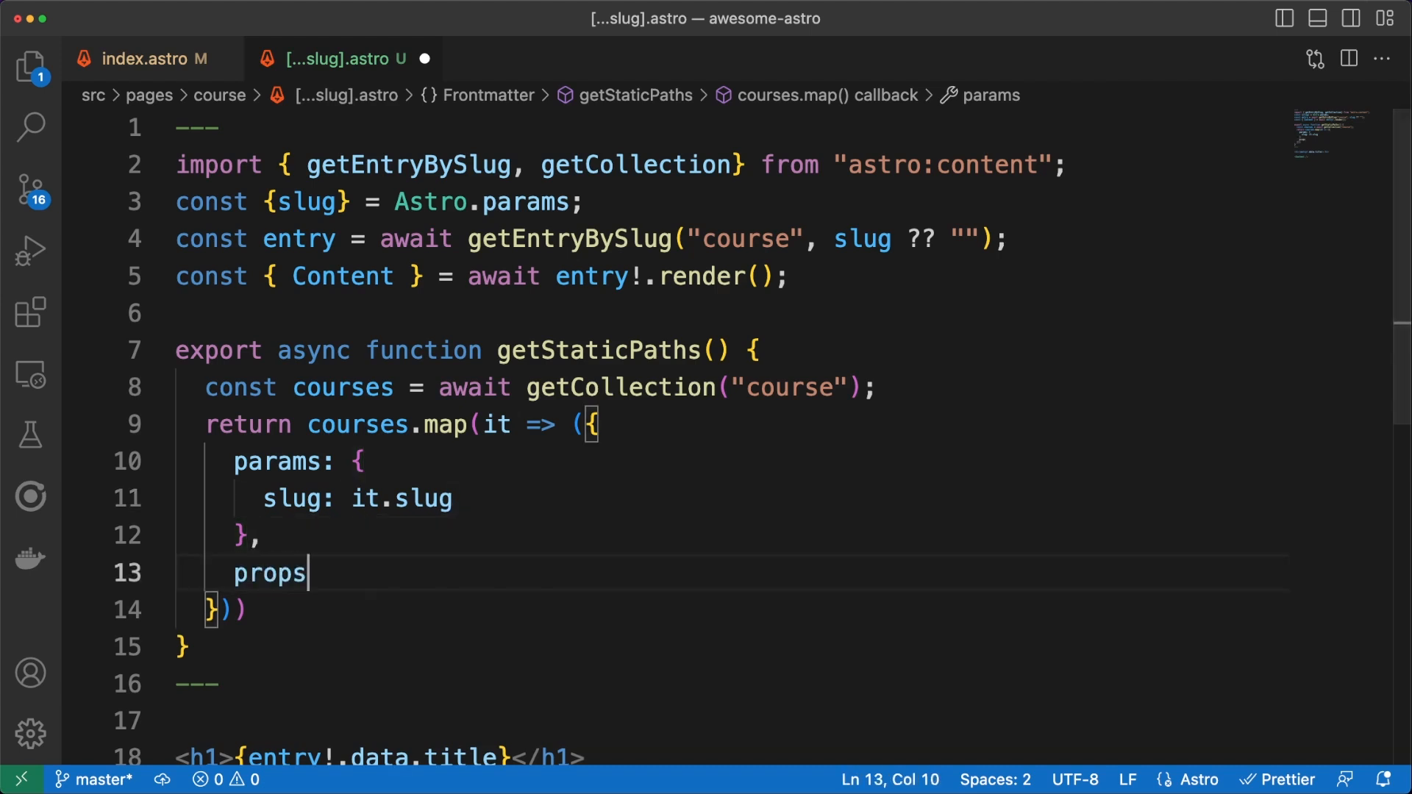
pyautogui.write(': {')
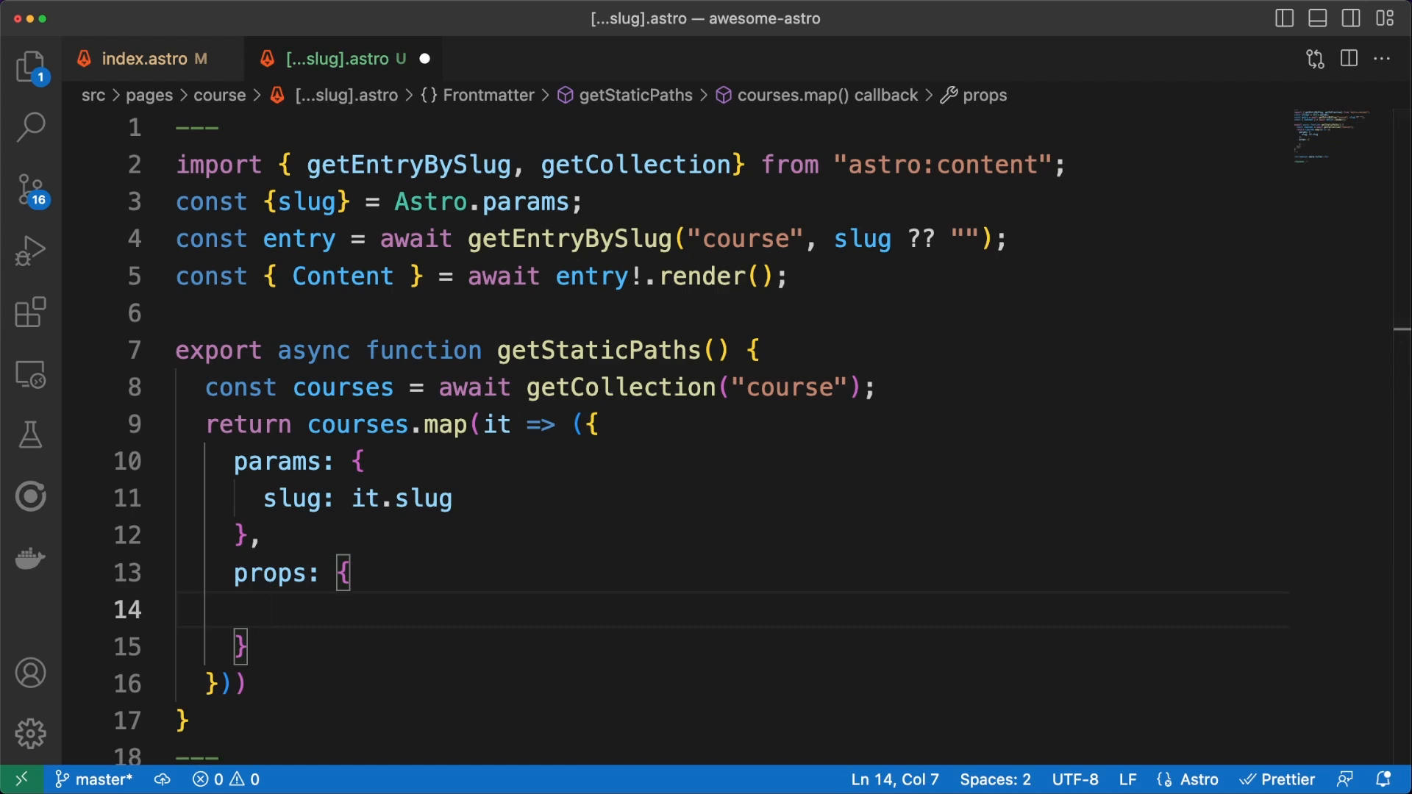
pyautogui.write('course: it')
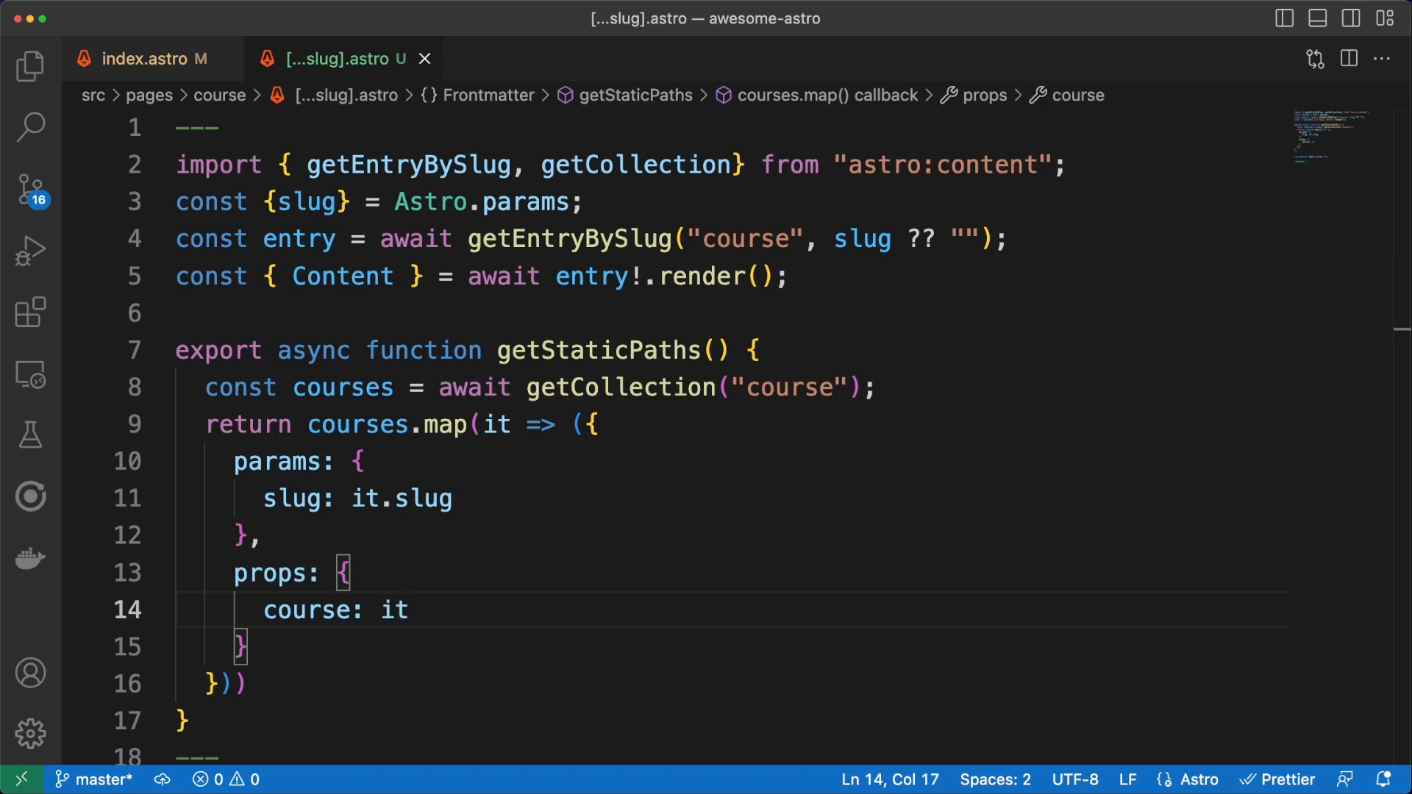
pyautogui.click(410, 609)
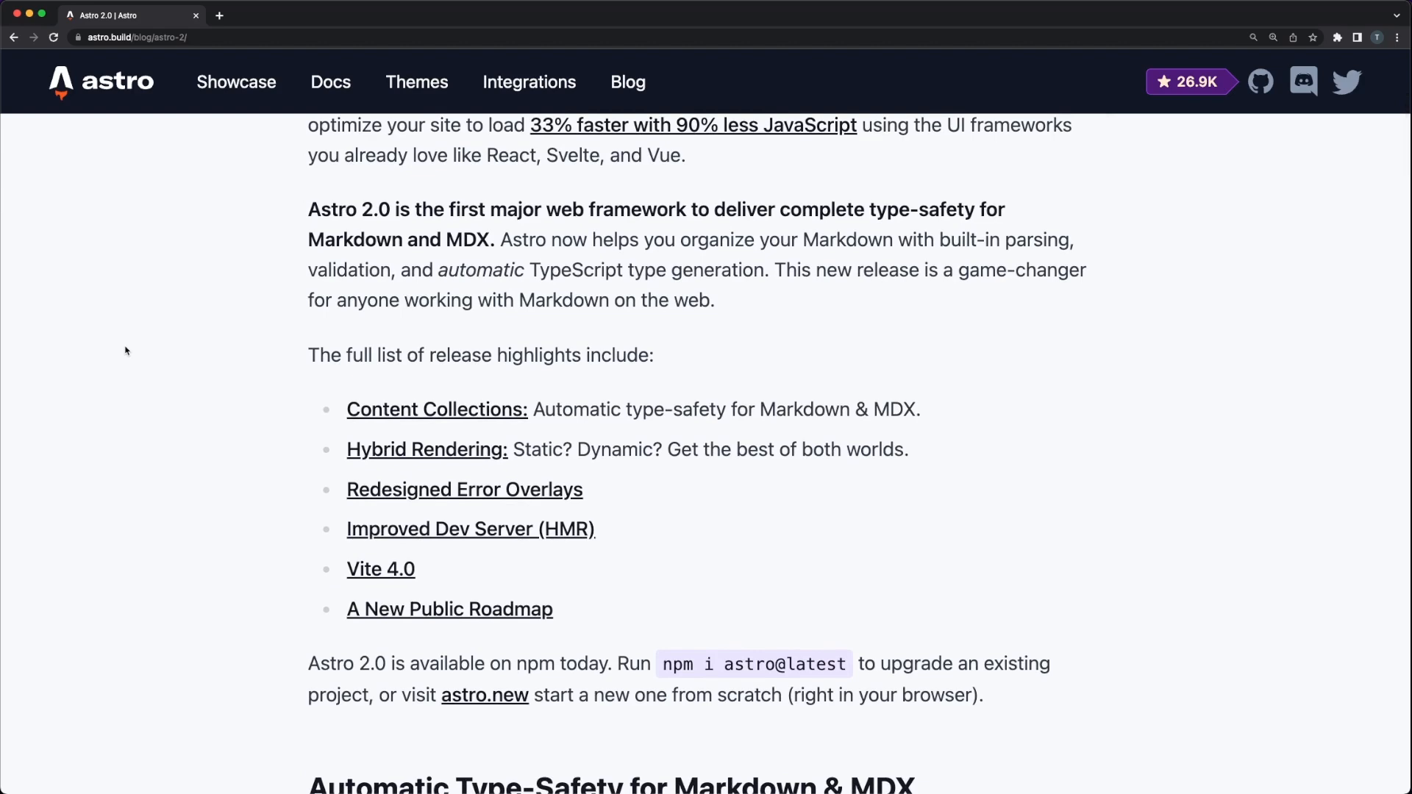
# Step: Scroll the Astro 2.0 blog post down to the Automatic Type-Safety for Markdown & MDX section
pyautogui.scroll(-3)
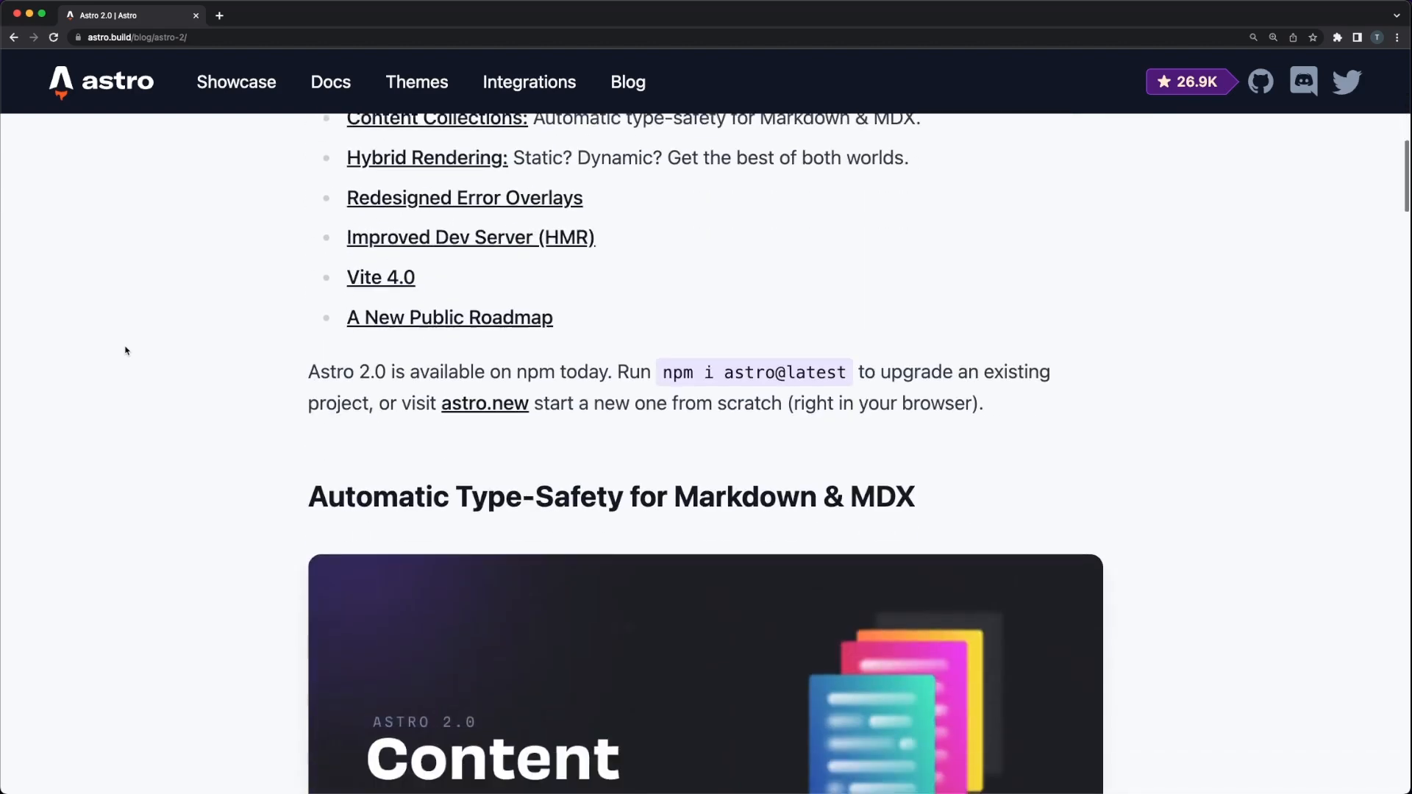
pyautogui.scroll(-3)
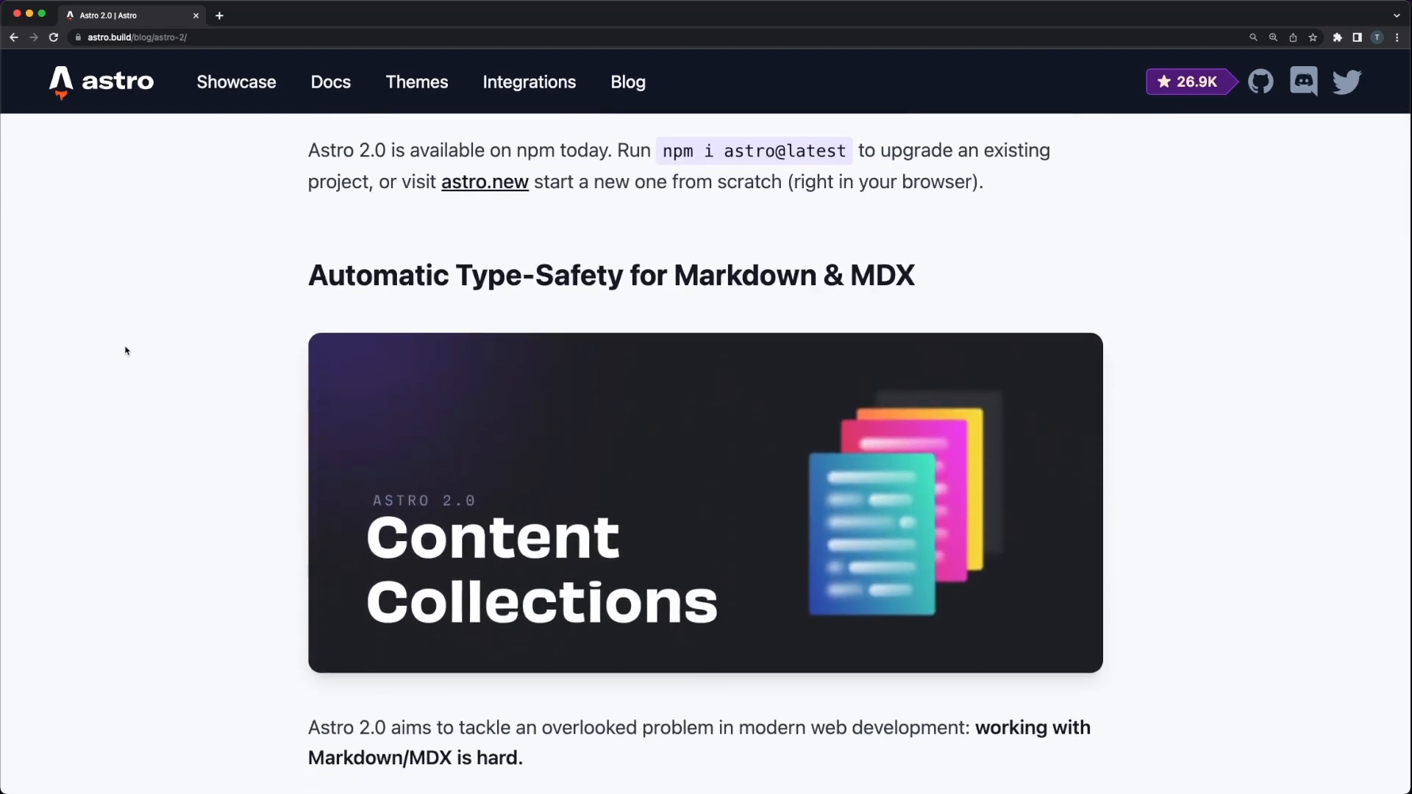